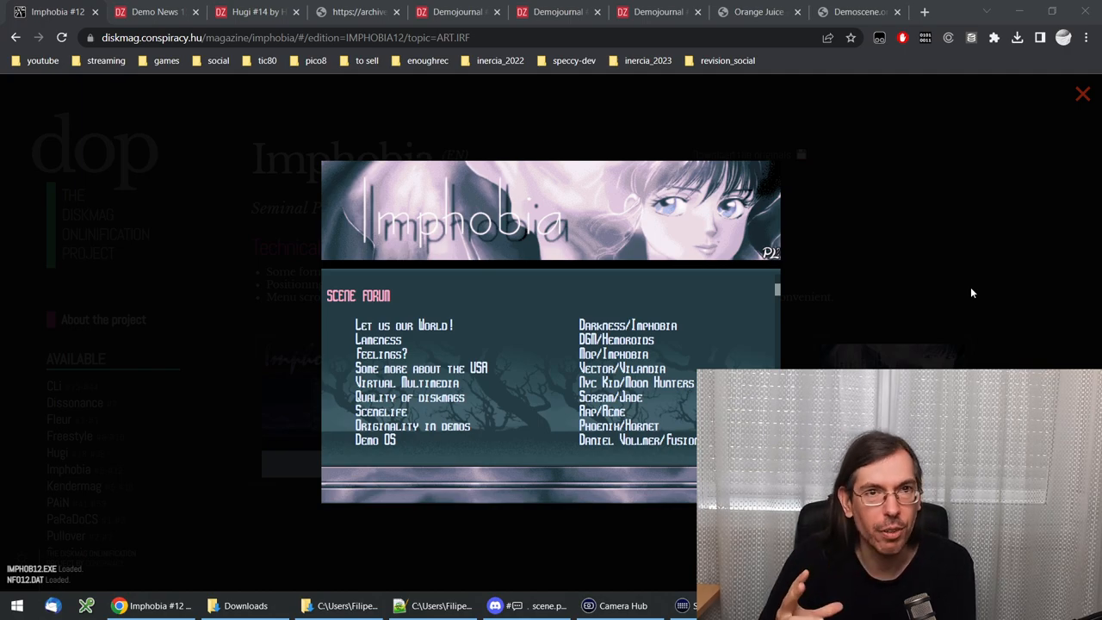
Step: Show the Demo News 150 info page with the final issue's text file and contents list
click(414, 383)
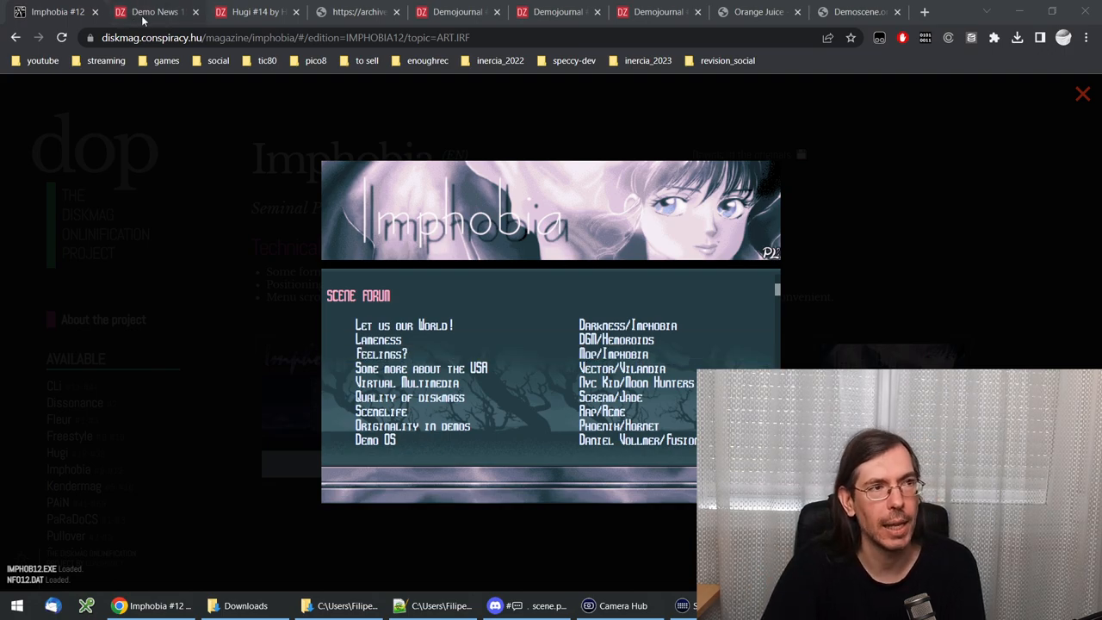
click(153, 11)
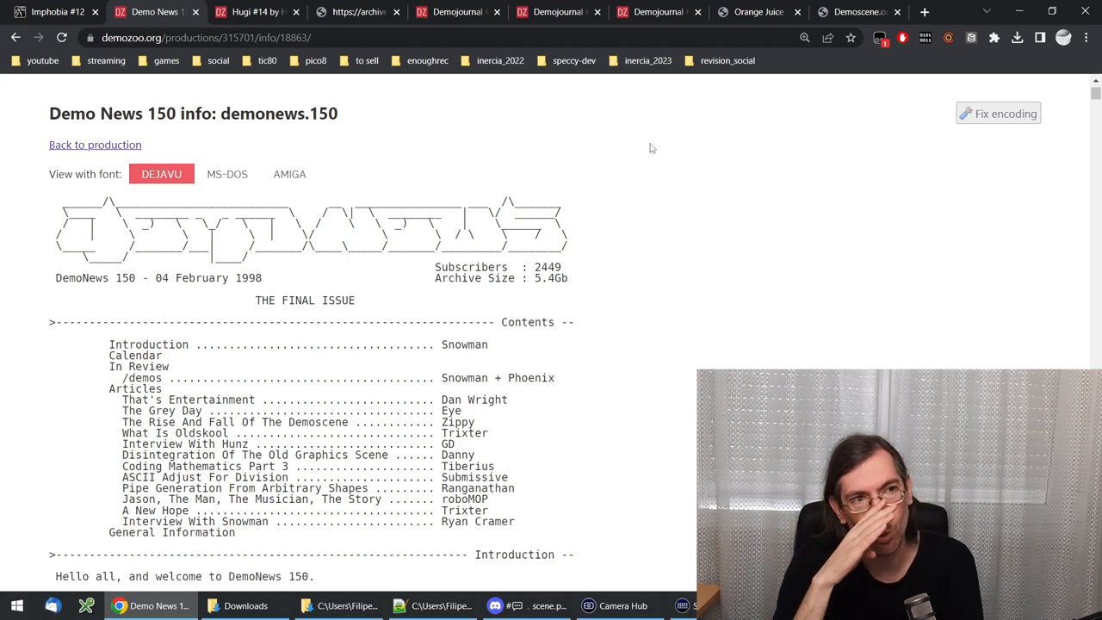
mouse_move(136, 307)
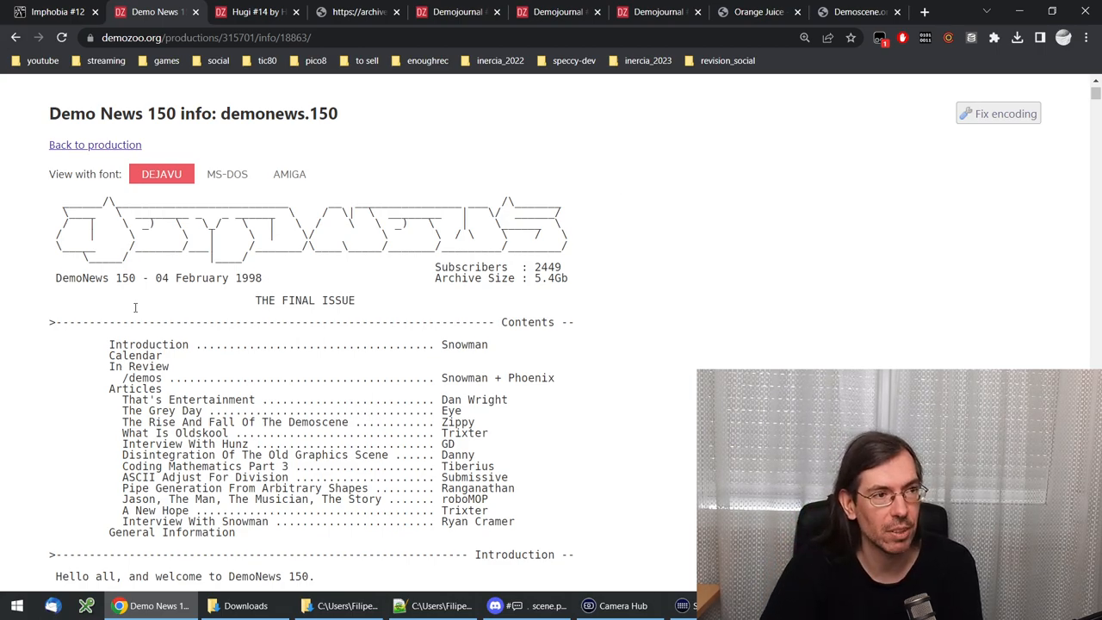
mouse_move(520, 304)
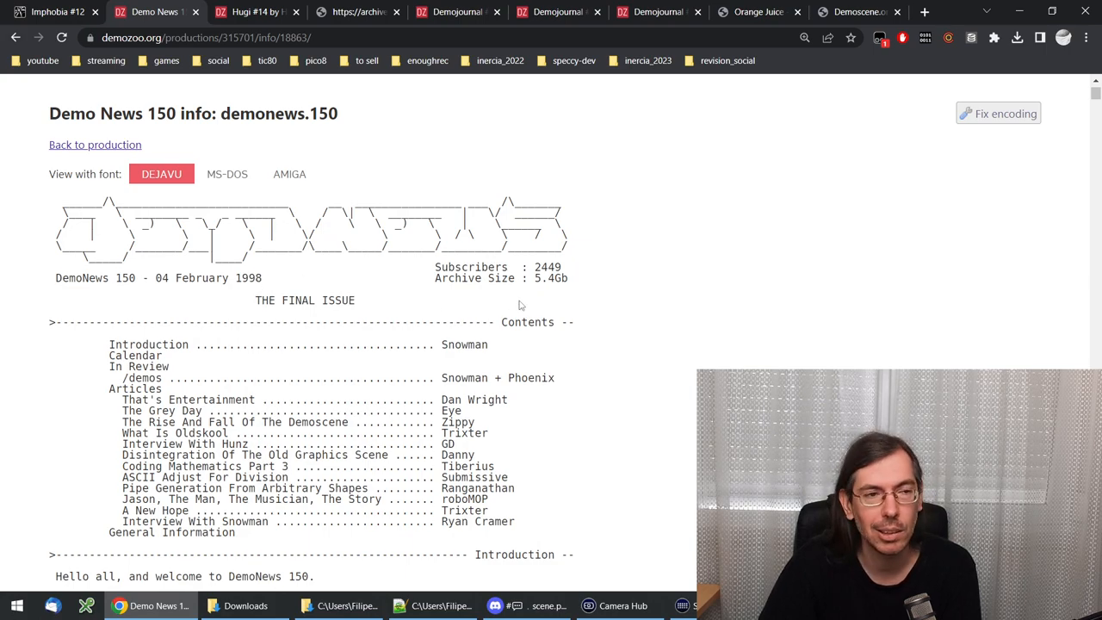
mouse_move(566, 377)
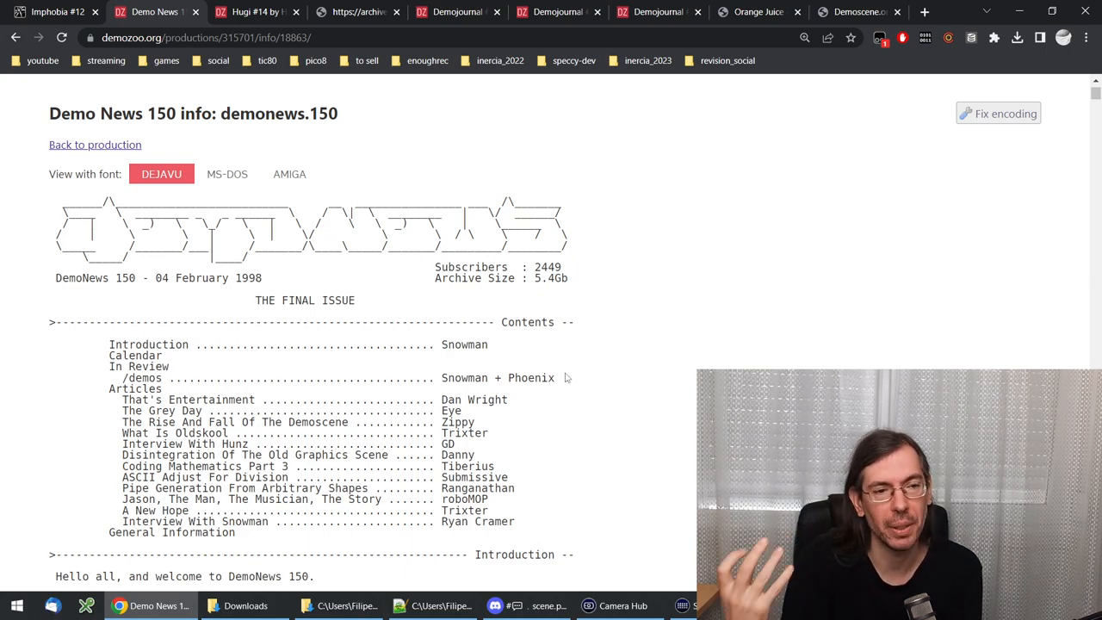
mouse_move(568, 405)
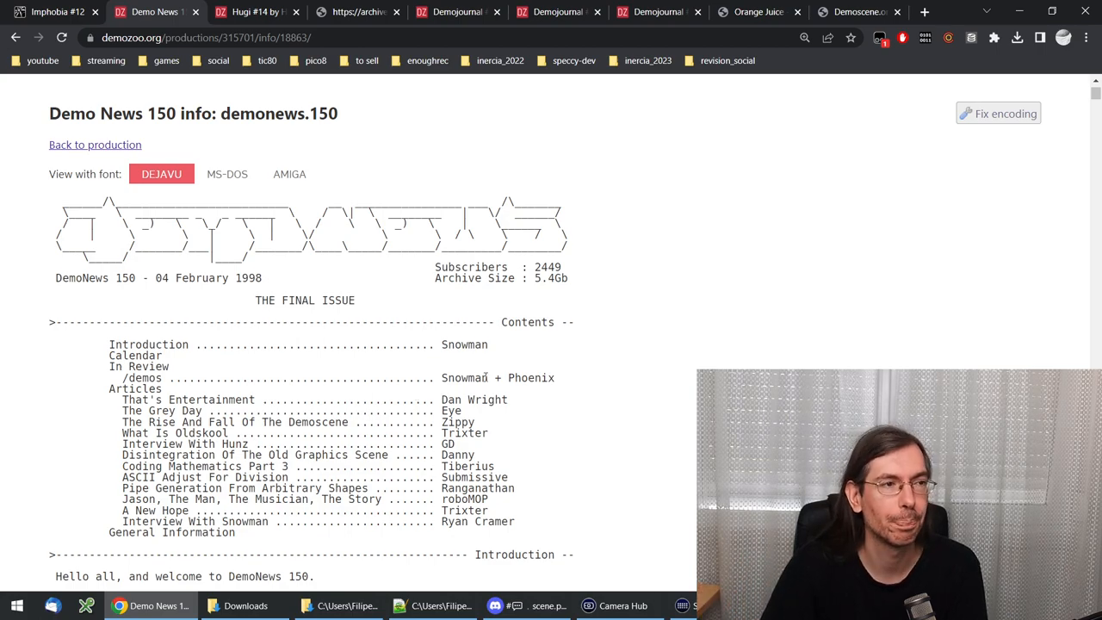
mouse_move(373, 306)
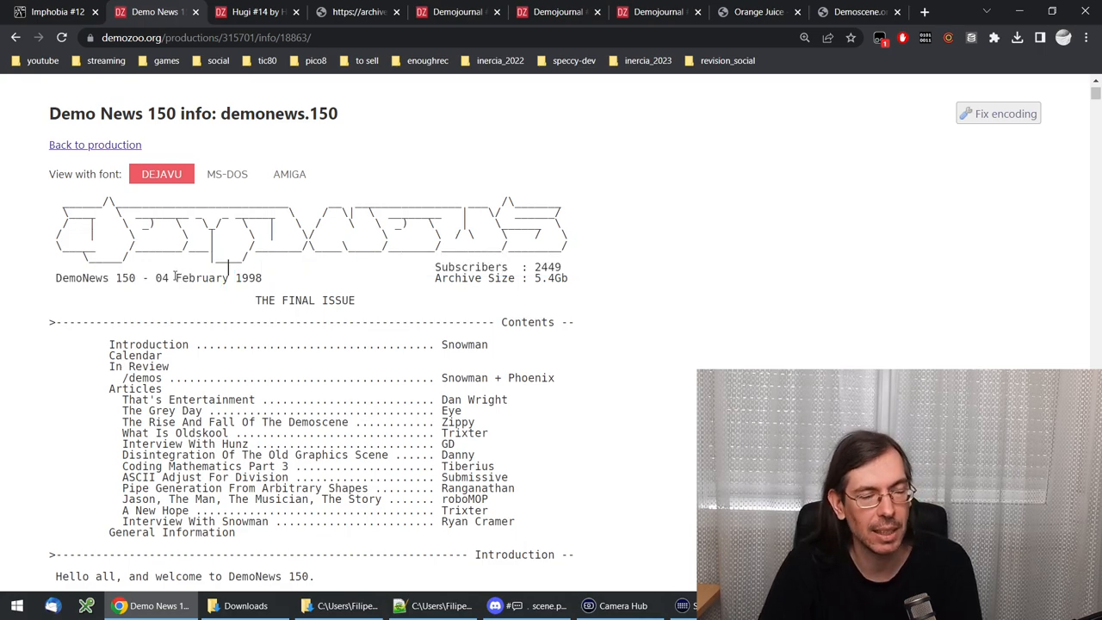
double_click(202, 277)
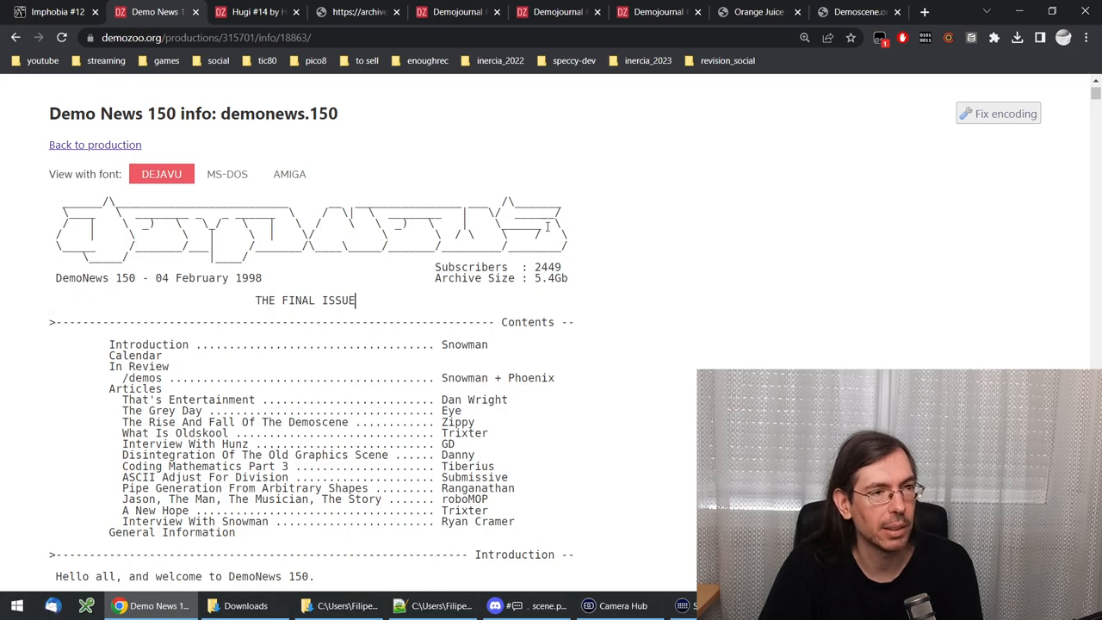
mouse_move(257, 268)
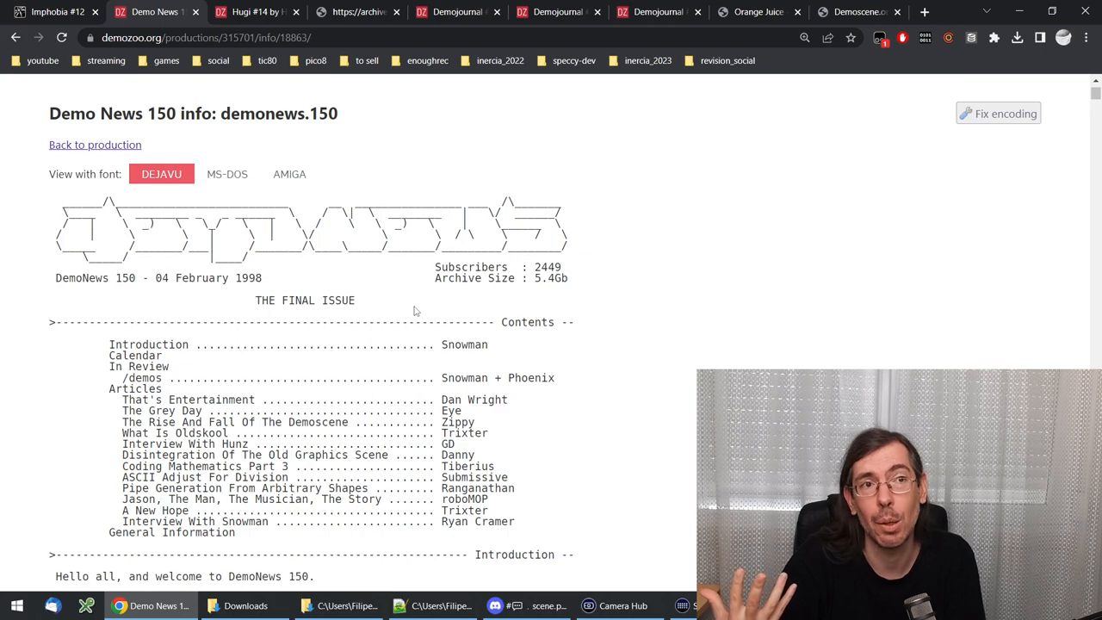
Step: Go from the Hugi #14 release page to the Hugi group page and browse its productions list
click(249, 11)
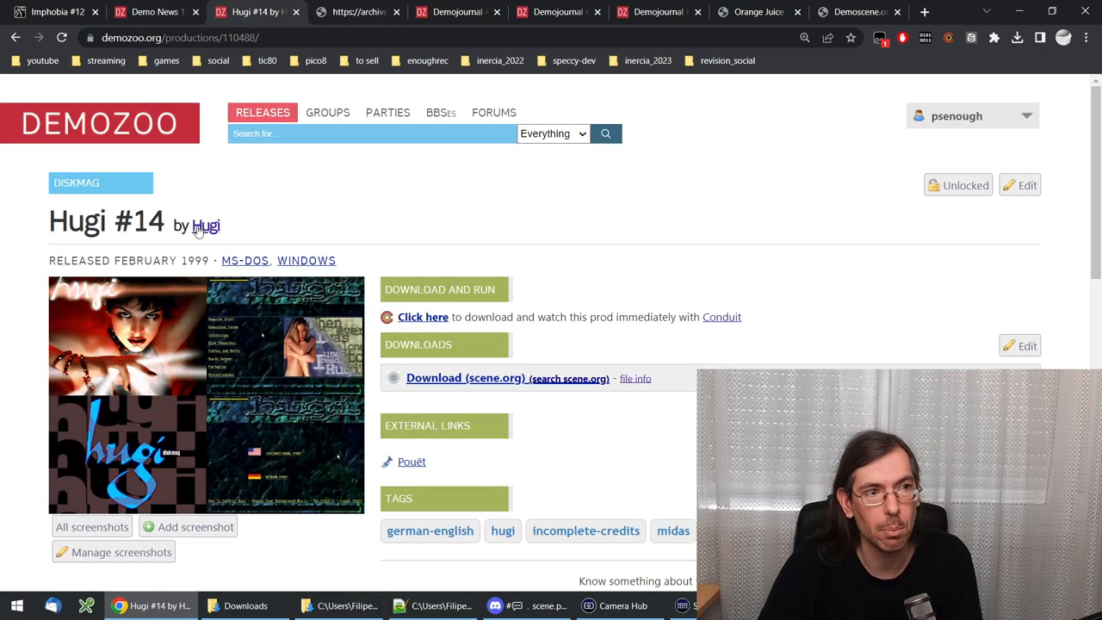
mouse_move(205, 225)
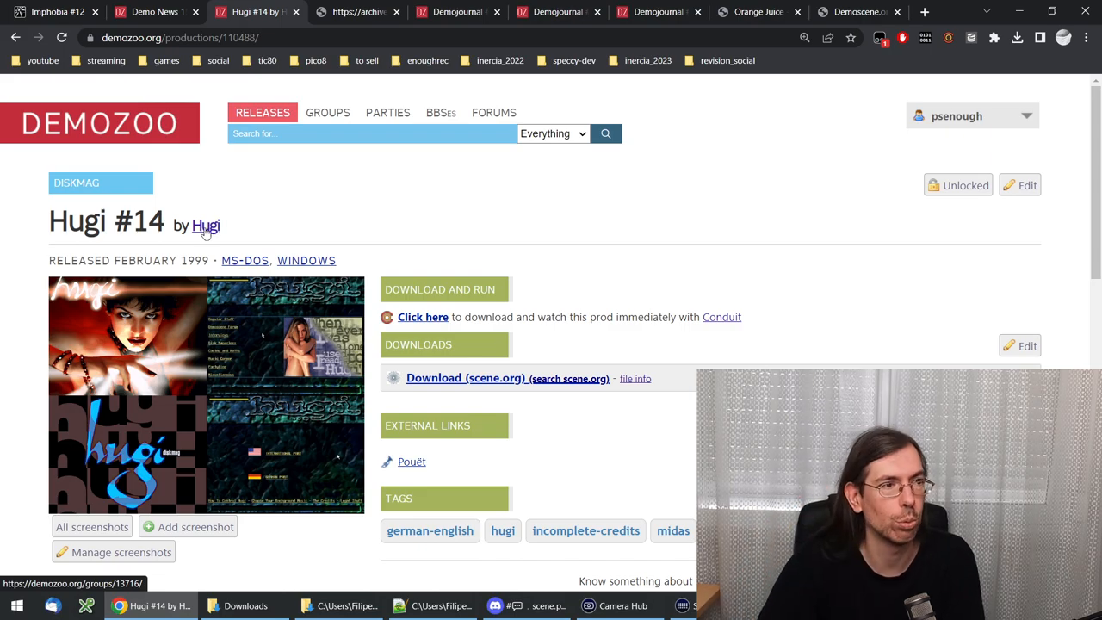
click(205, 225)
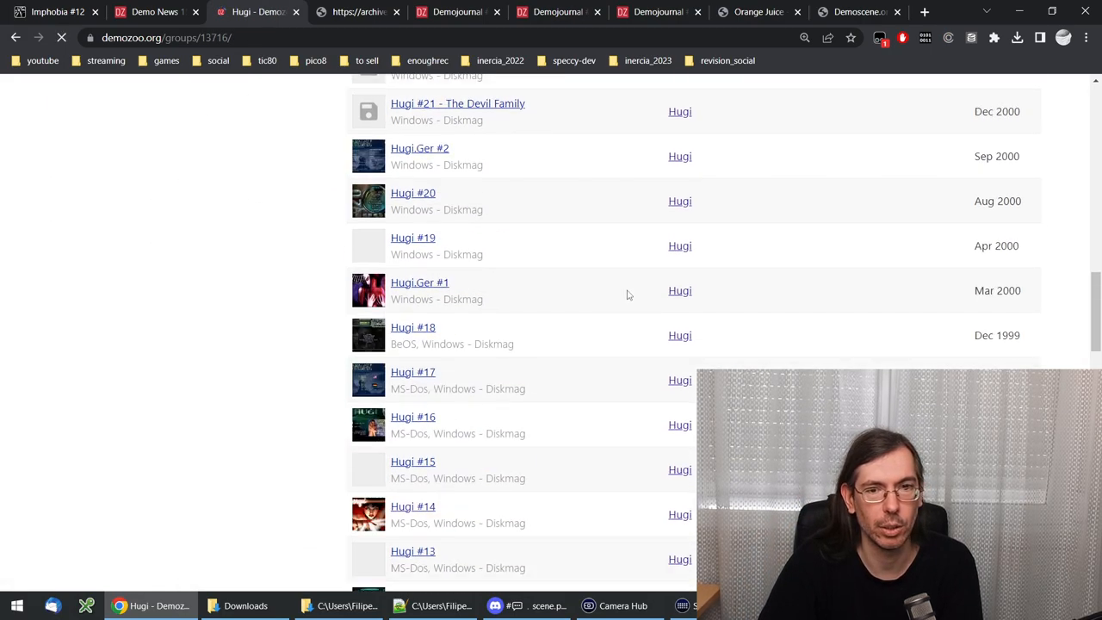
scroll(down, 3)
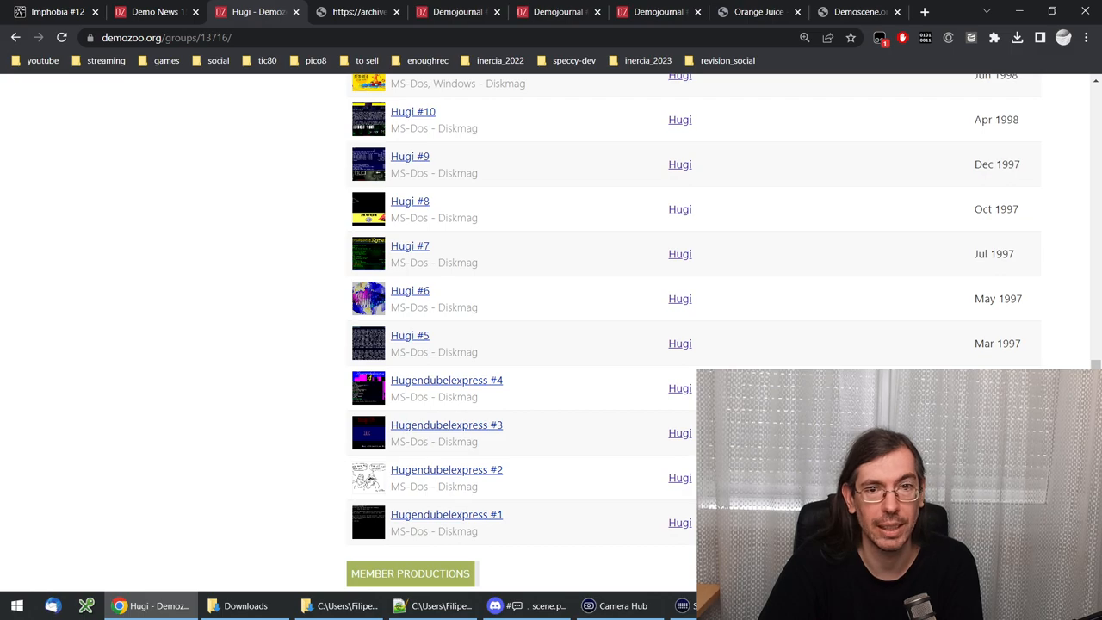
scroll(up, 3)
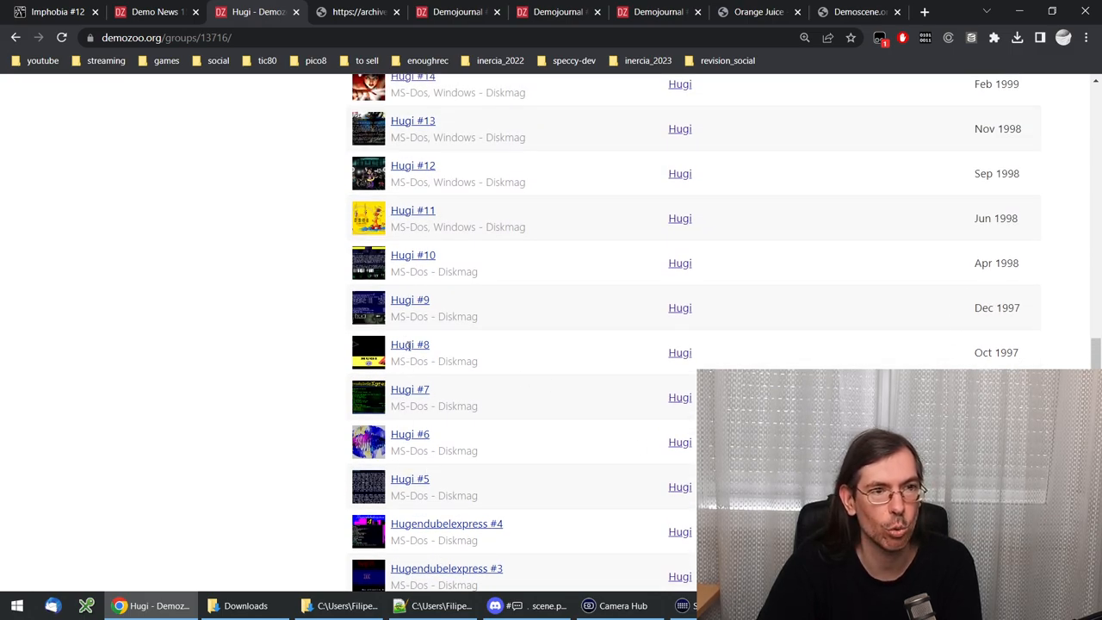
scroll(up, 3)
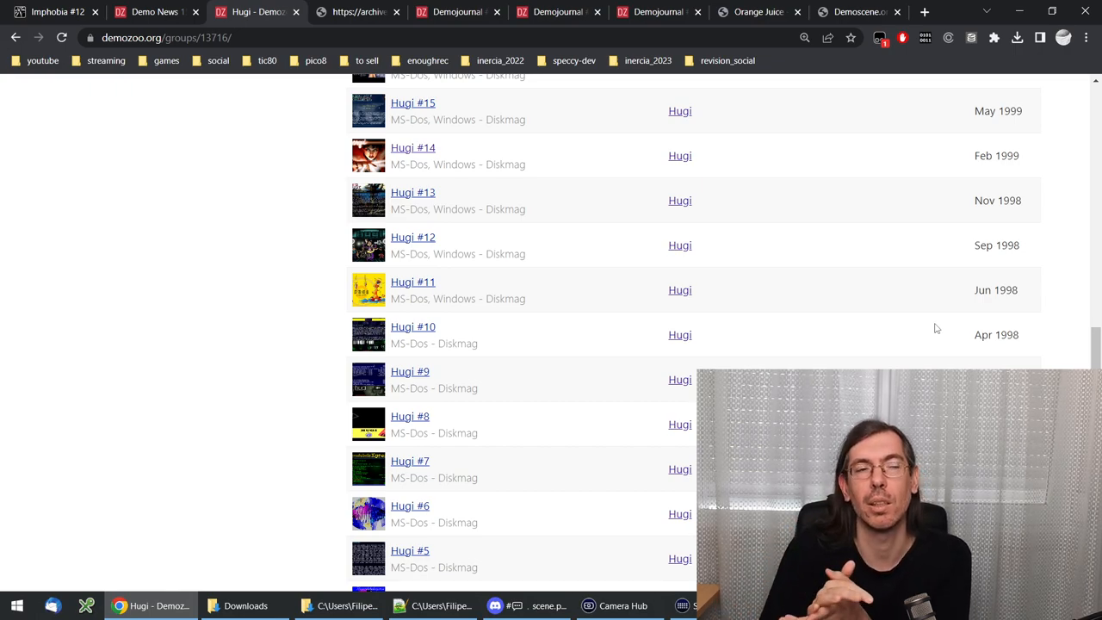
mouse_move(795, 281)
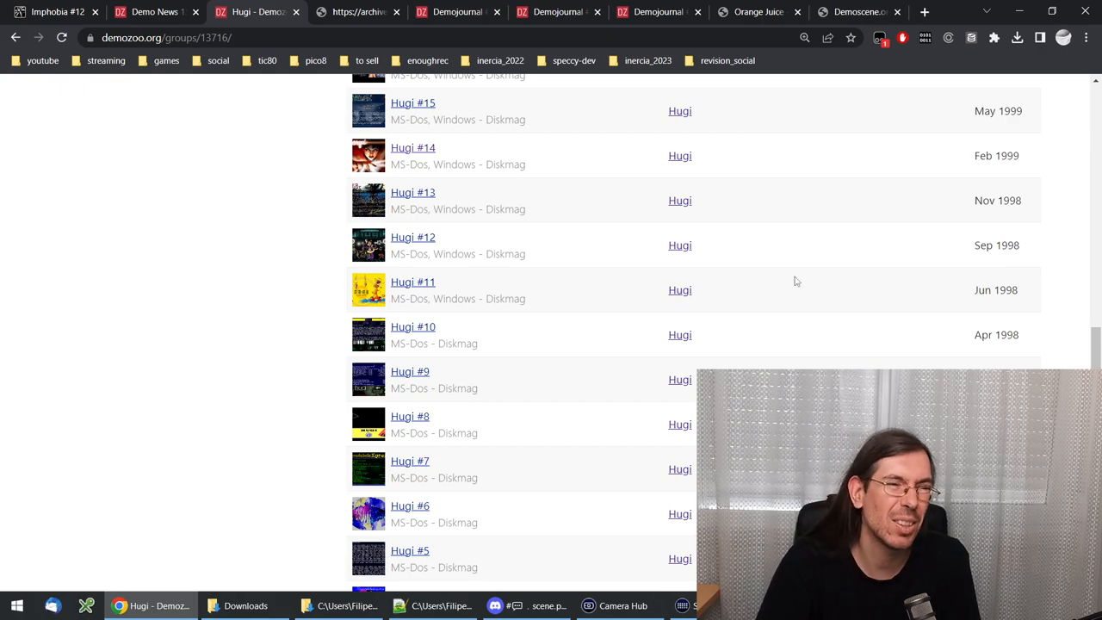
mouse_move(576, 268)
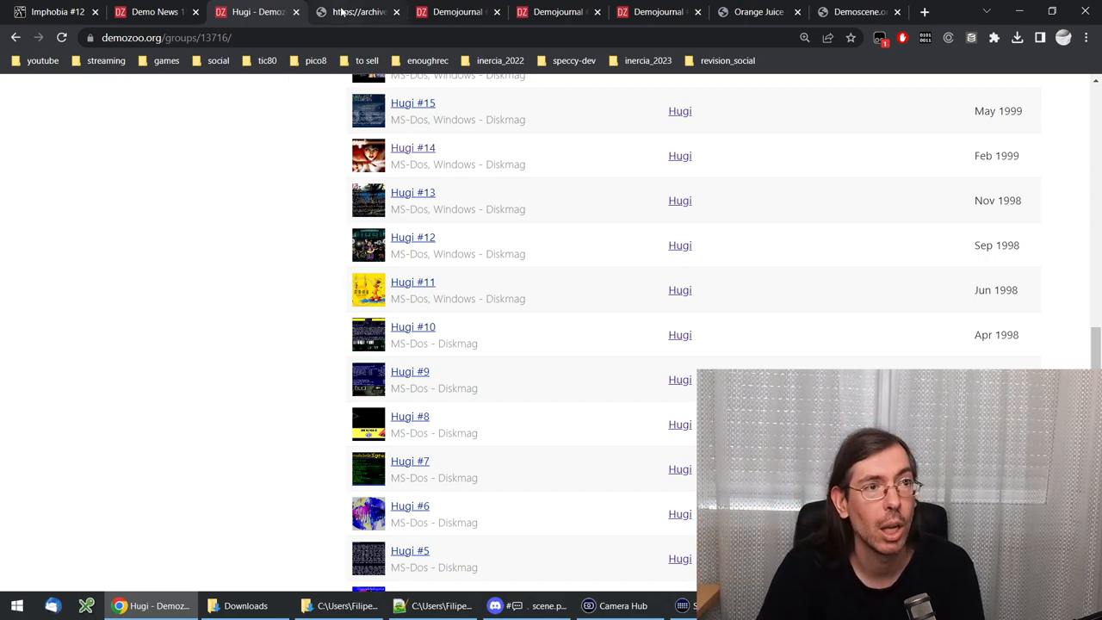
Step: Show Static Line issue 2 (sl-002.txt, August 1998) in the scene.org archive
click(357, 12)
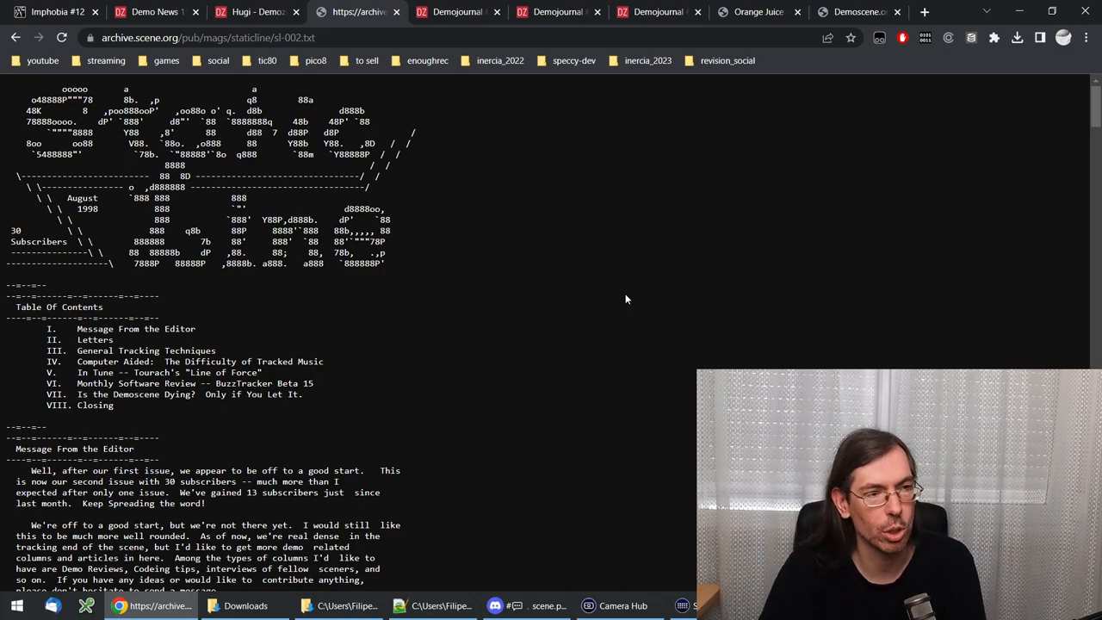
mouse_move(494, 326)
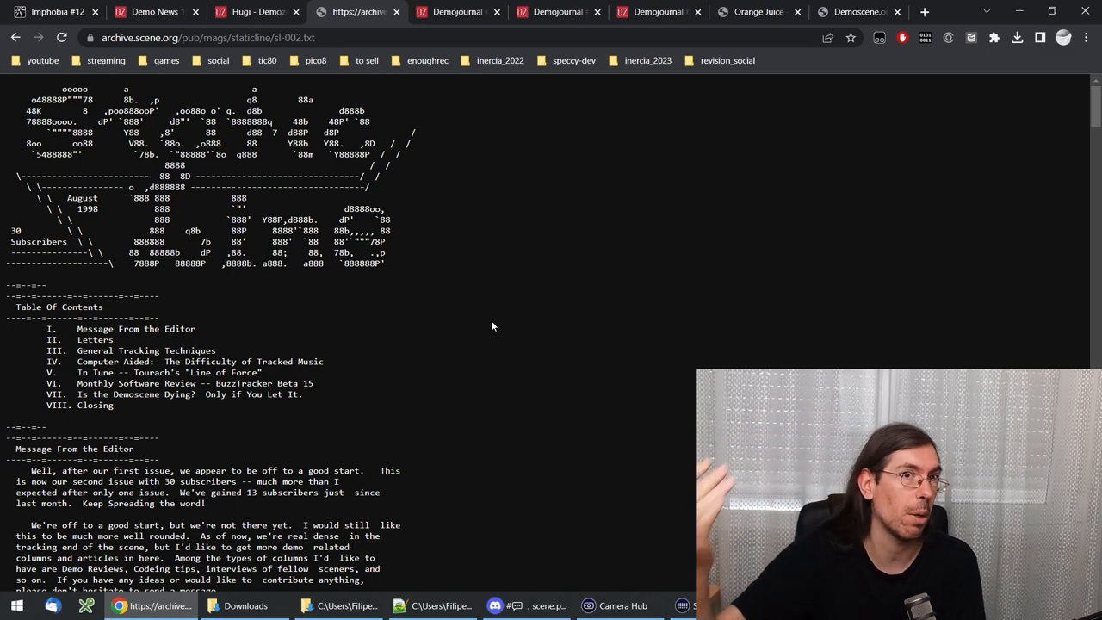
mouse_move(350, 282)
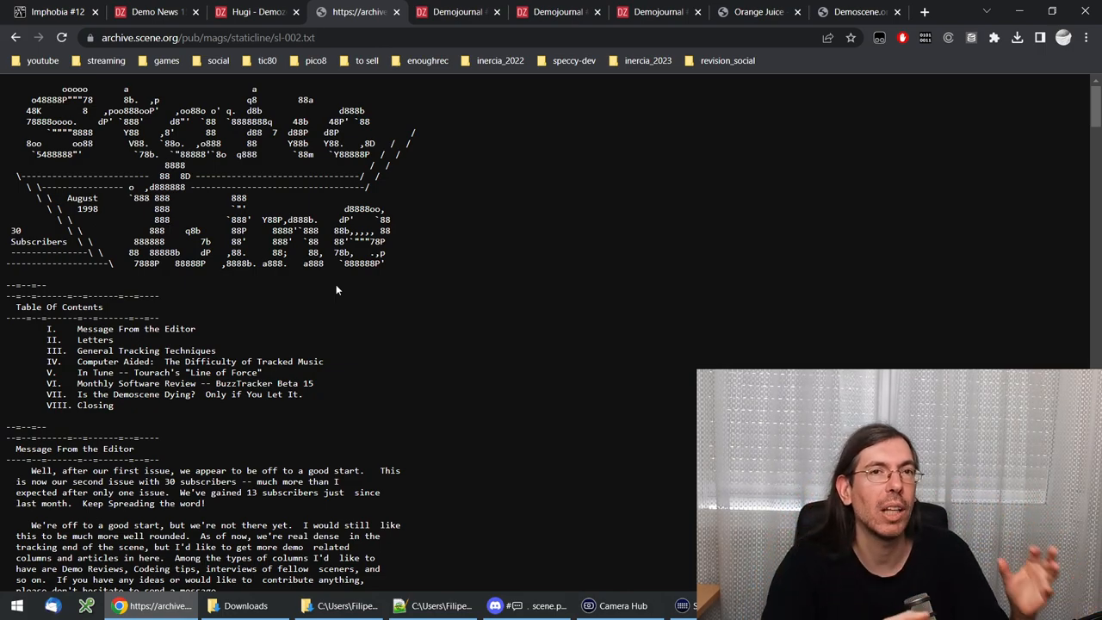
Step: Scroll sl-002.txt down to the staff credits and subscription details, highlighting the Editor line
scroll(down, 3)
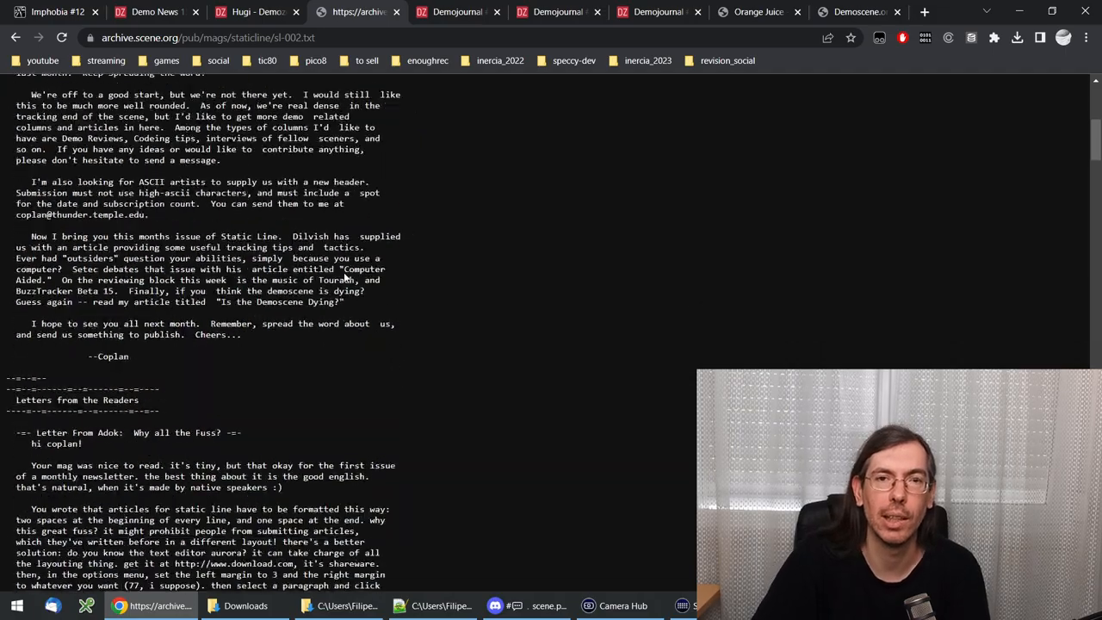
scroll(down, 3)
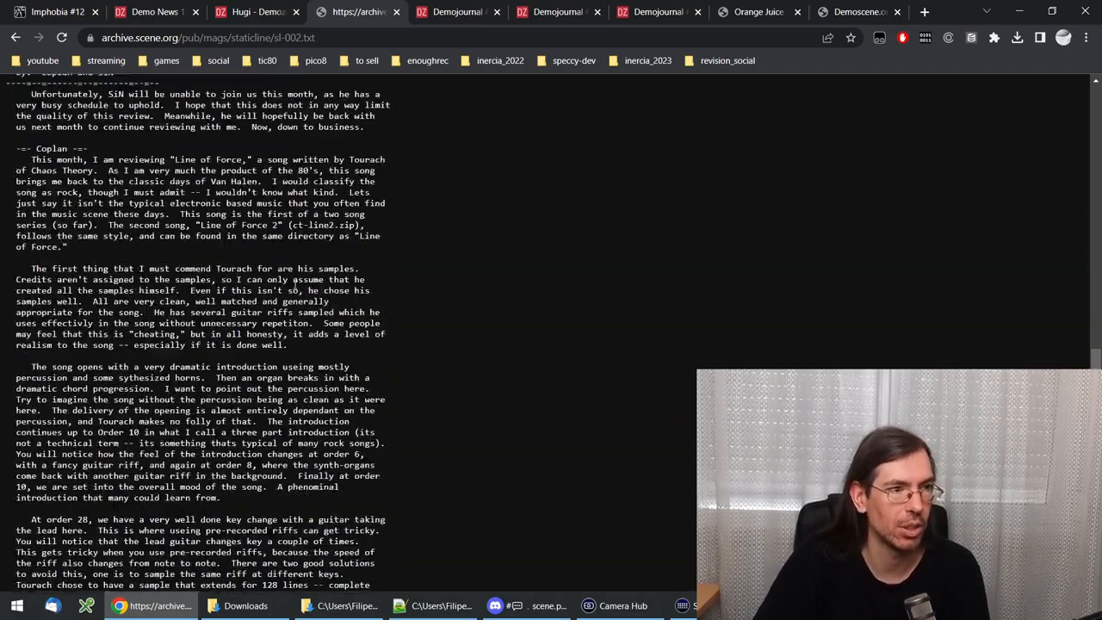
scroll(down, 3)
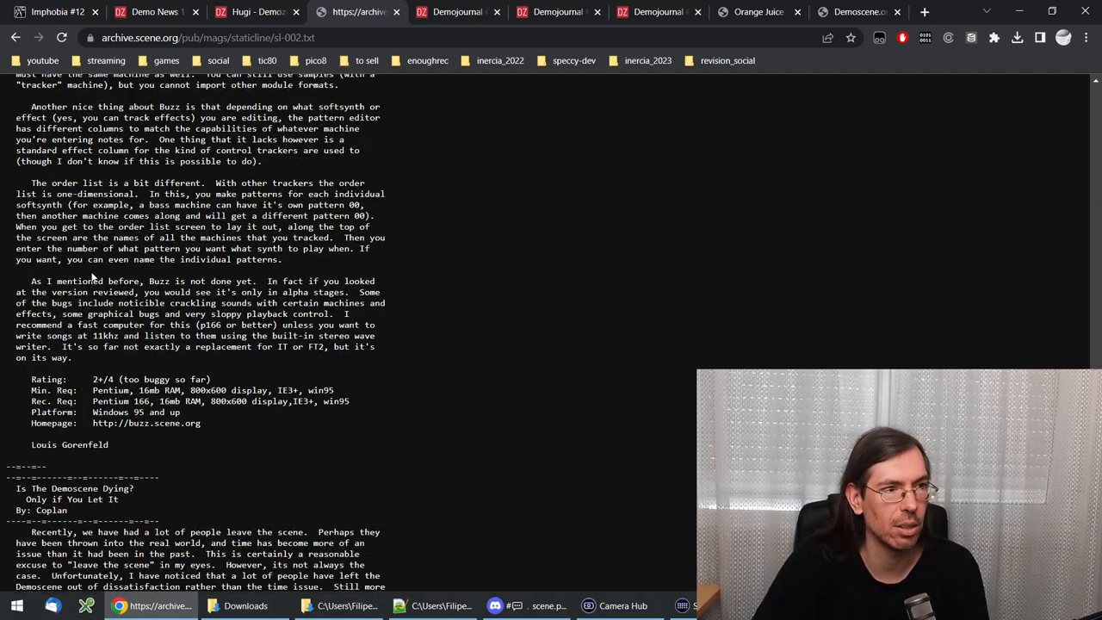
scroll(down, 3)
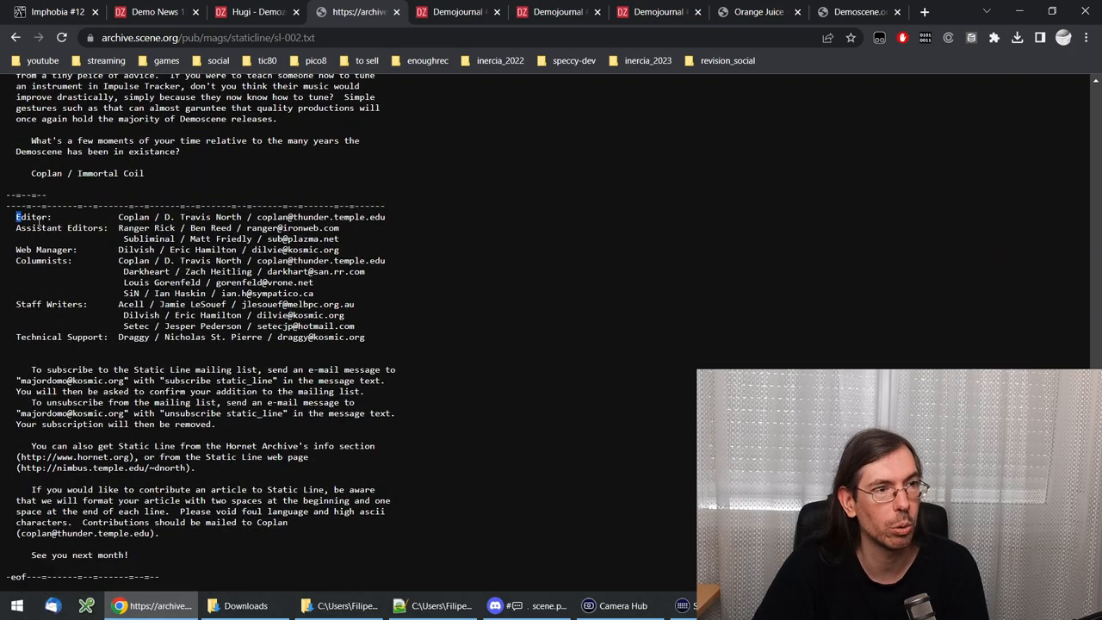
drag(16, 216, 365, 337)
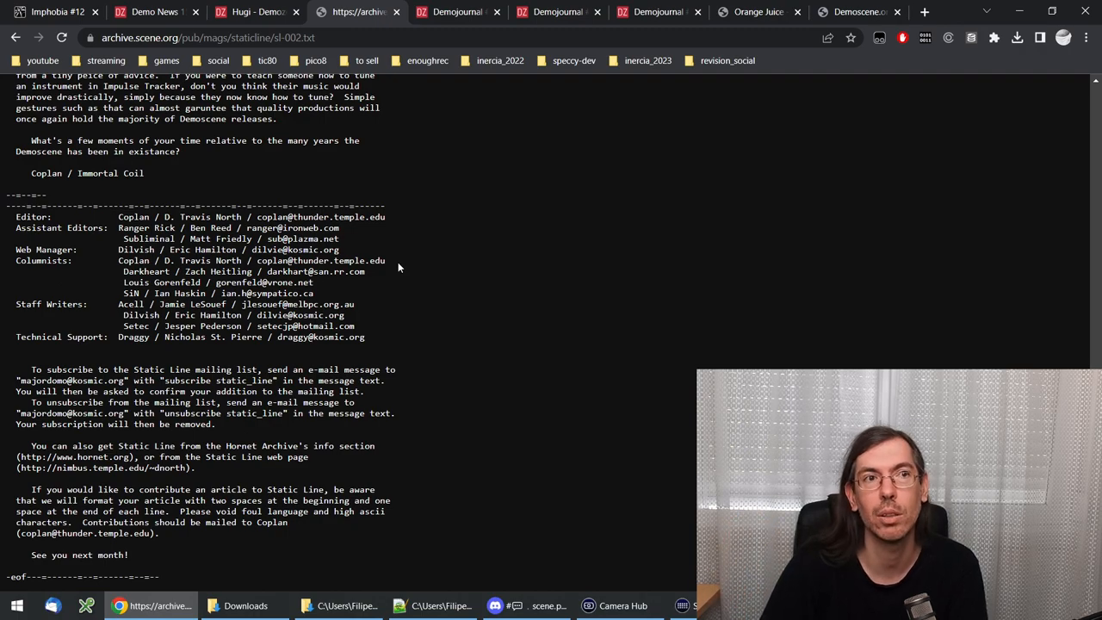
mouse_move(456, 12)
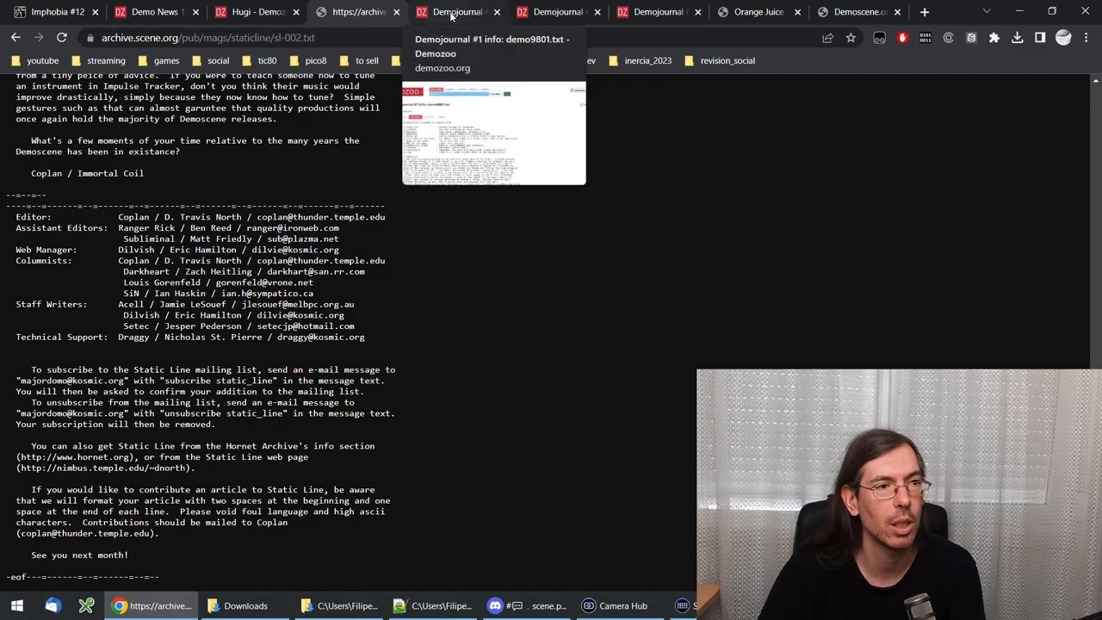
Step: Read Demojournal #1 (demo9801.txt) to its end, then show the Demojournal #62 text page
click(457, 11)
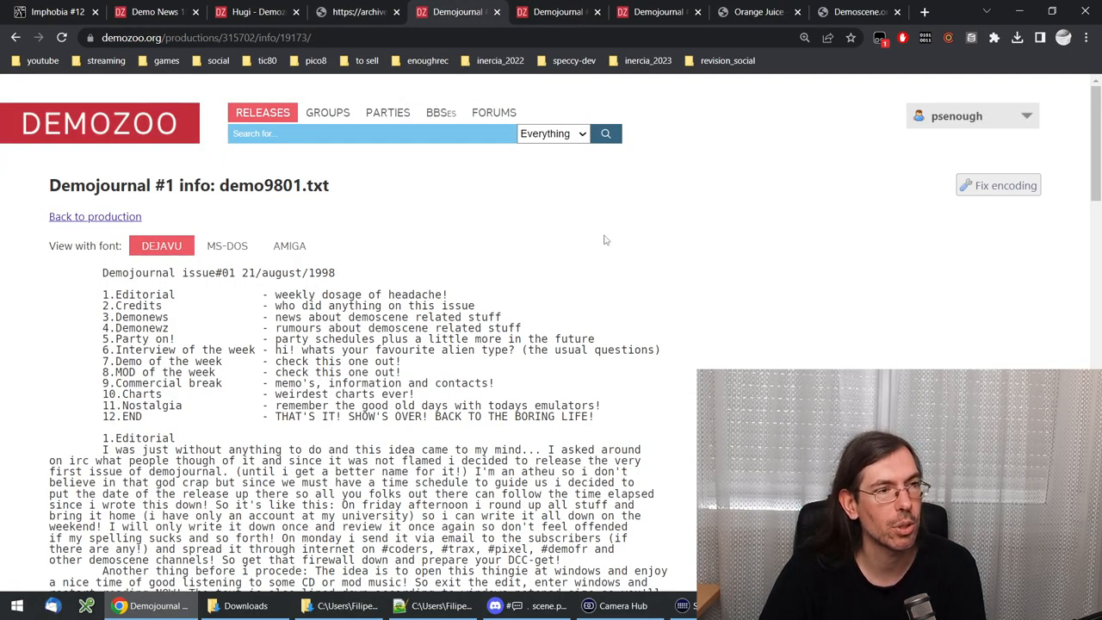
scroll(down, 3)
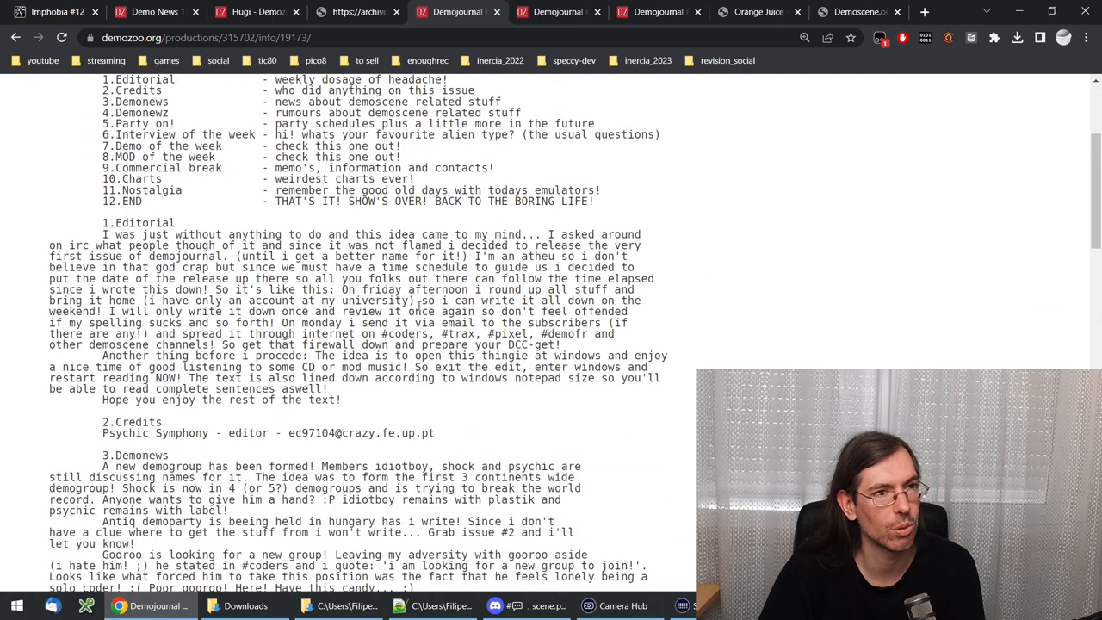
scroll(down, 3)
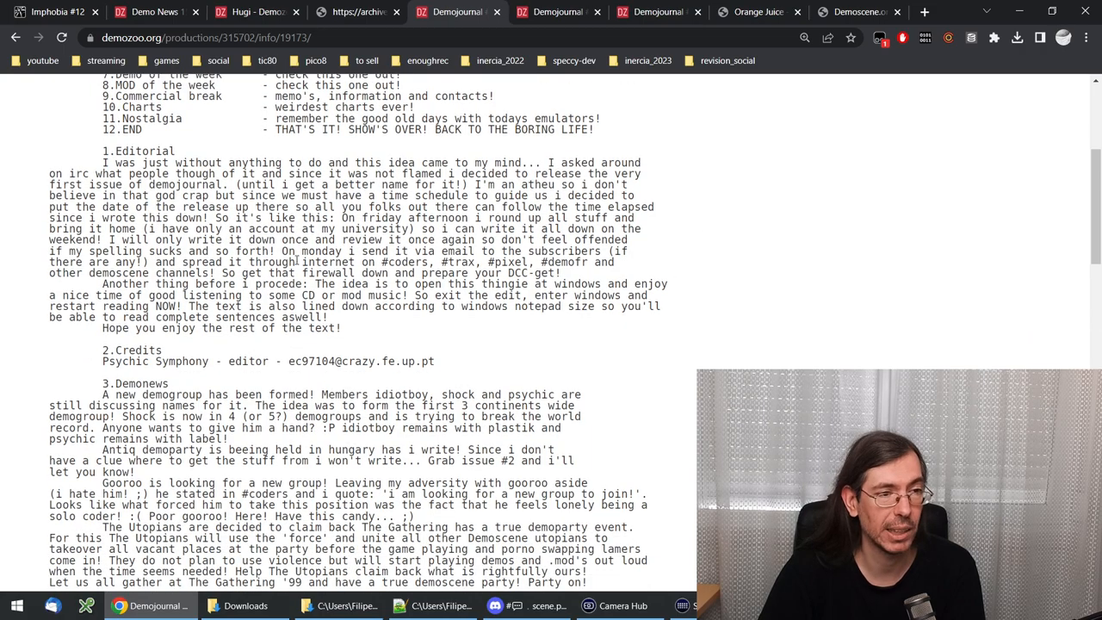
scroll(down, 3)
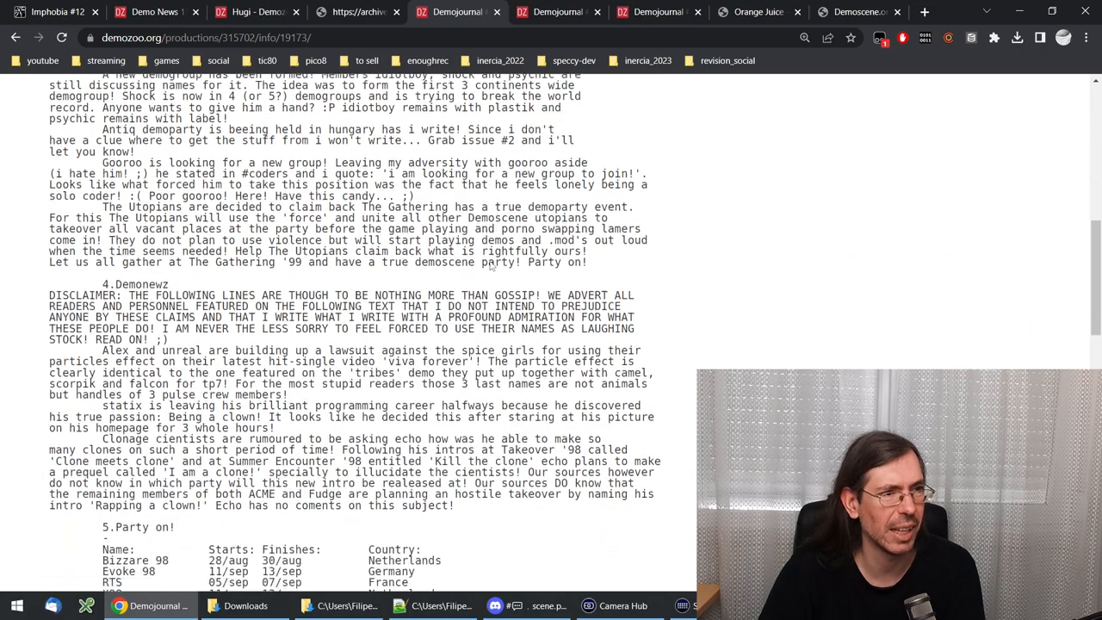
scroll(down, 3)
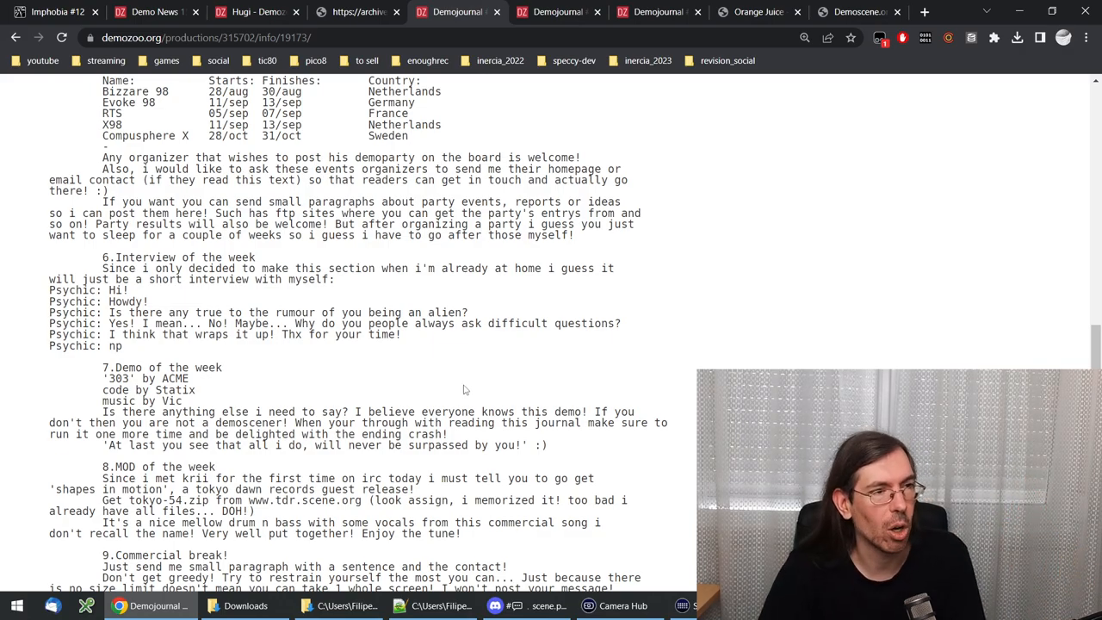
scroll(down, 3)
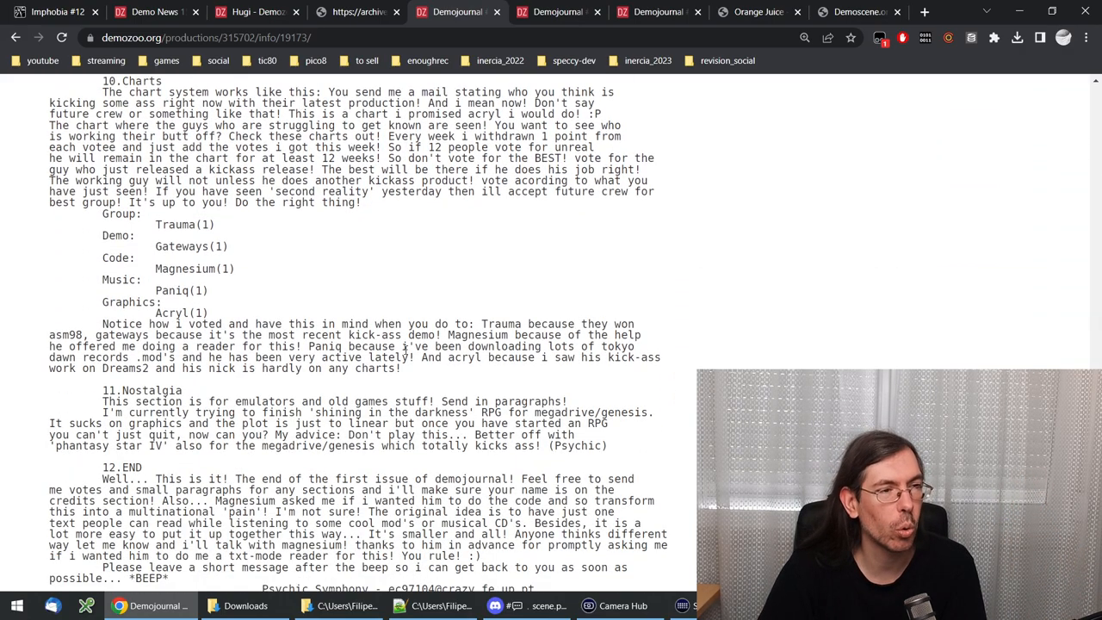
scroll(down, 3)
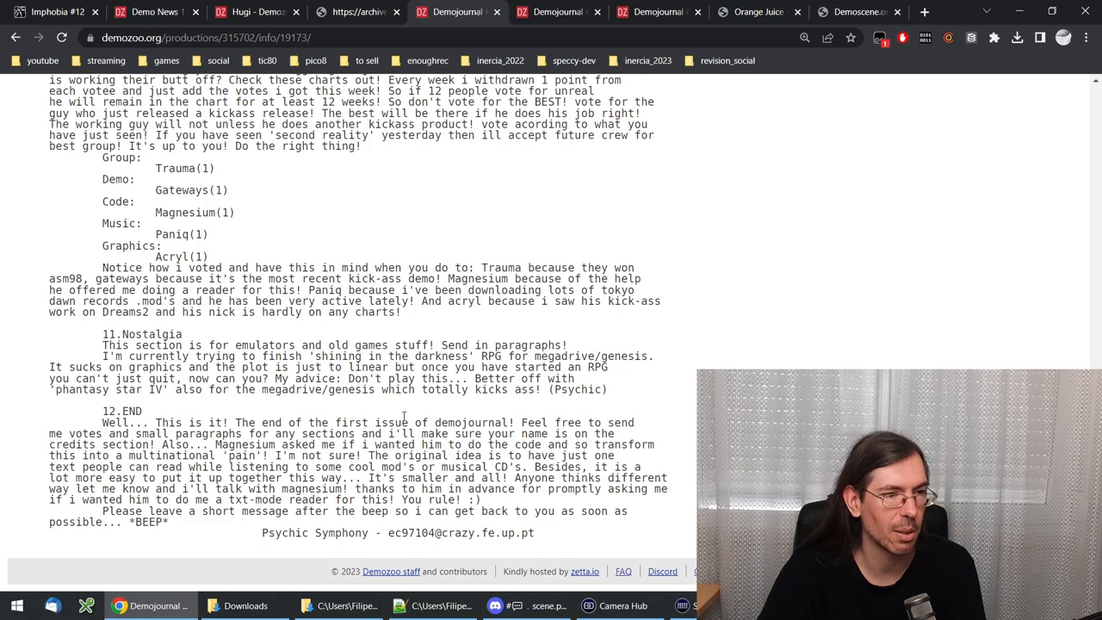
scroll(up, 3)
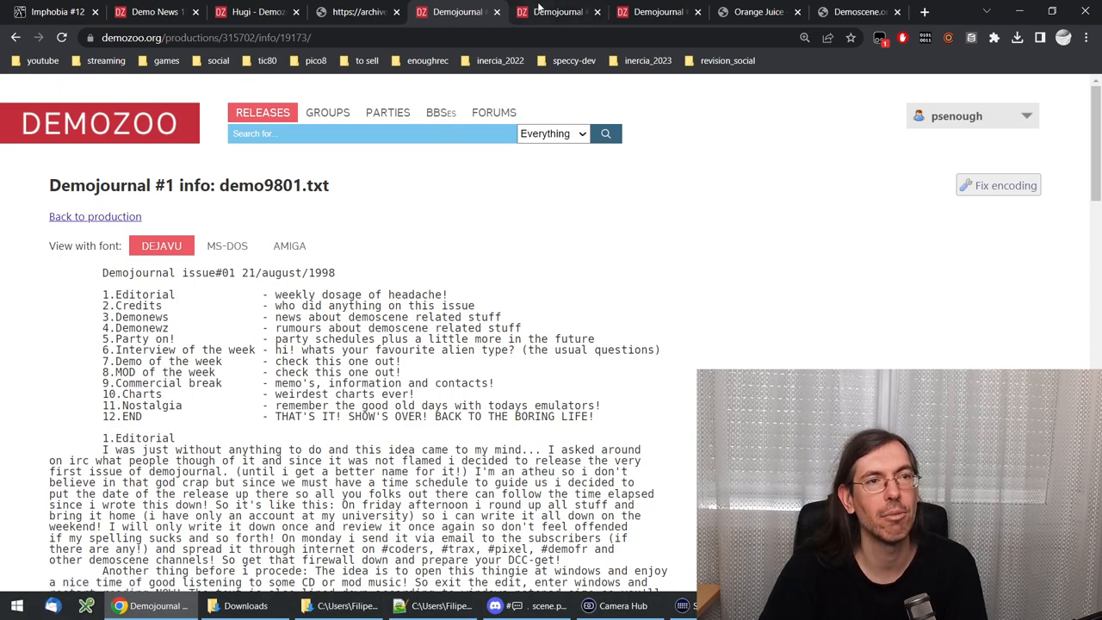
mouse_move(557, 12)
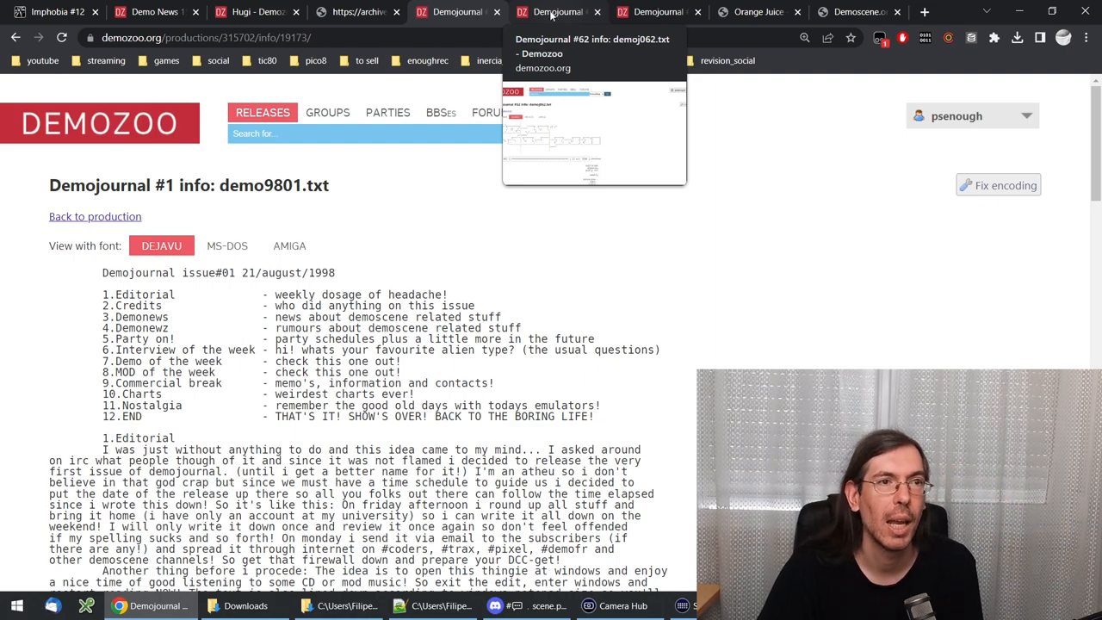
click(558, 13)
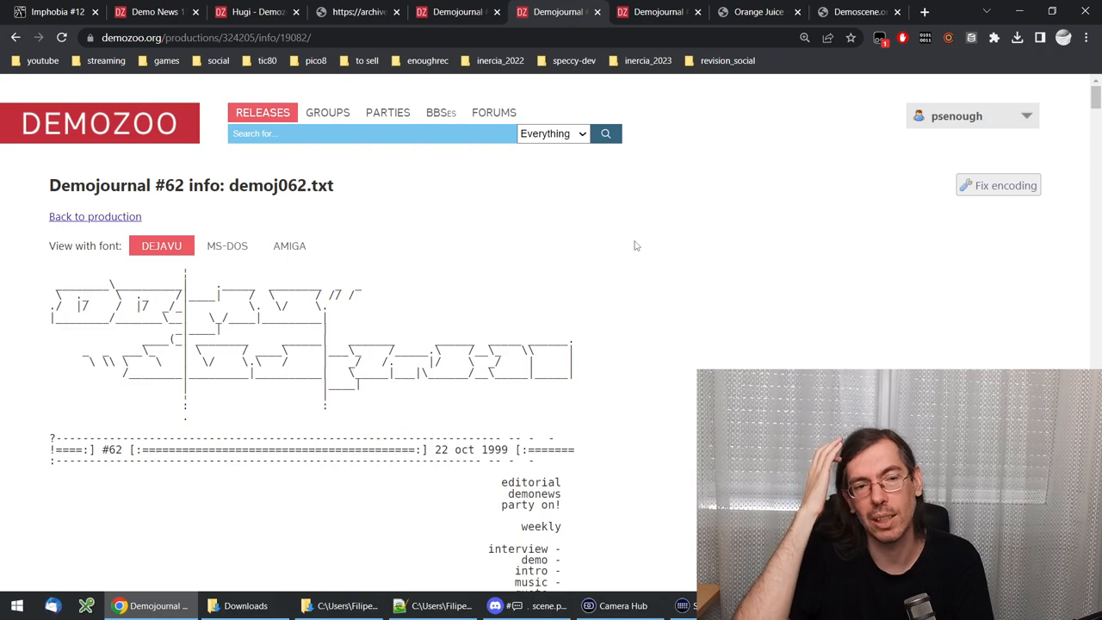
mouse_move(543, 309)
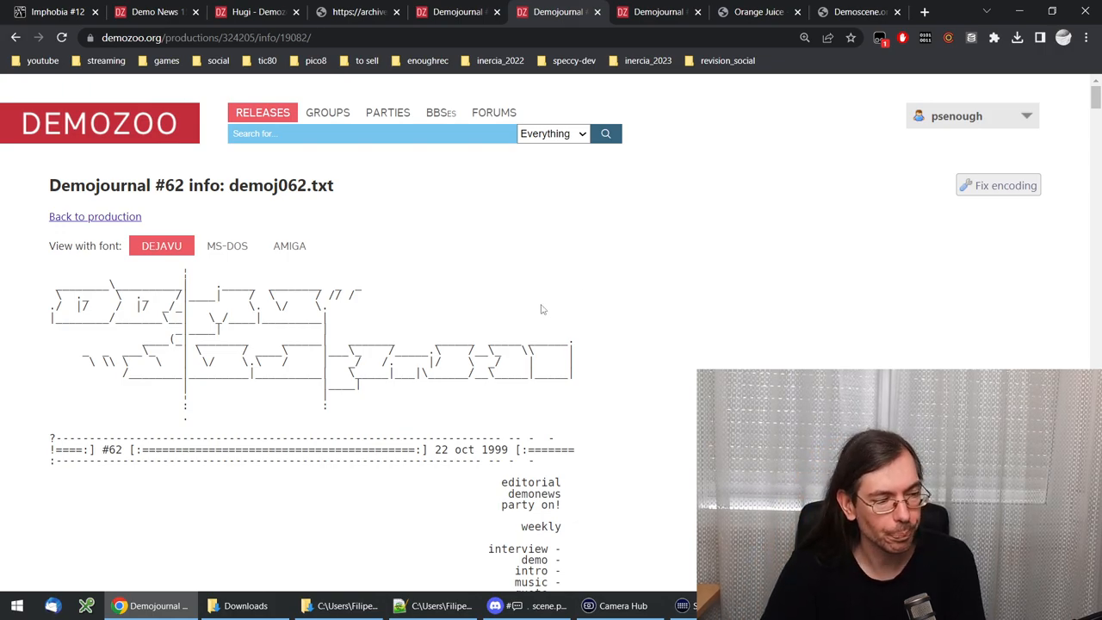
mouse_move(504, 390)
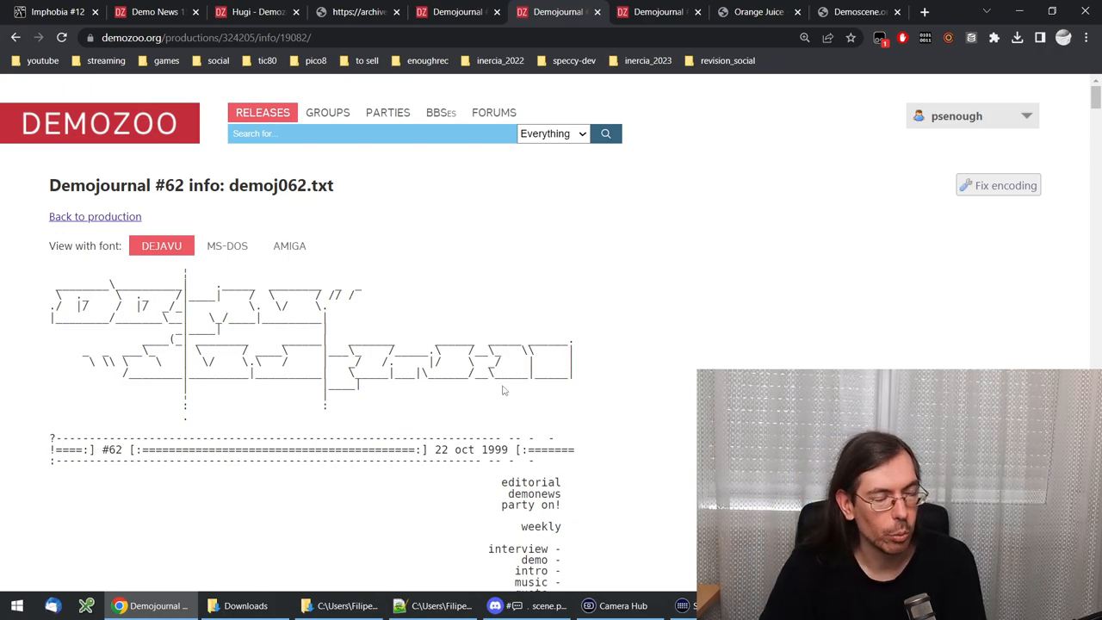
scroll(down, 3)
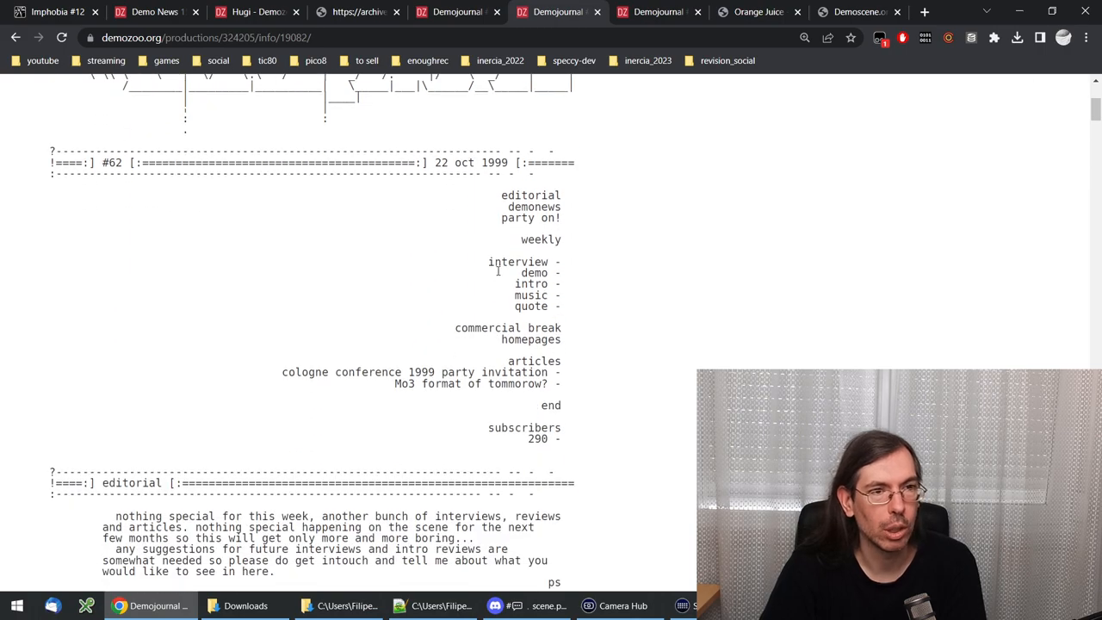
double_click(518, 284)
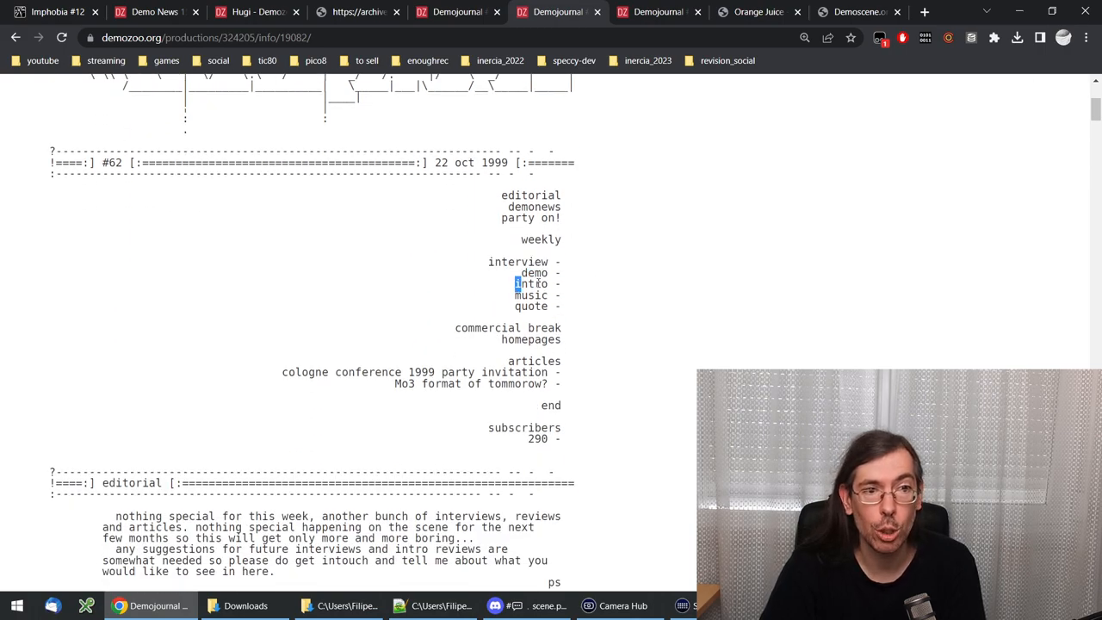
double_click(530, 296)
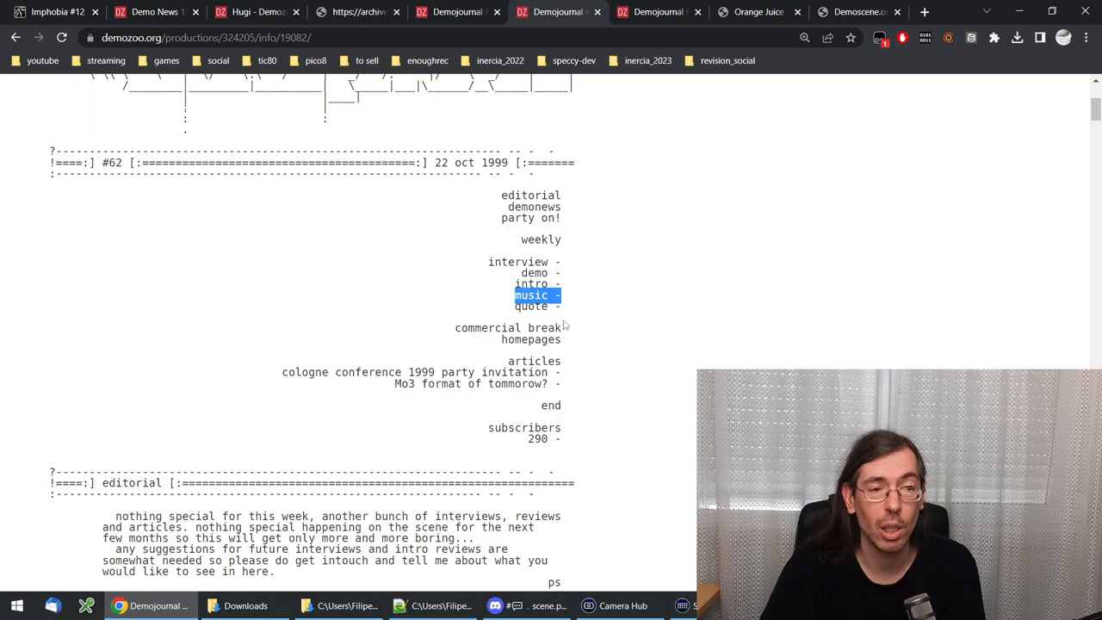
mouse_move(567, 322)
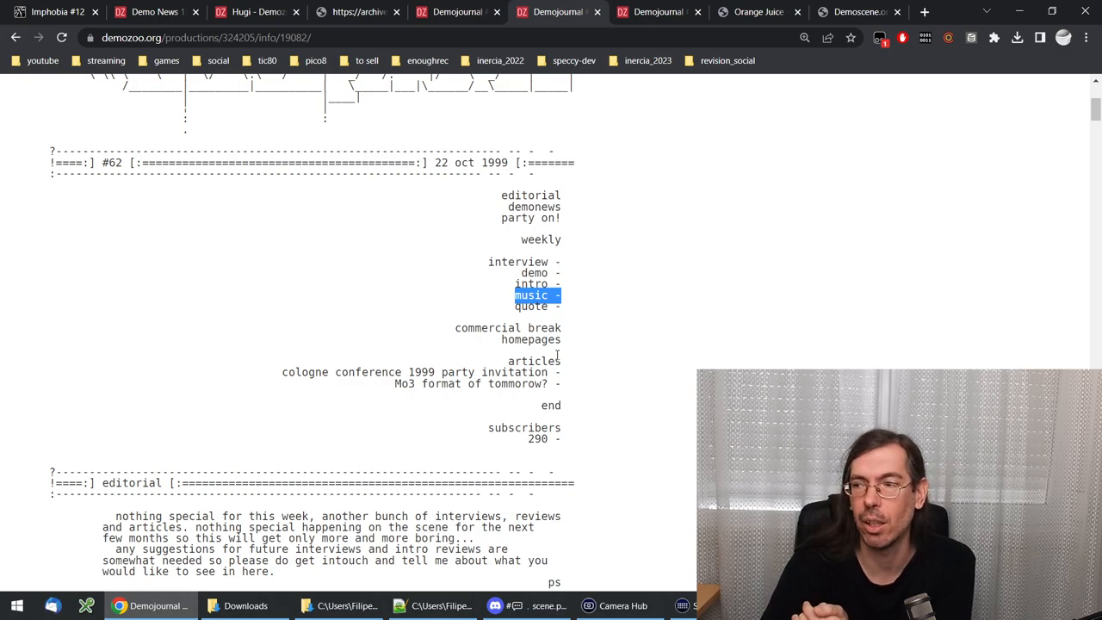
mouse_move(407, 291)
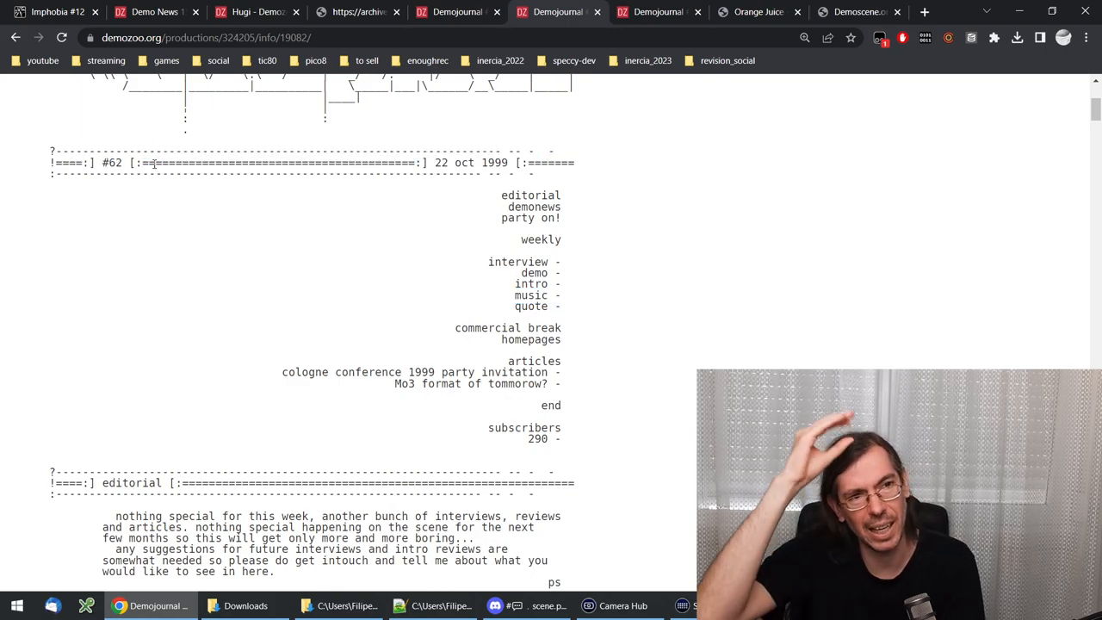
scroll(down, 3)
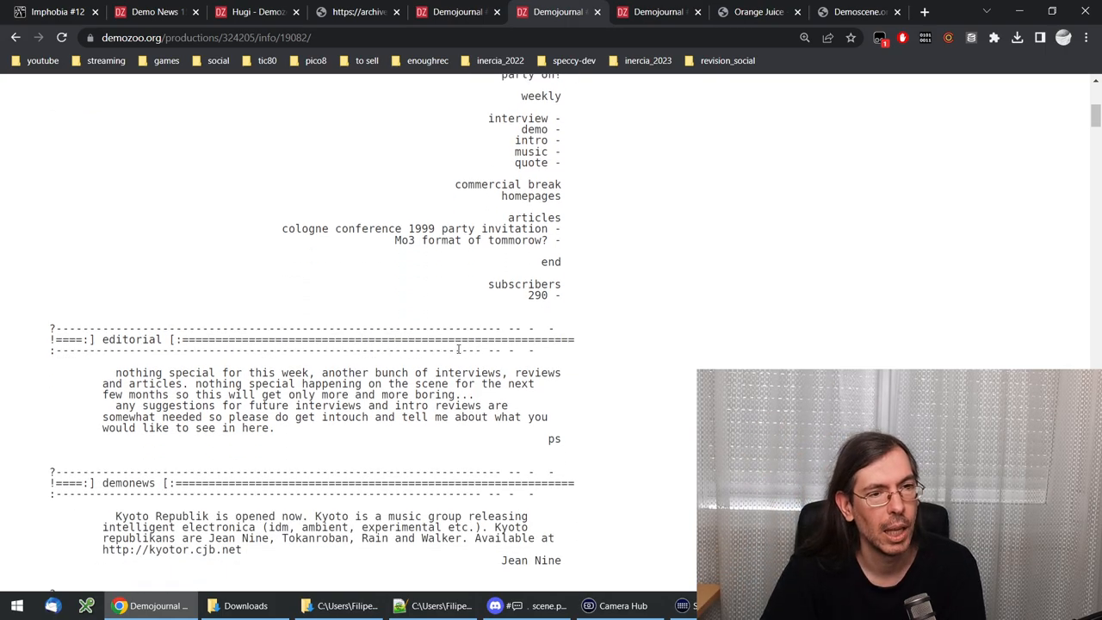
scroll(down, 3)
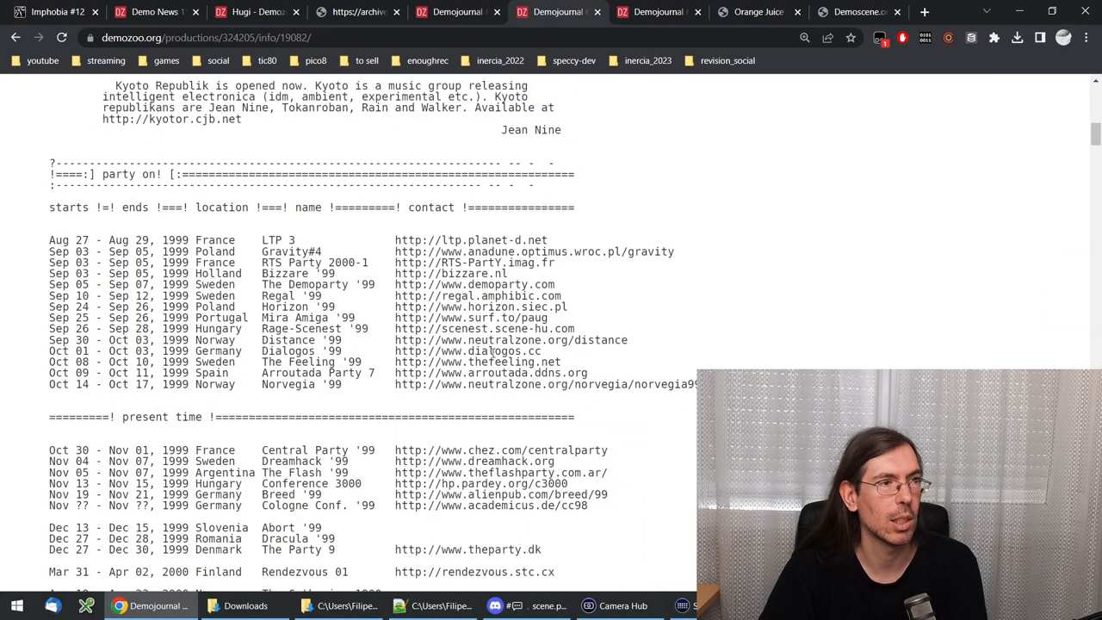
drag(49, 206, 588, 505)
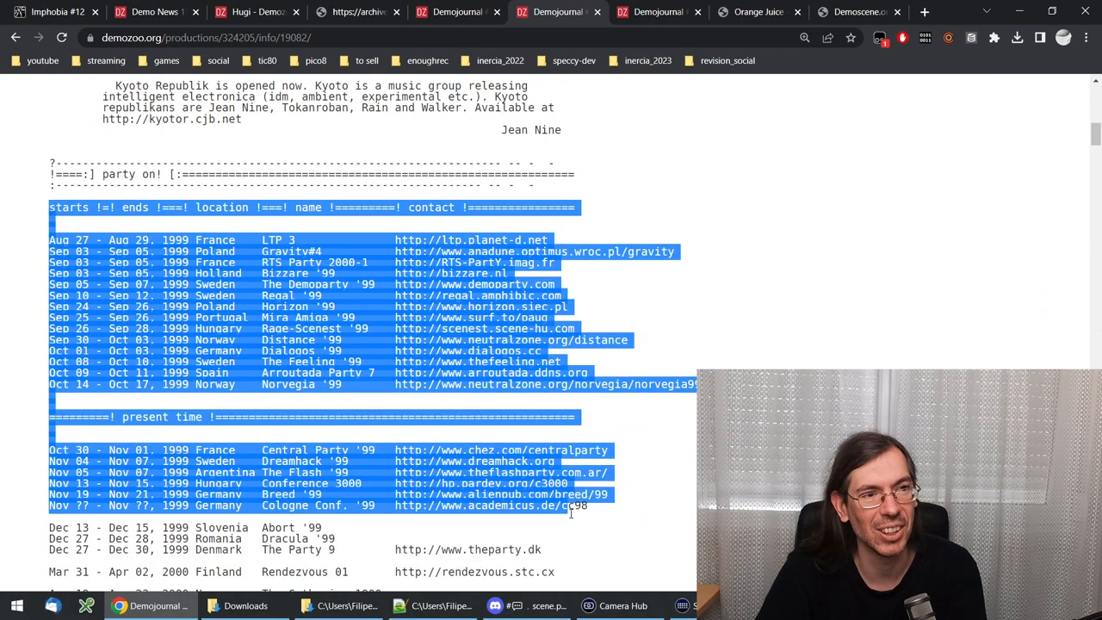
mouse_move(599, 305)
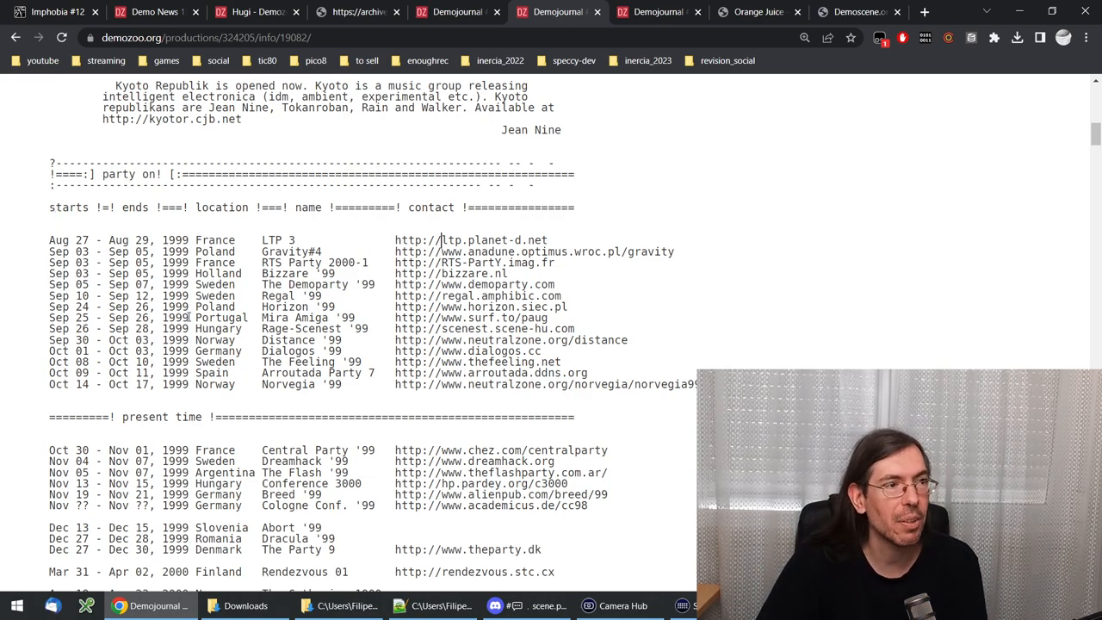
scroll(down, 3)
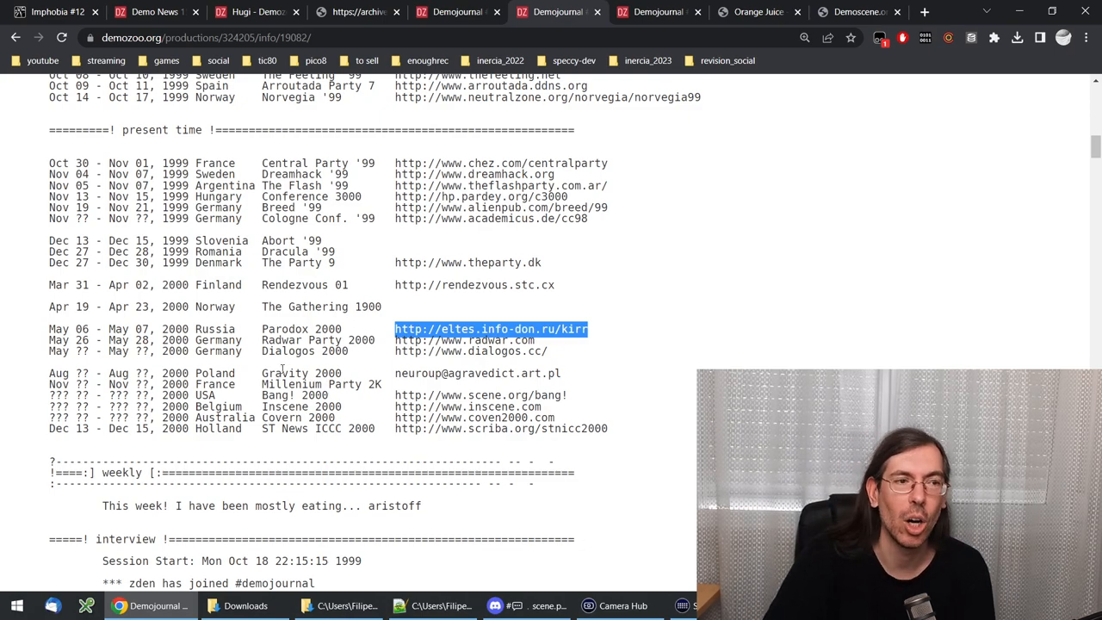
scroll(up, 3)
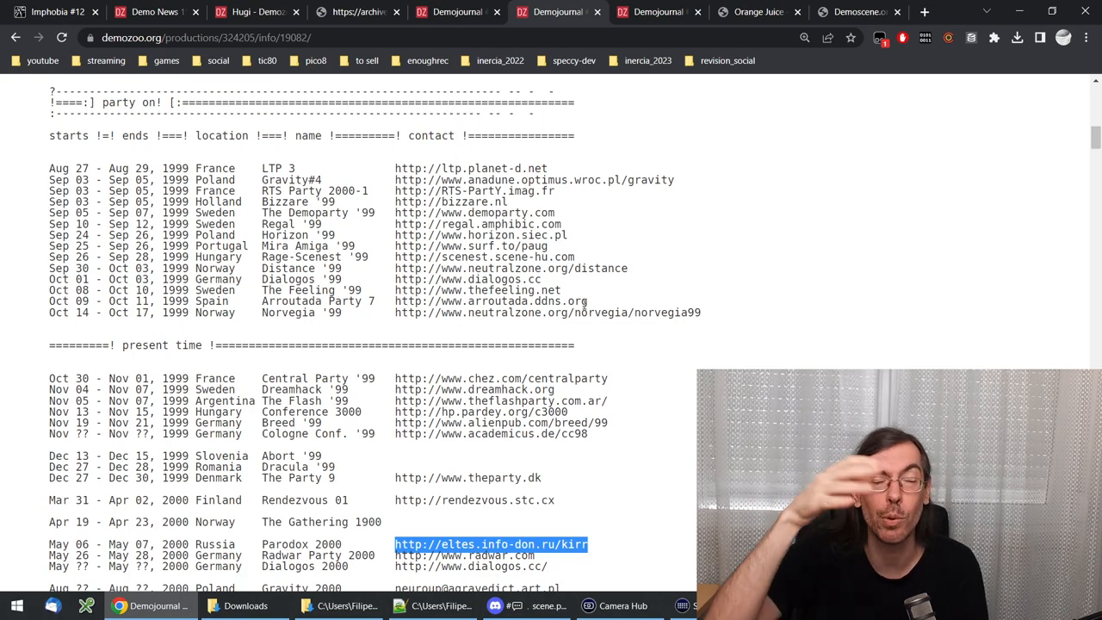
scroll(down, 3)
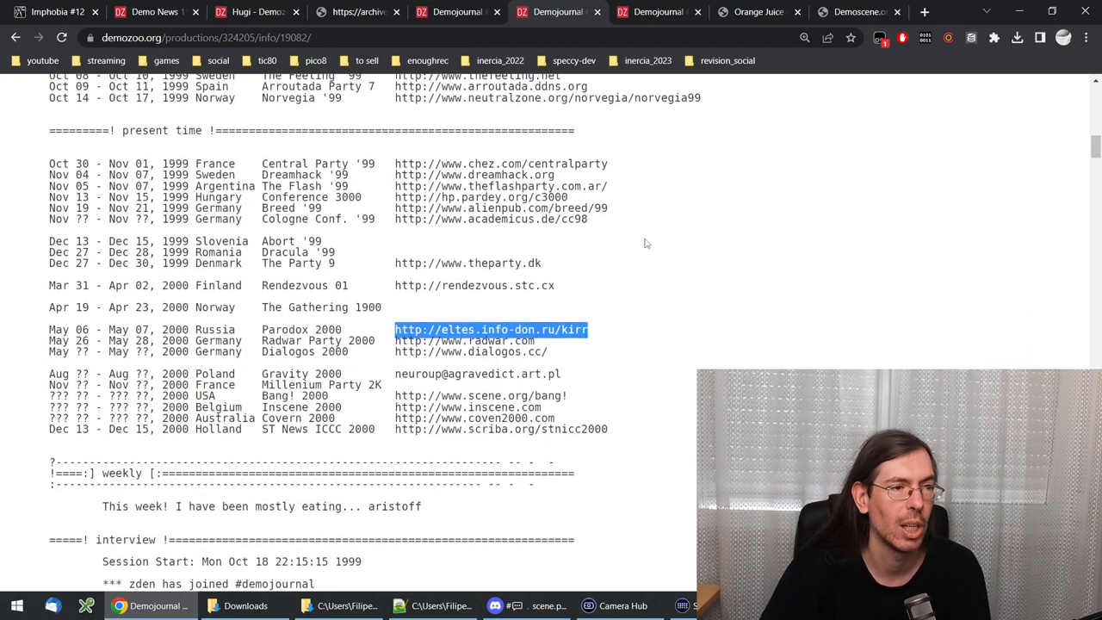
scroll(down, 3)
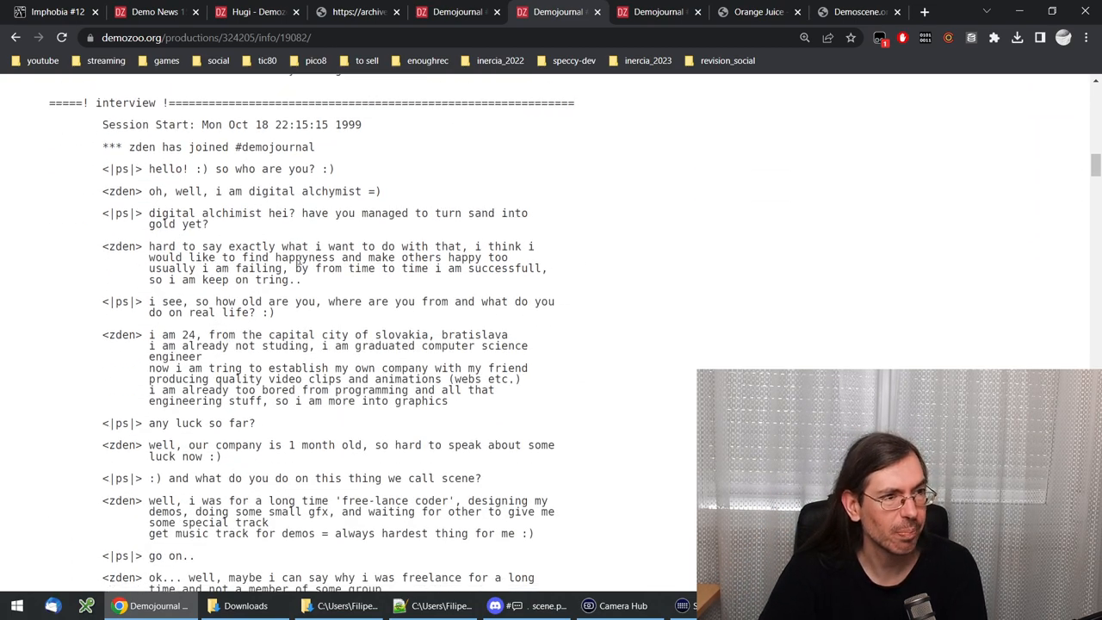
scroll(down, 3)
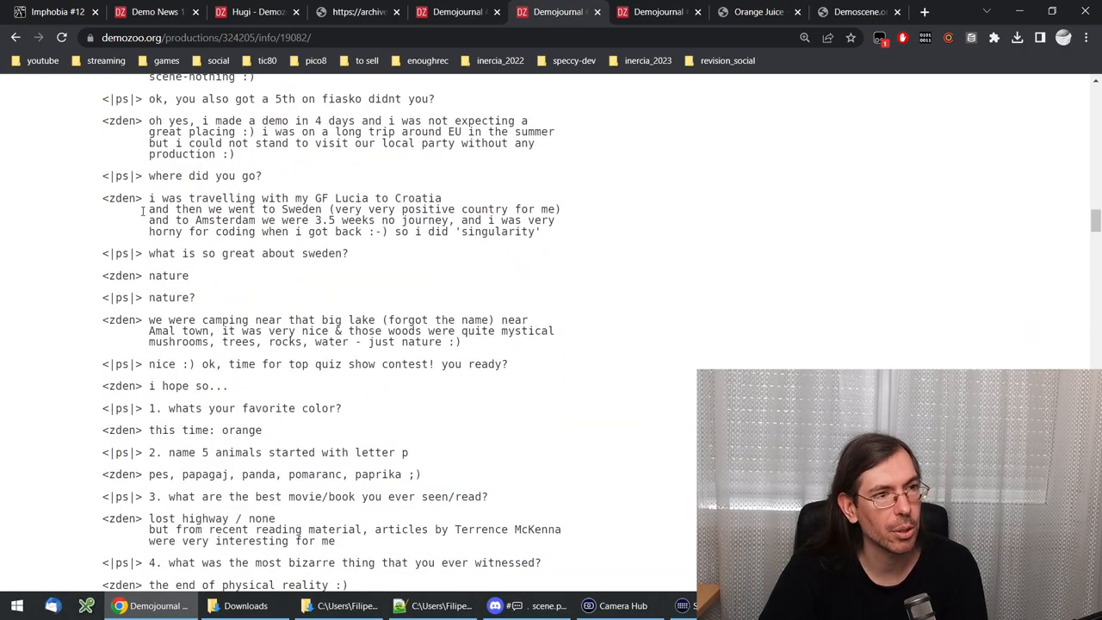
scroll(down, 3)
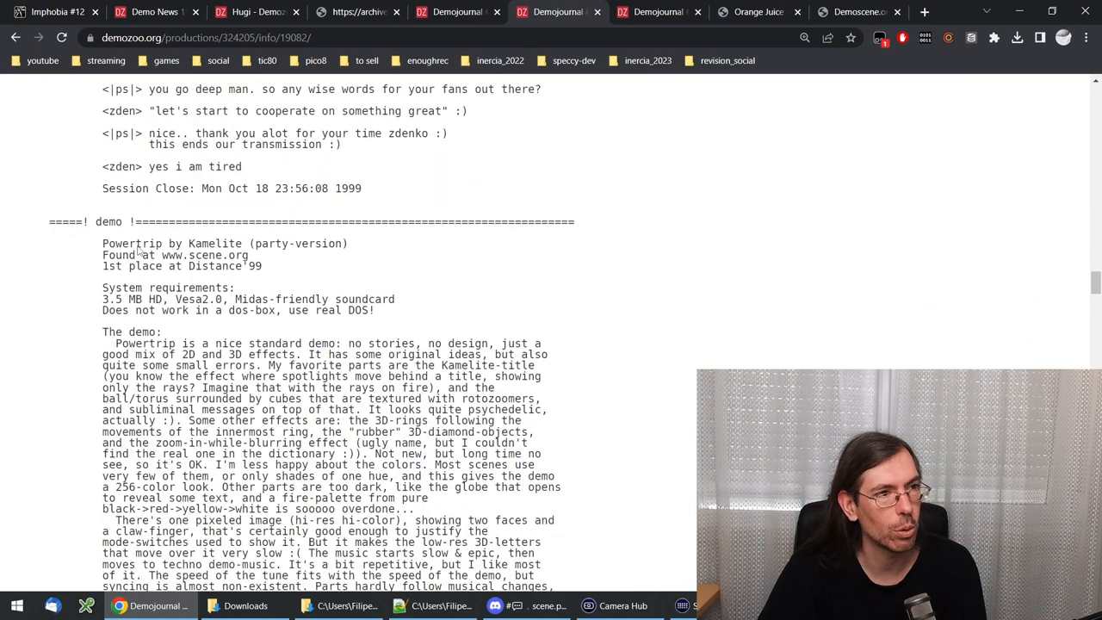
scroll(down, 3)
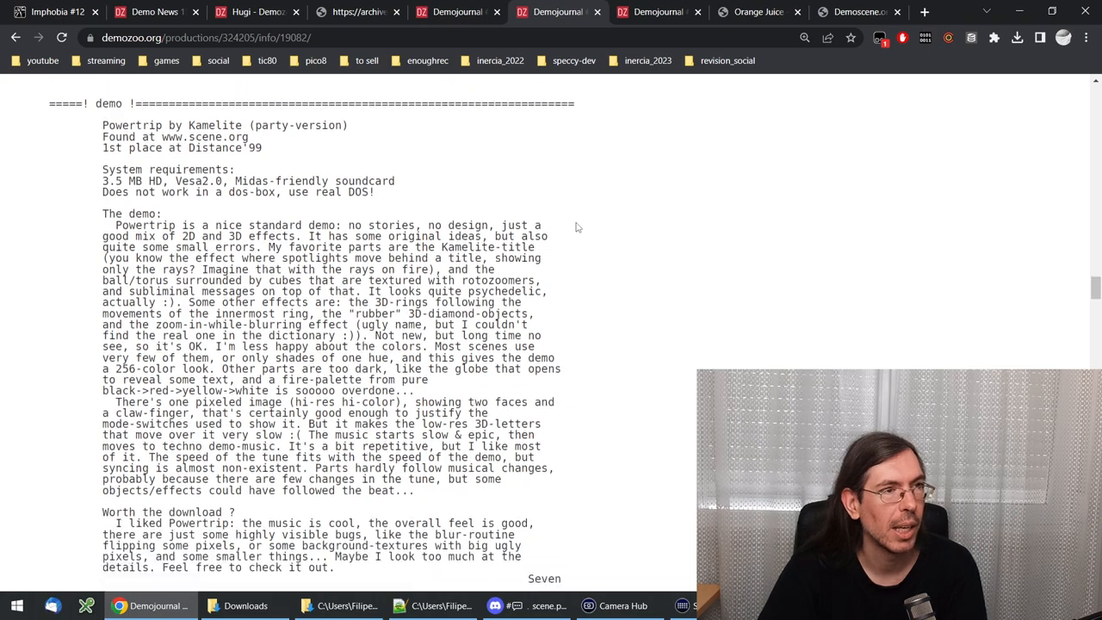
scroll(up, 3)
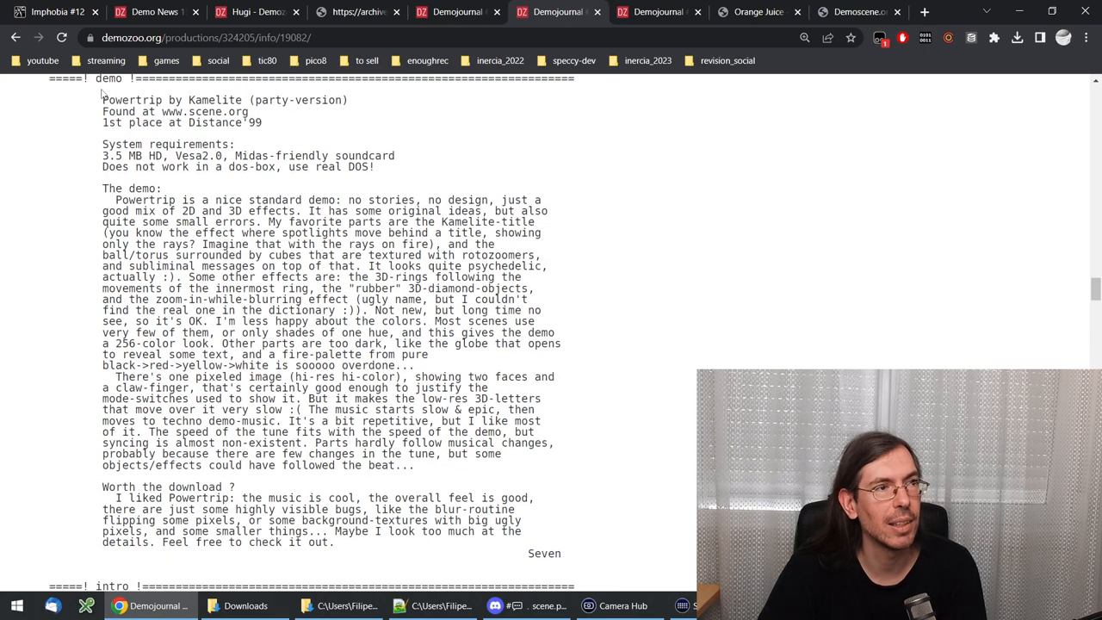
double_click(543, 553)
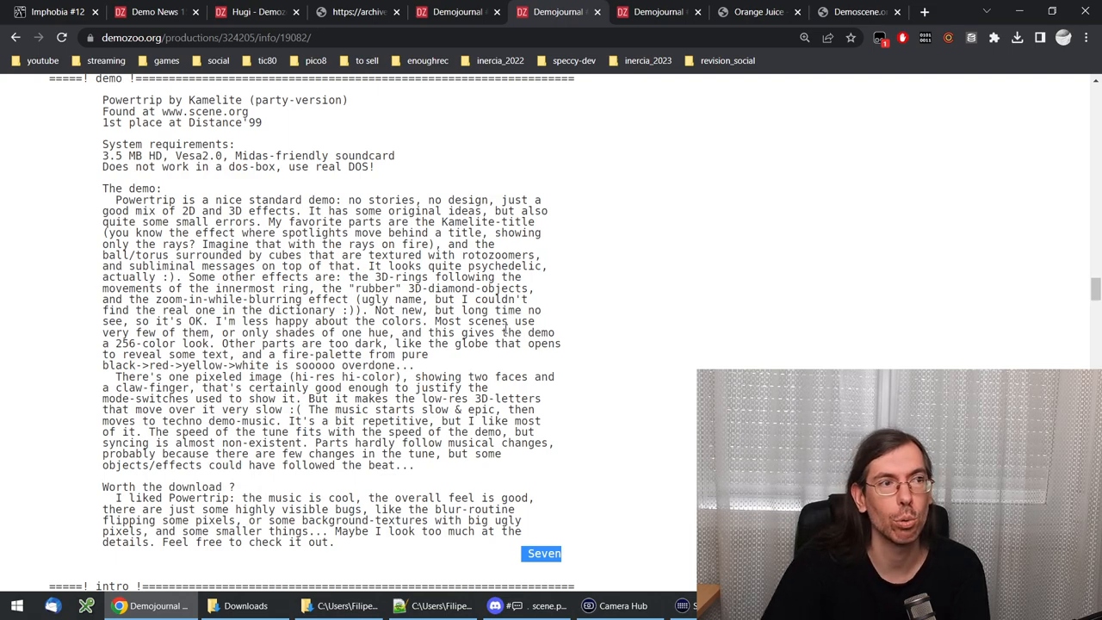
mouse_move(616, 346)
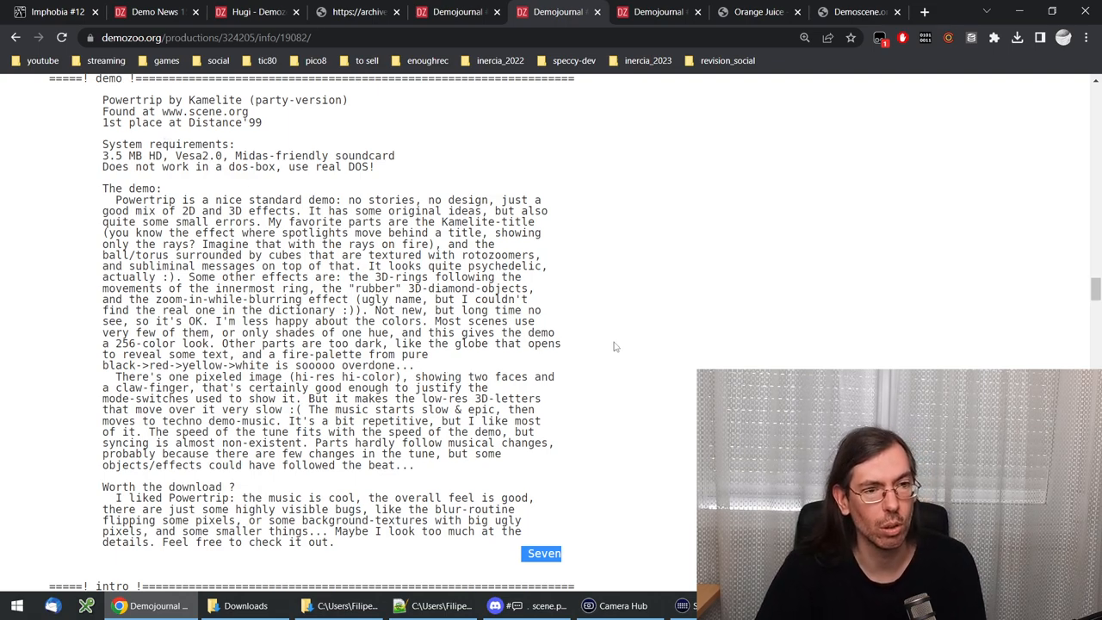
scroll(down, 3)
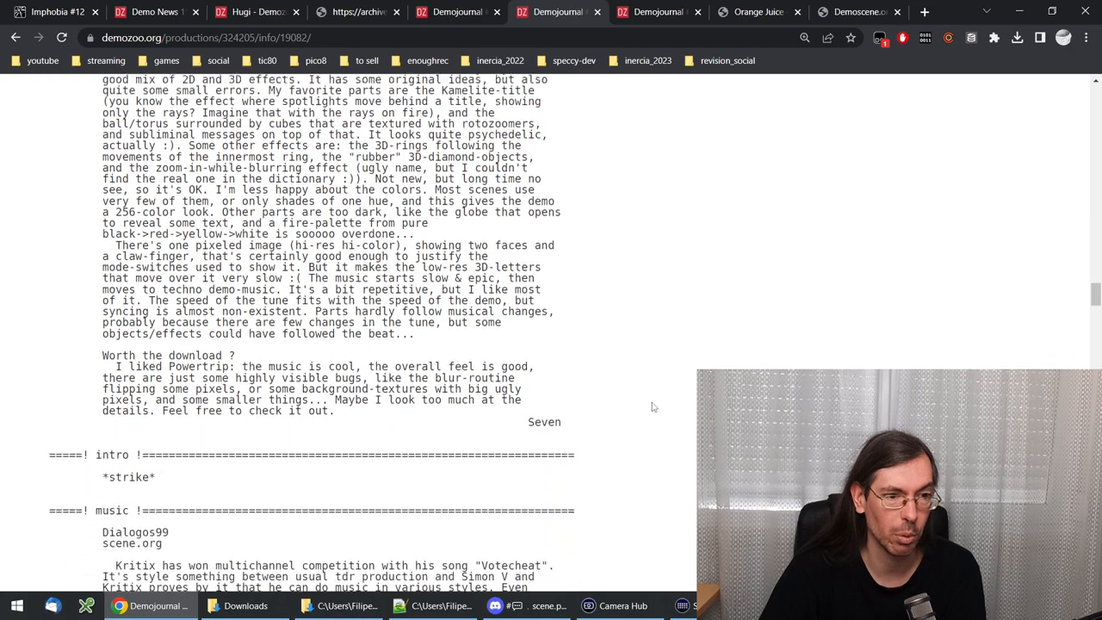
scroll(down, 3)
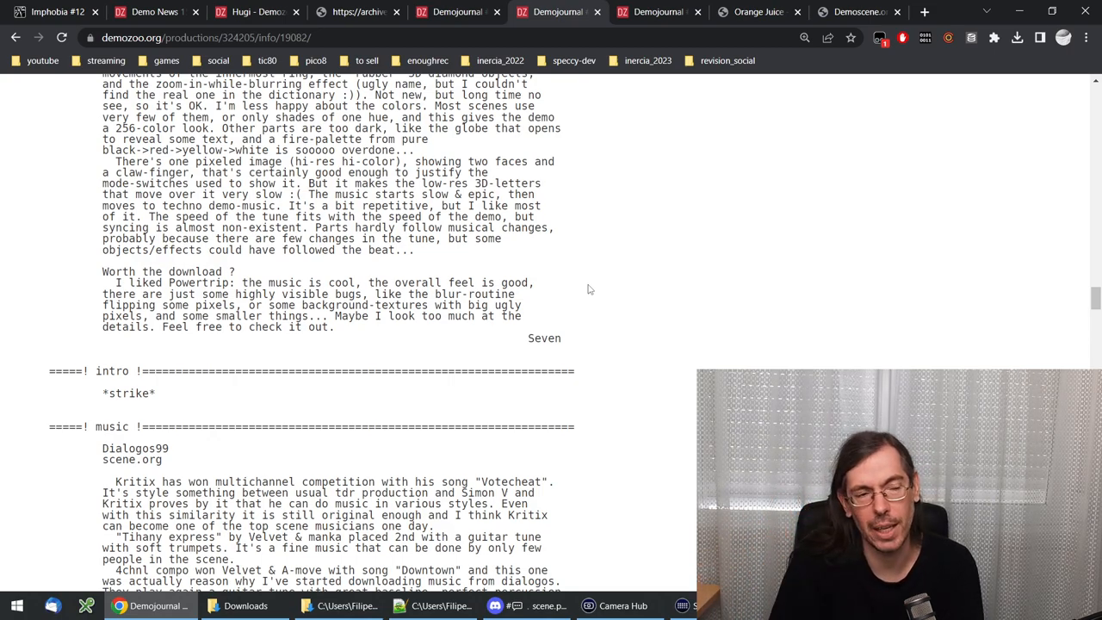
scroll(down, 3)
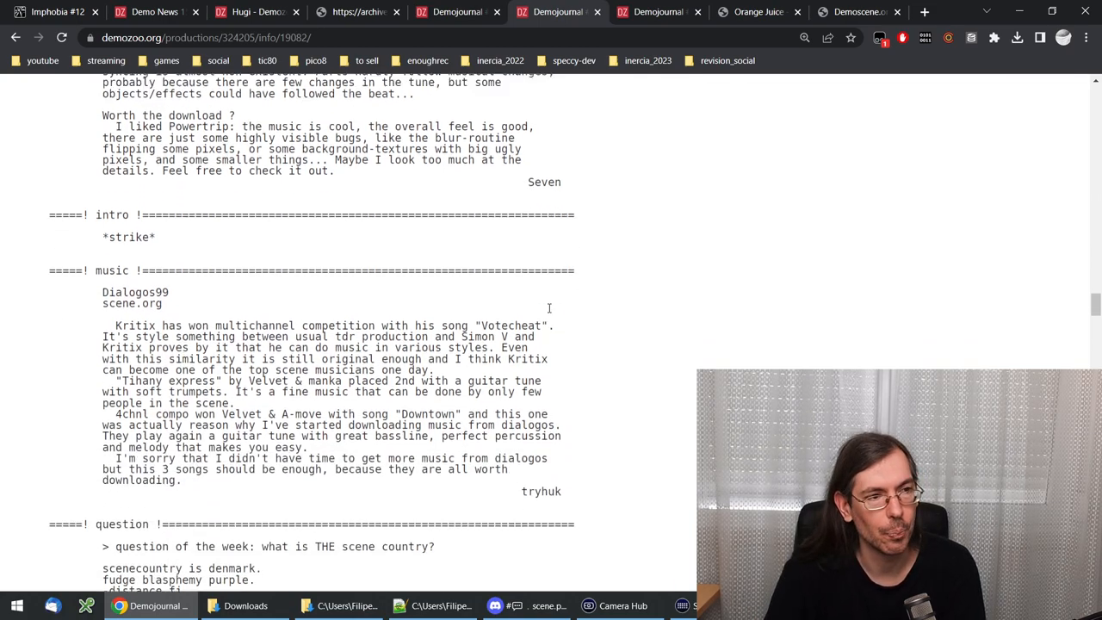
scroll(down, 3)
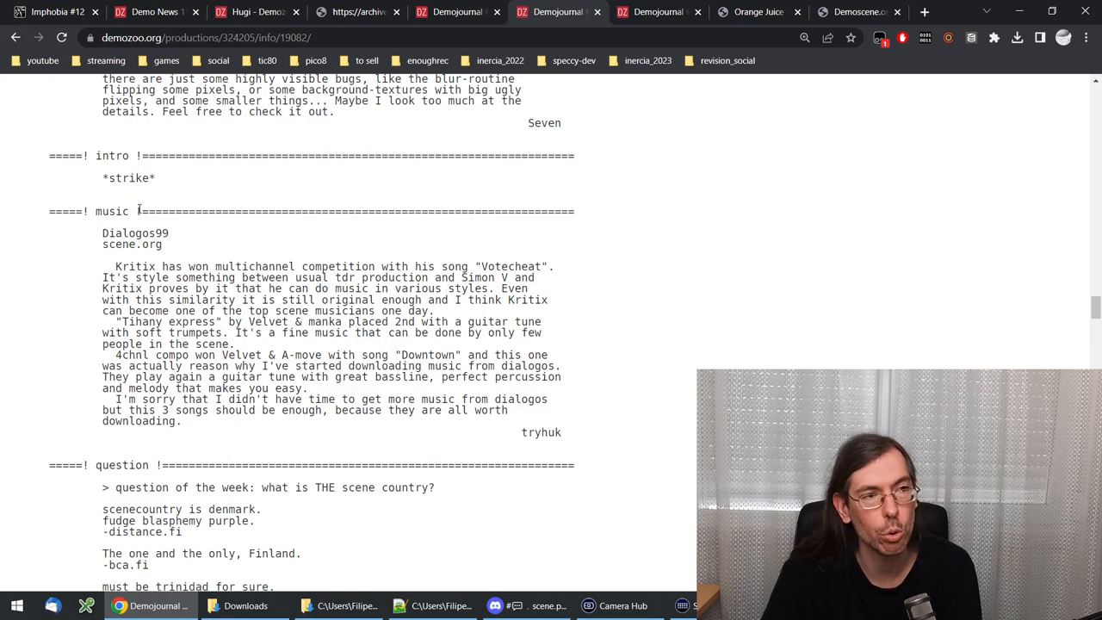
mouse_move(181, 235)
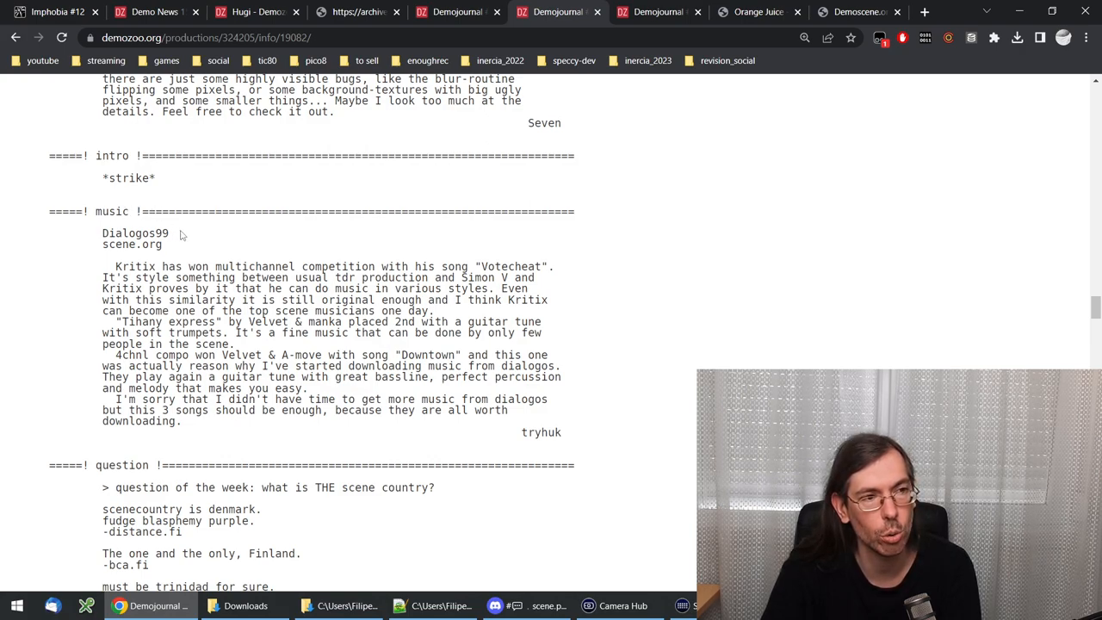
mouse_move(197, 236)
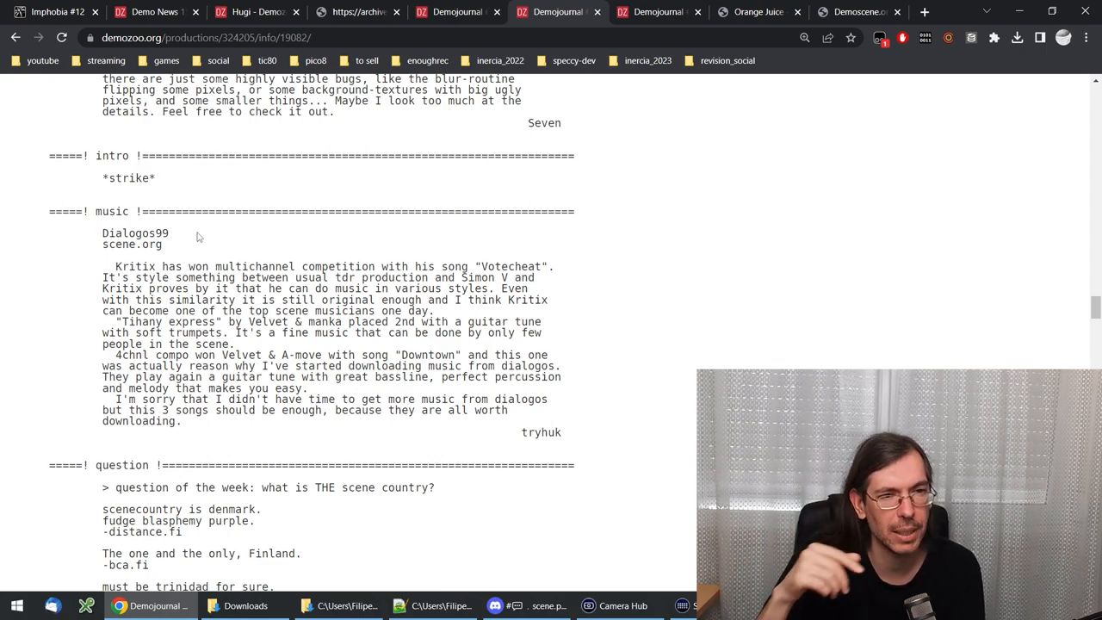
double_click(541, 433)
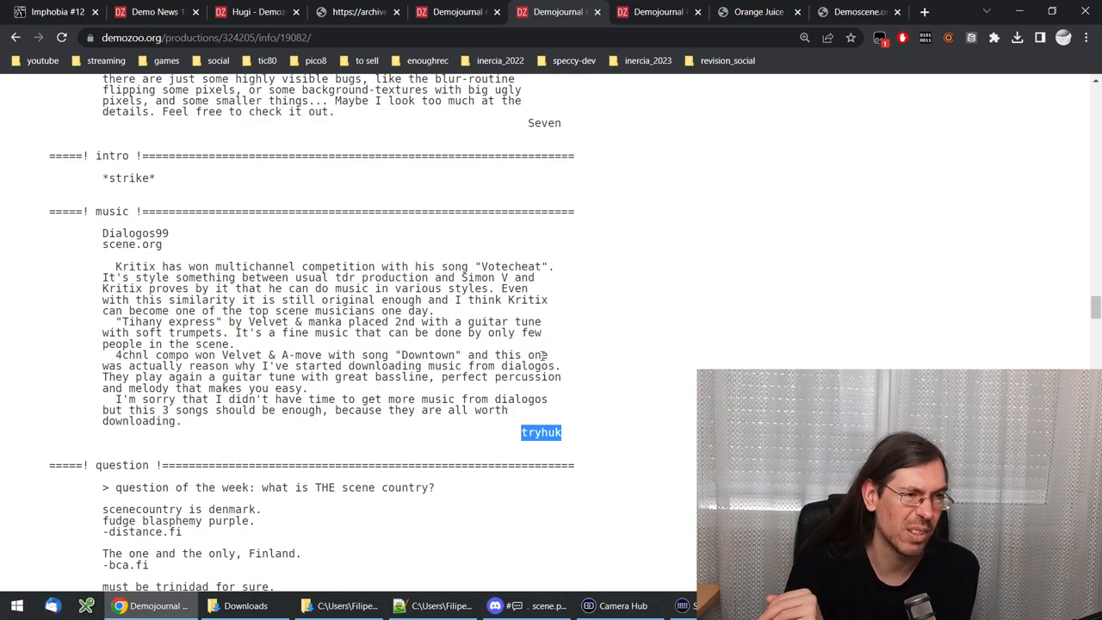
scroll(down, 3)
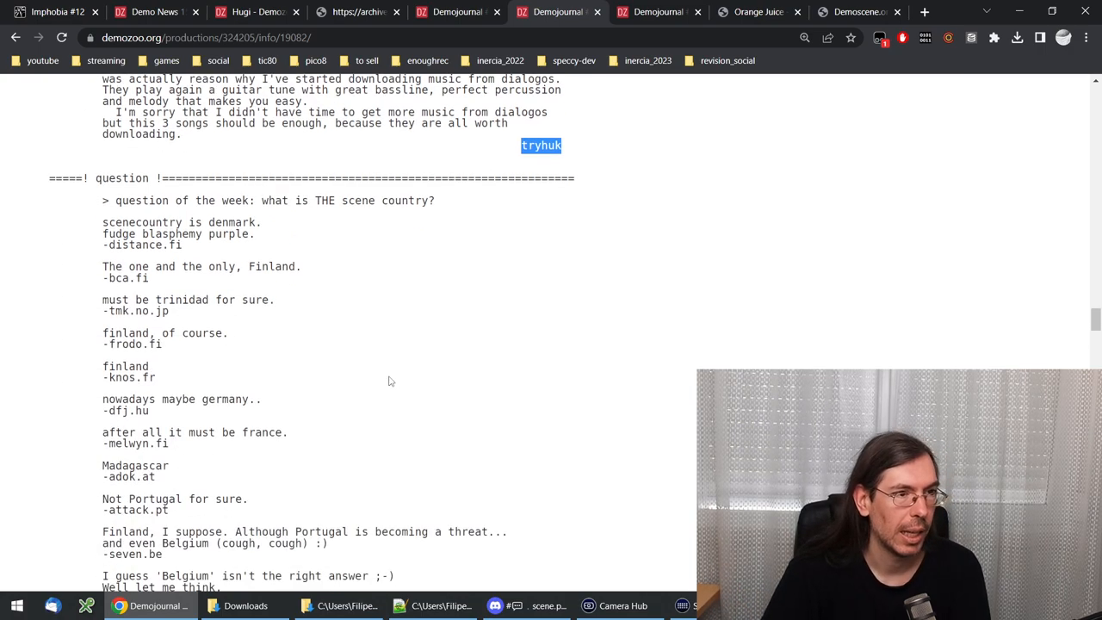
Step: Highlight the 'what is THE scene country?' question, then scroll past the answers to the homepages
triple_click(266, 201)
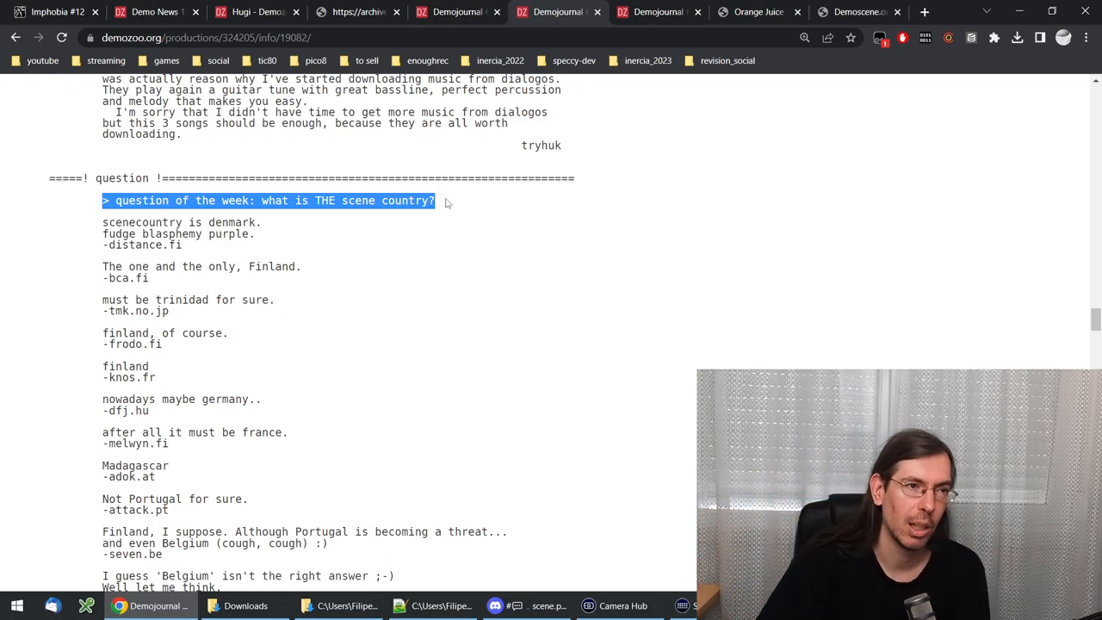
click(285, 328)
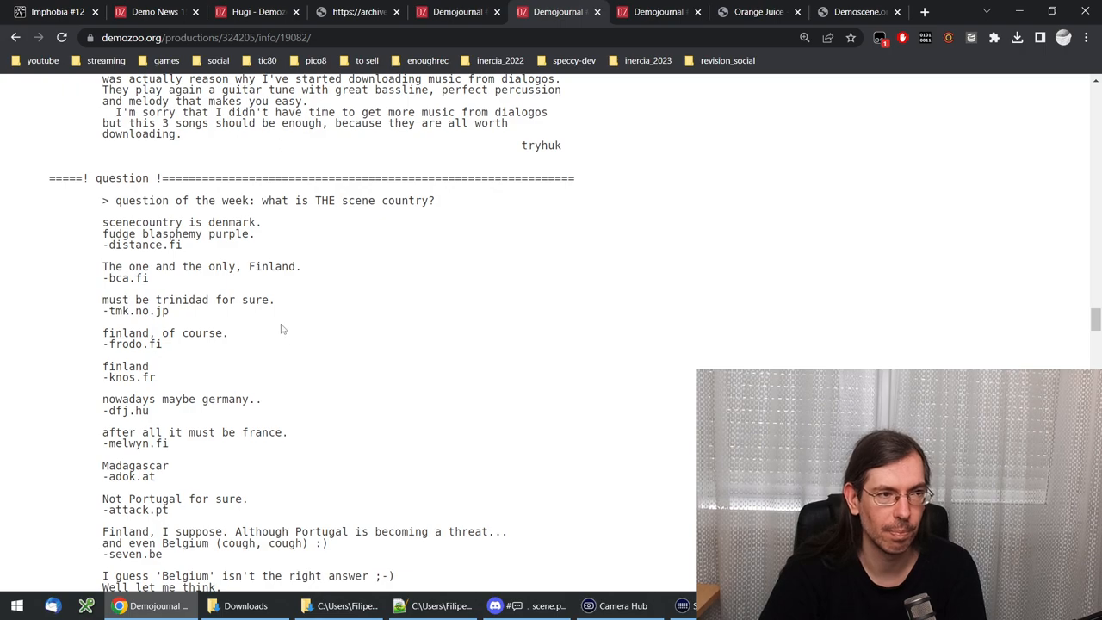
mouse_move(291, 350)
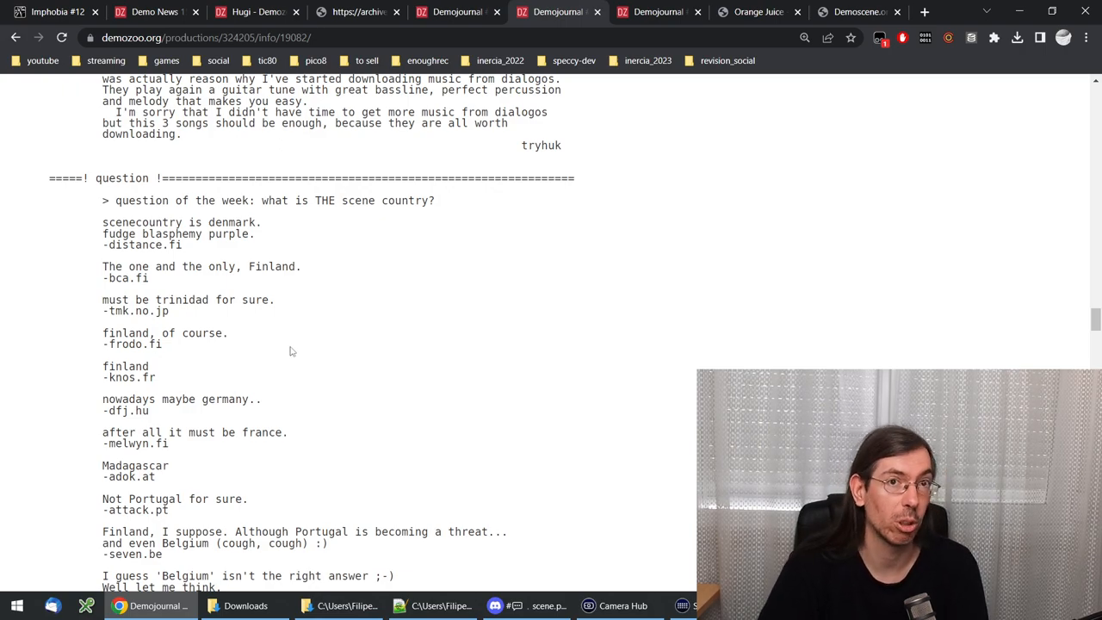
scroll(down, 3)
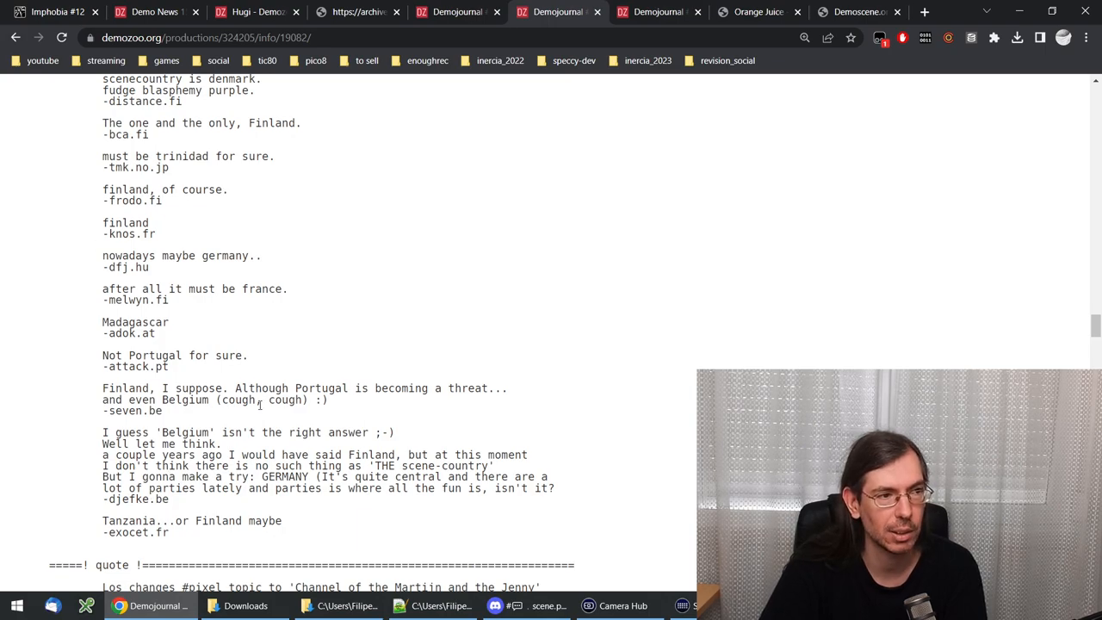
scroll(down, 3)
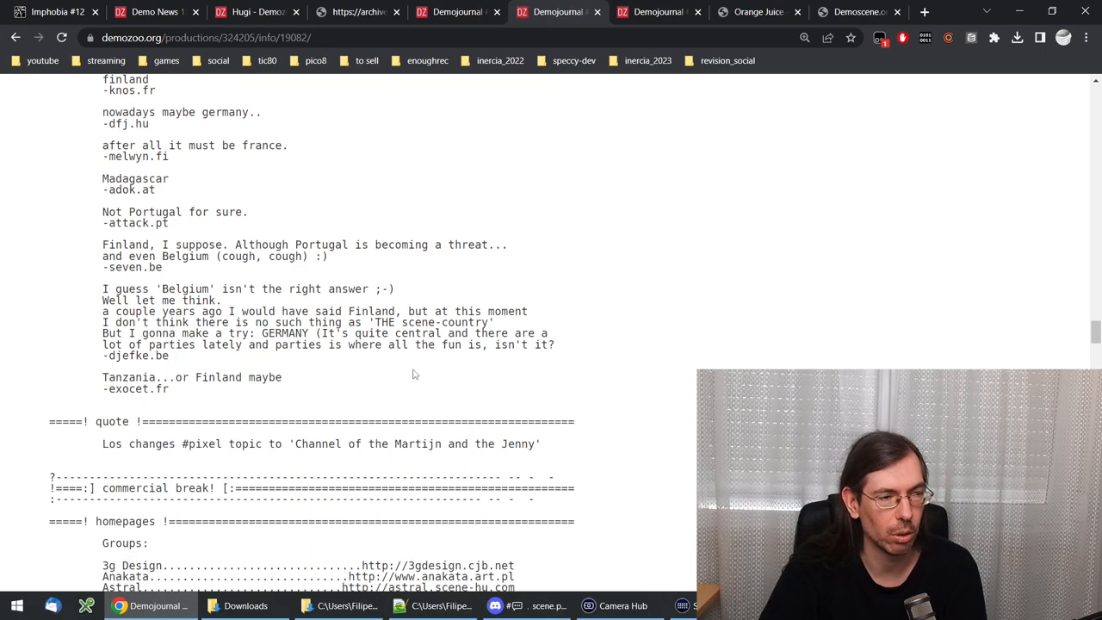
scroll(up, 3)
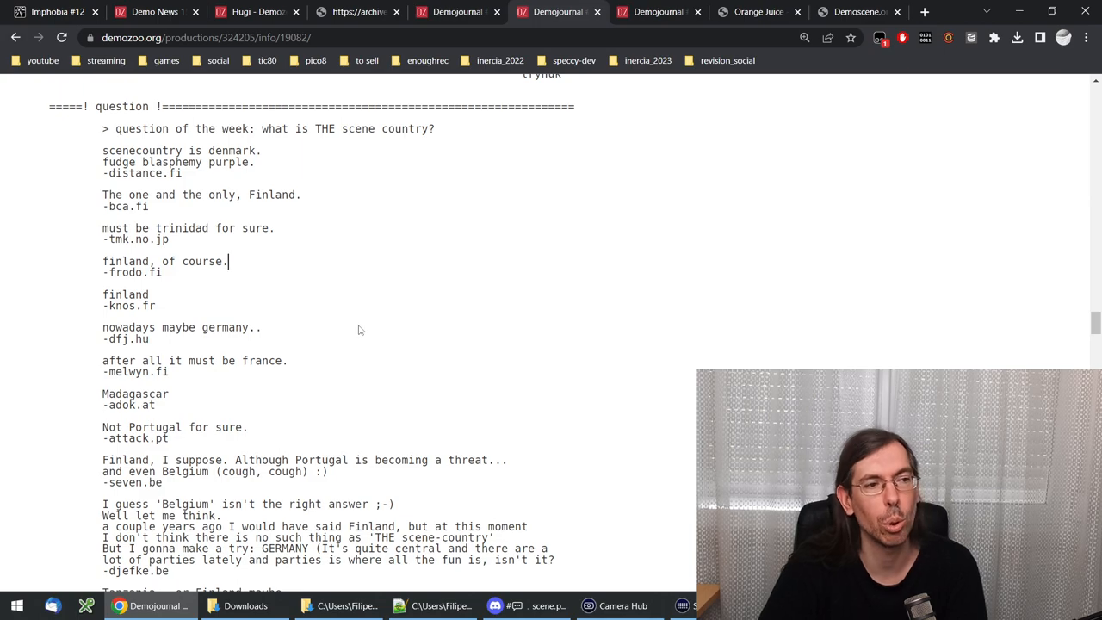
scroll(down, 3)
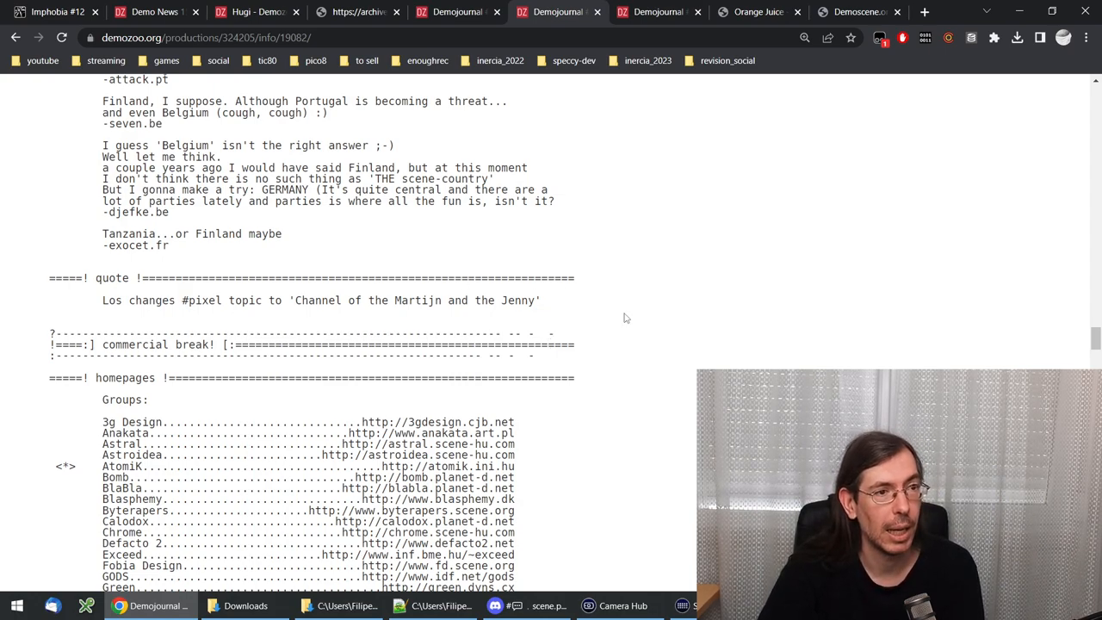
Step: Scroll through the group, music, diskmag and FTP homepage listings to the party invitation article
scroll(down, 3)
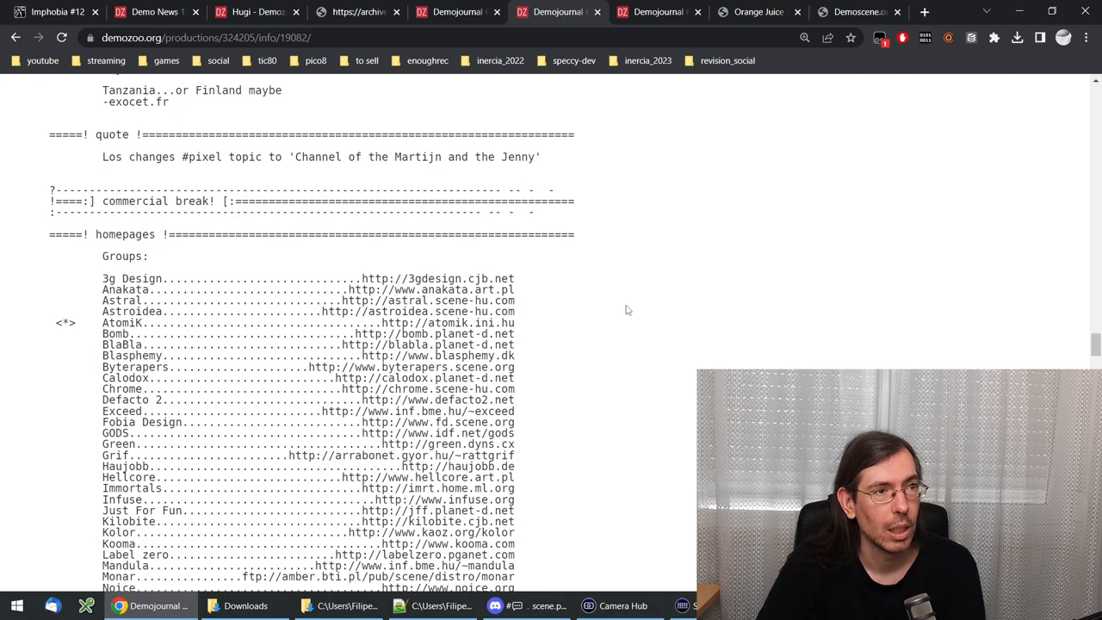
scroll(down, 3)
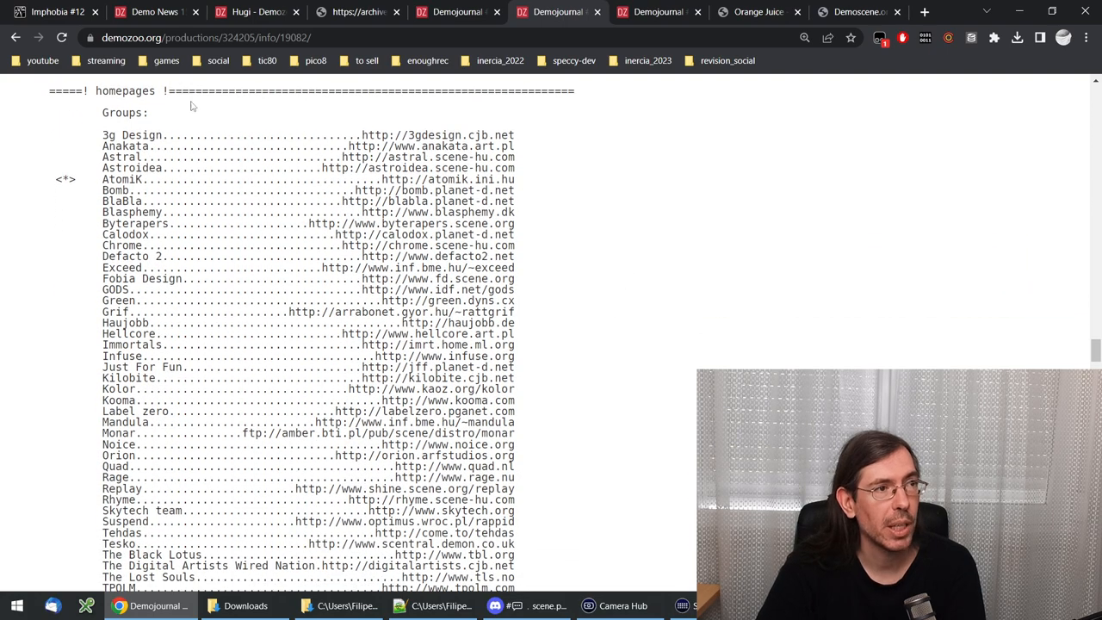
scroll(down, 3)
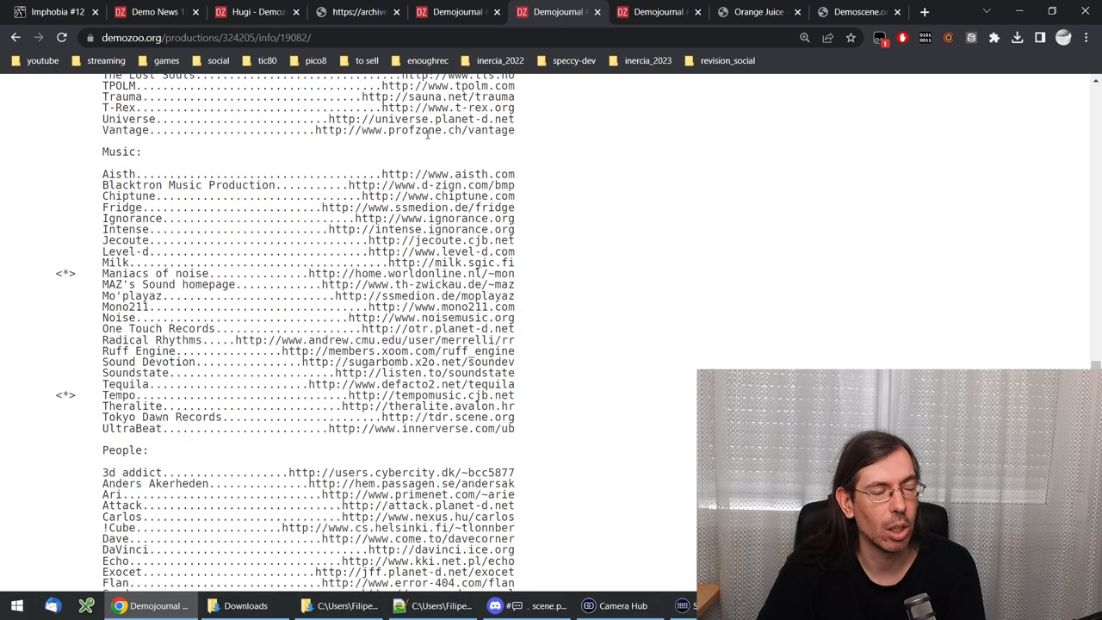
scroll(down, 3)
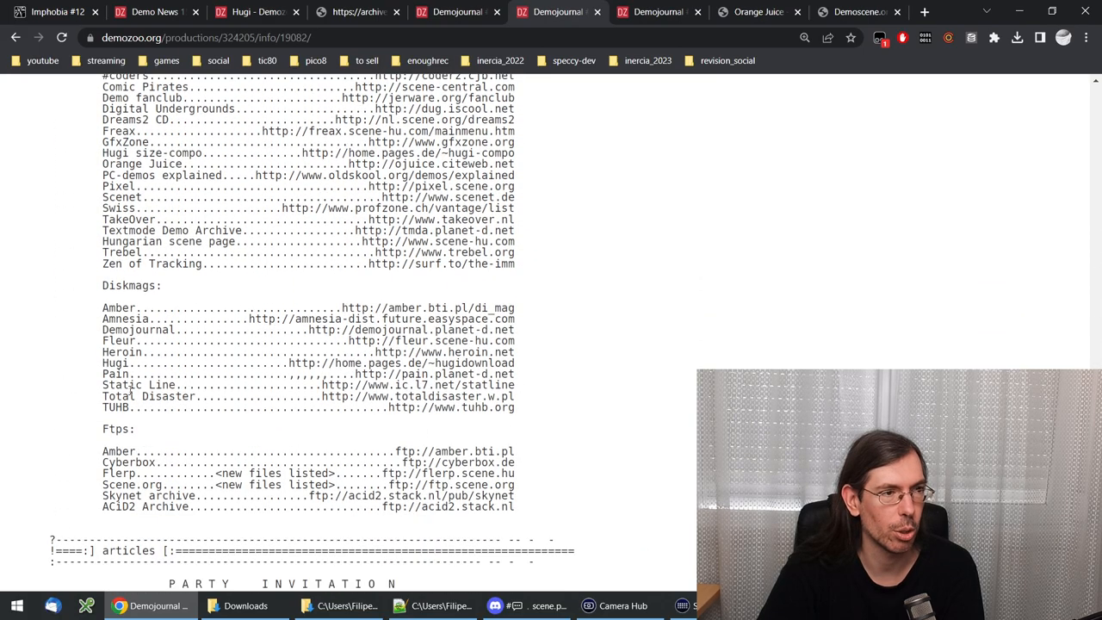
scroll(down, 3)
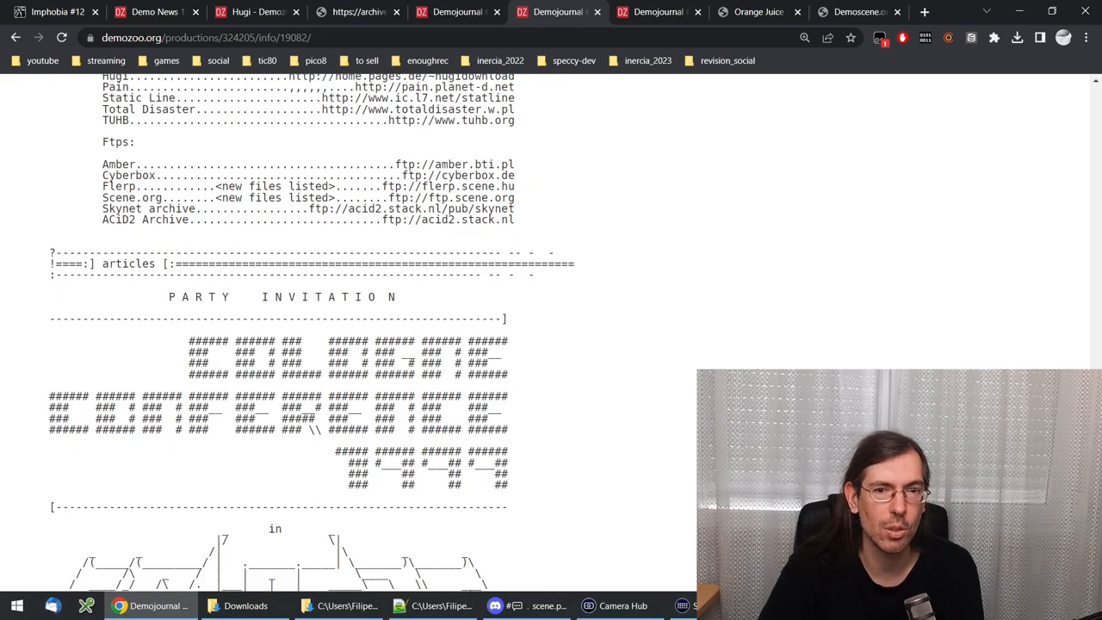
scroll(down, 3)
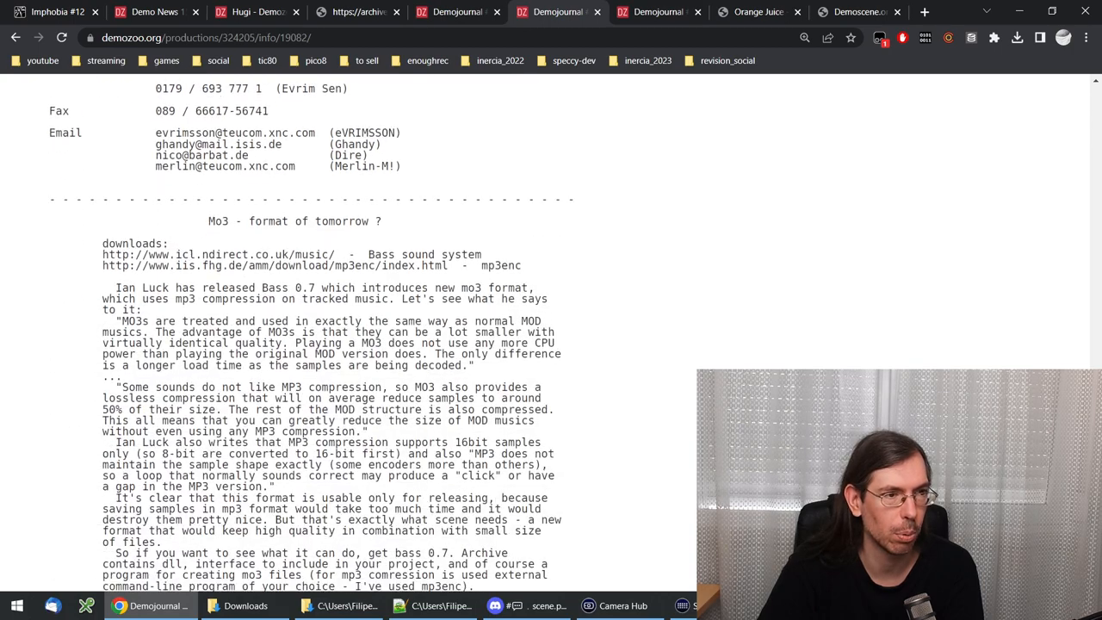
Step: Read through the MO3 article and end credits, then scroll back toward the opening logo
scroll(down, 3)
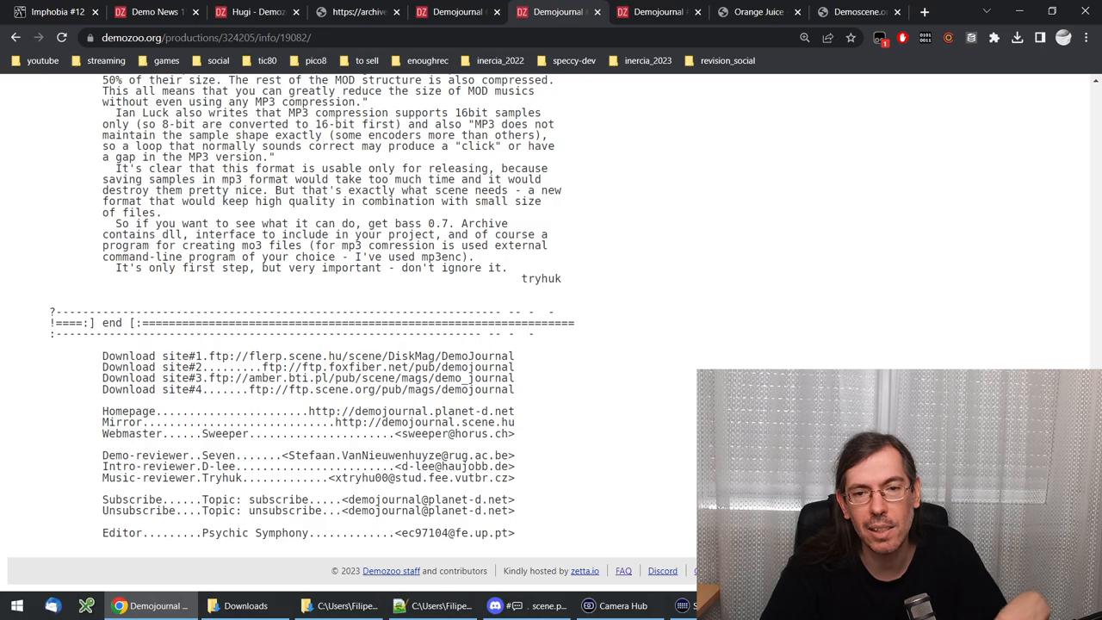
scroll(up, 3)
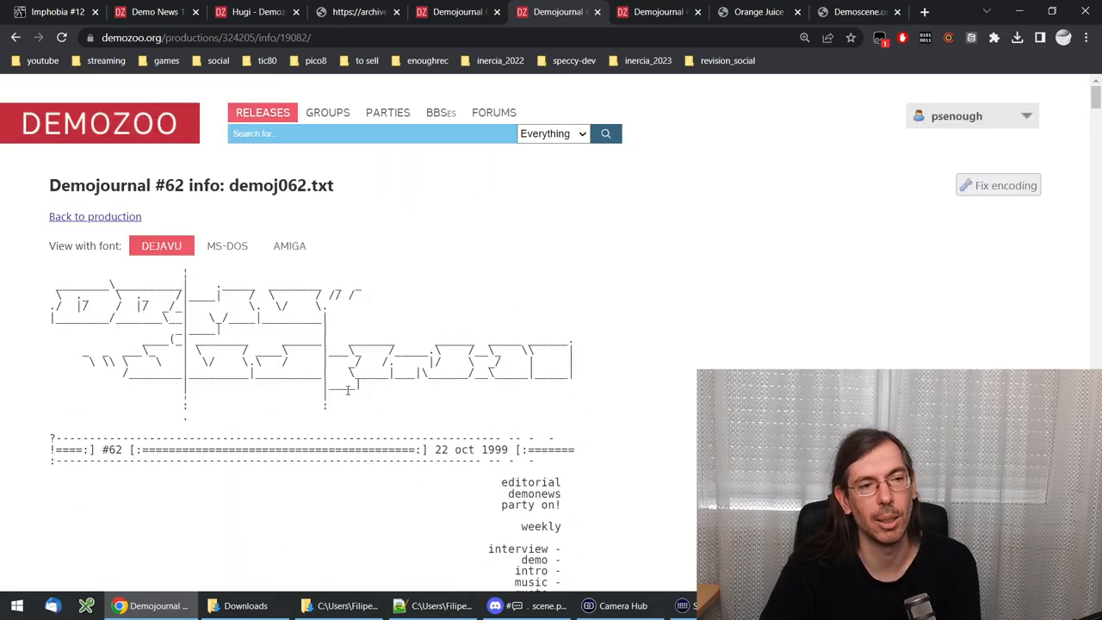
mouse_move(355, 398)
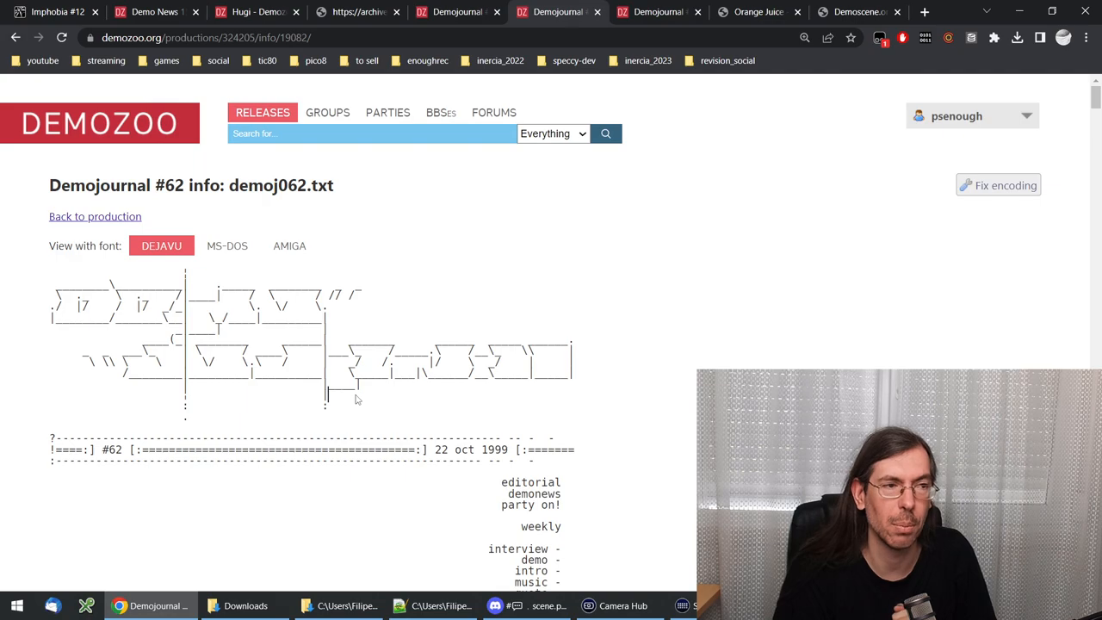
mouse_move(616, 312)
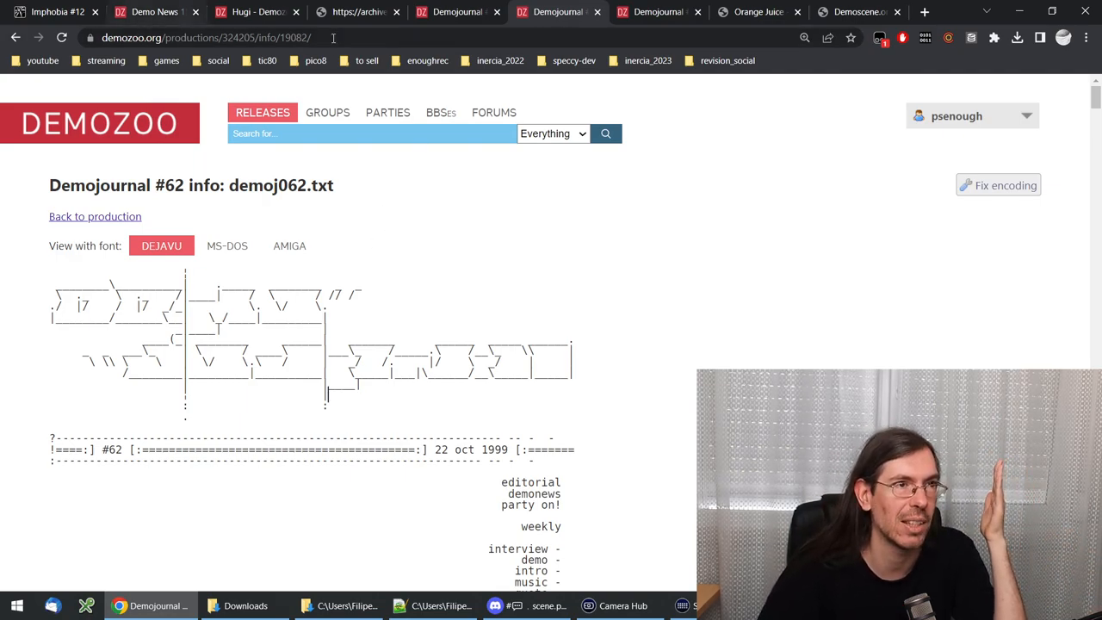
Step: Return to Static Line issue 2 and scroll up to its logo, contents and editor's message
click(357, 11)
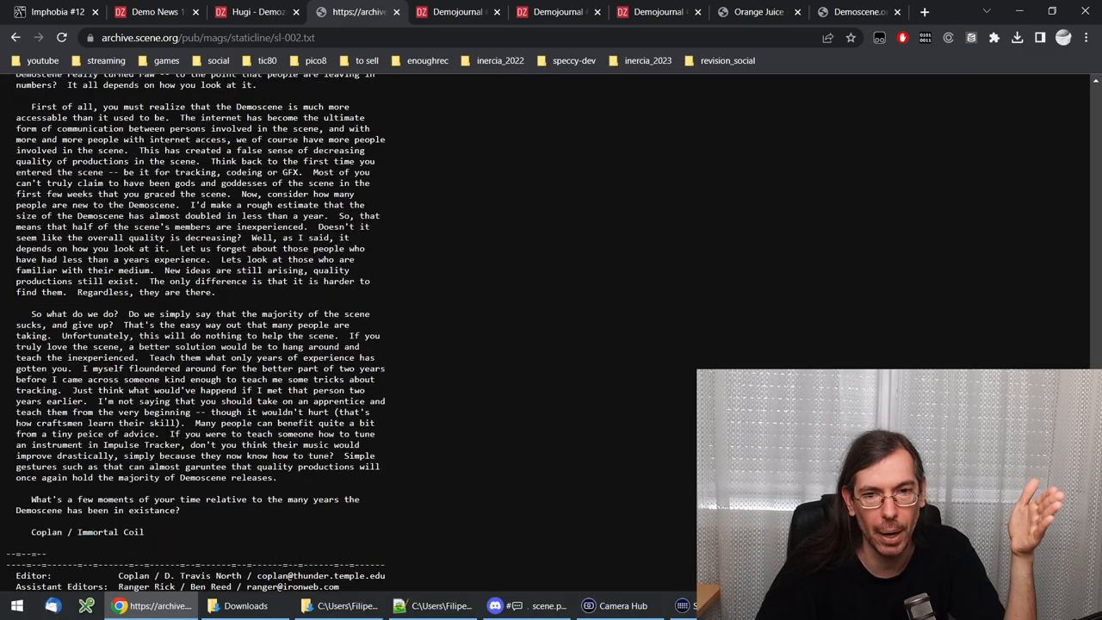
scroll(up, 3)
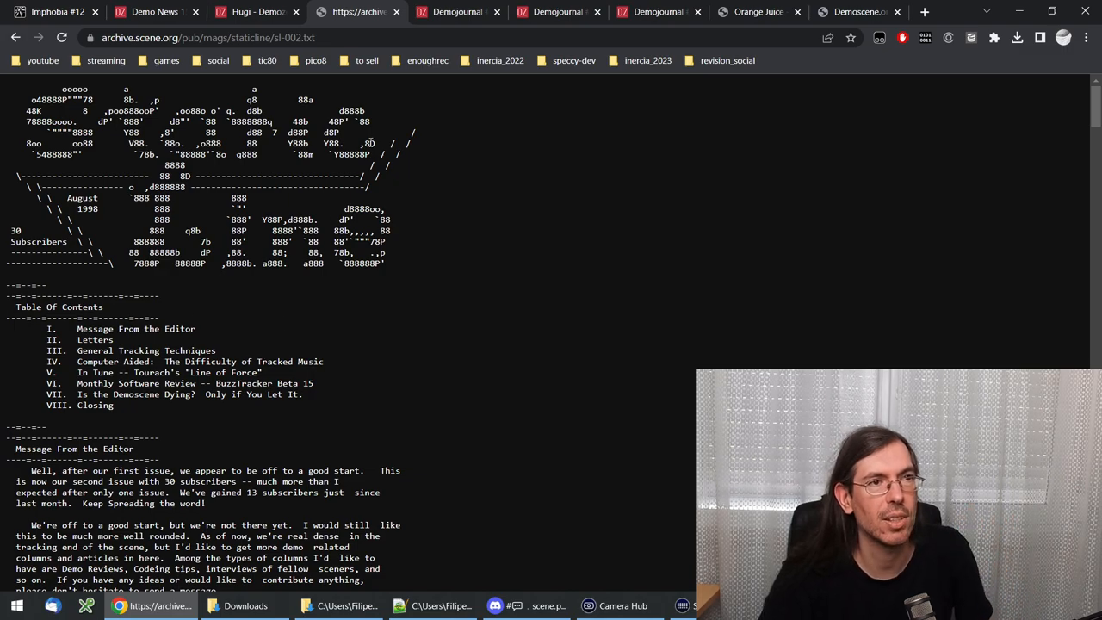
mouse_move(456, 12)
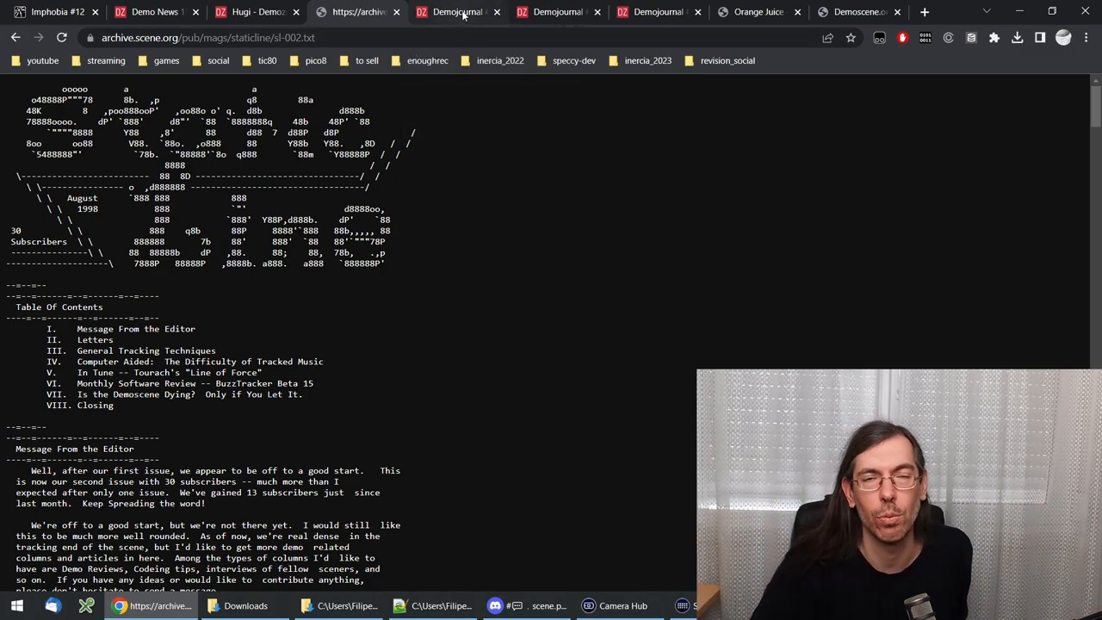
mouse_move(454, 232)
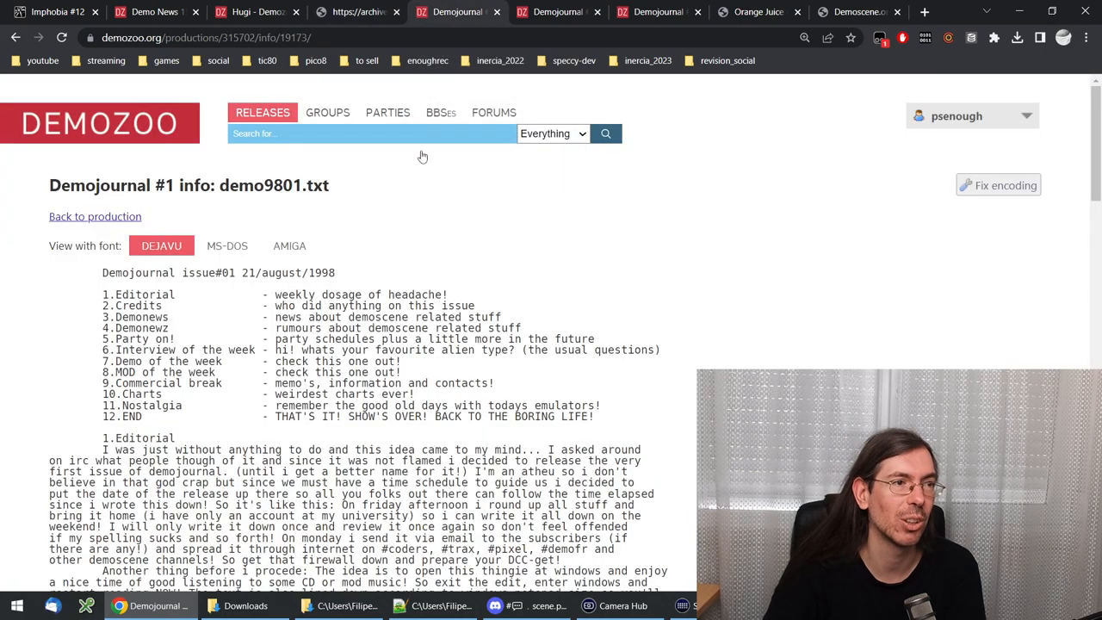
mouse_move(434, 243)
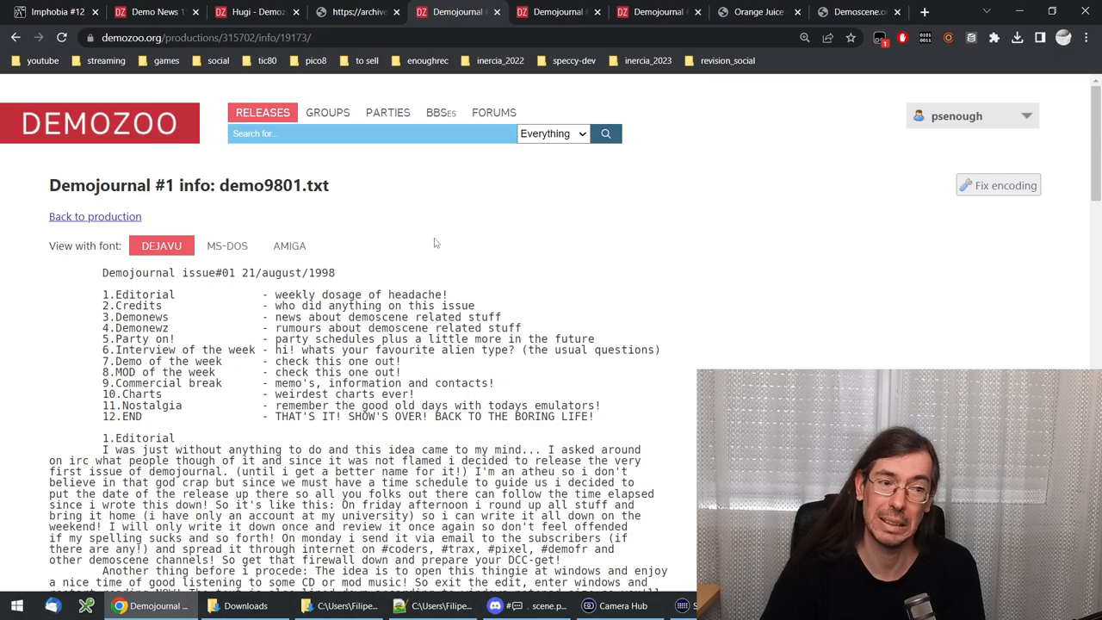
mouse_move(558, 12)
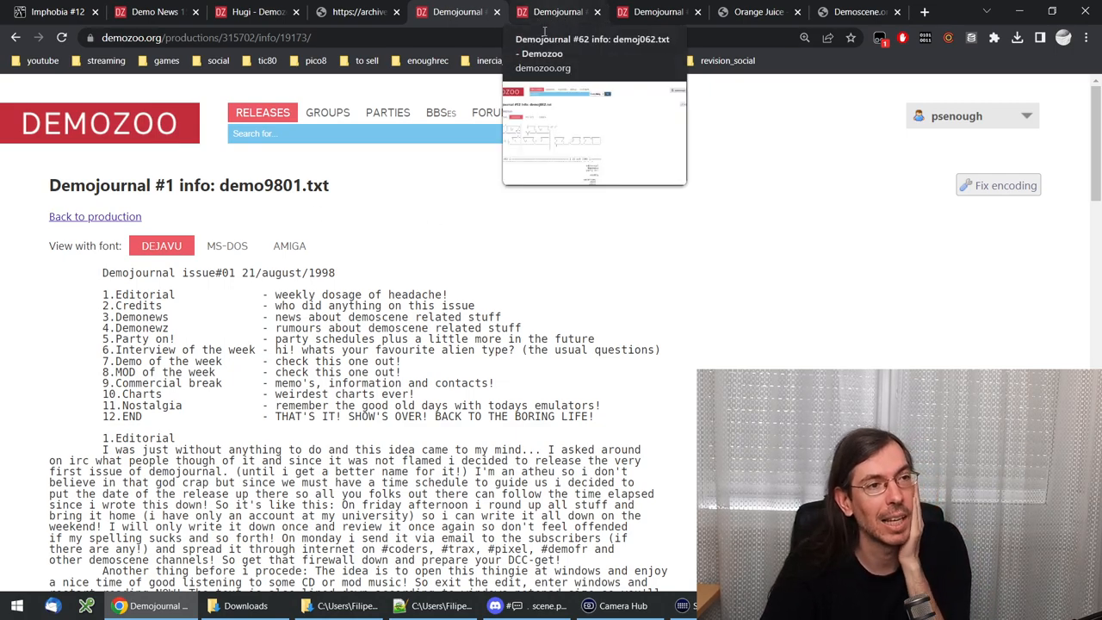
Step: Highlight the #62 issue number, read through the editorial and demonews, then return to the logo
click(558, 12)
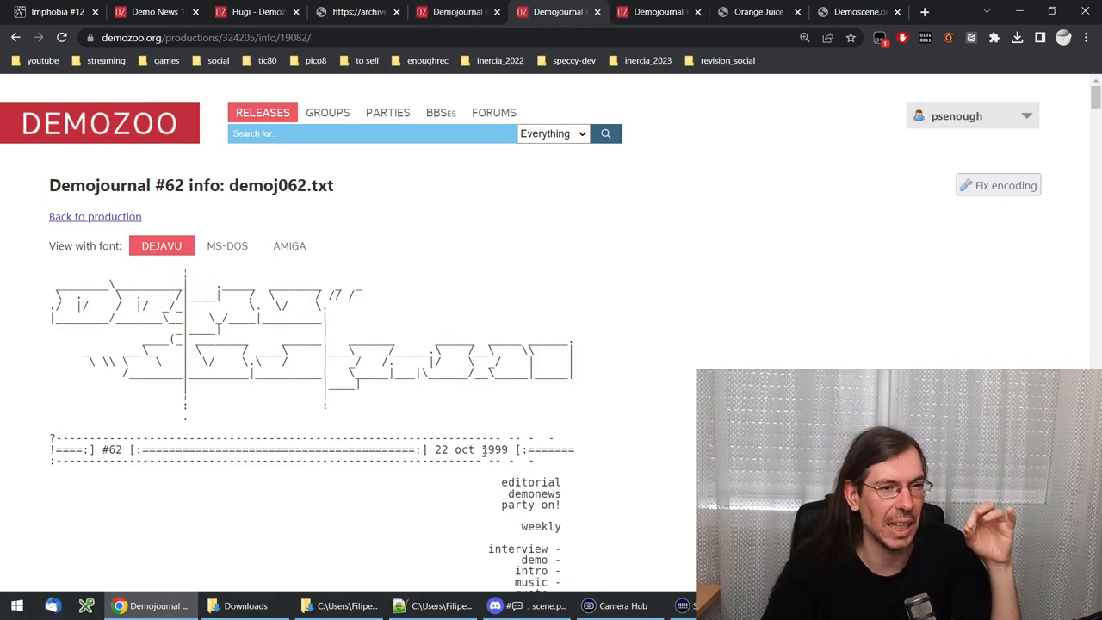
double_click(465, 450)
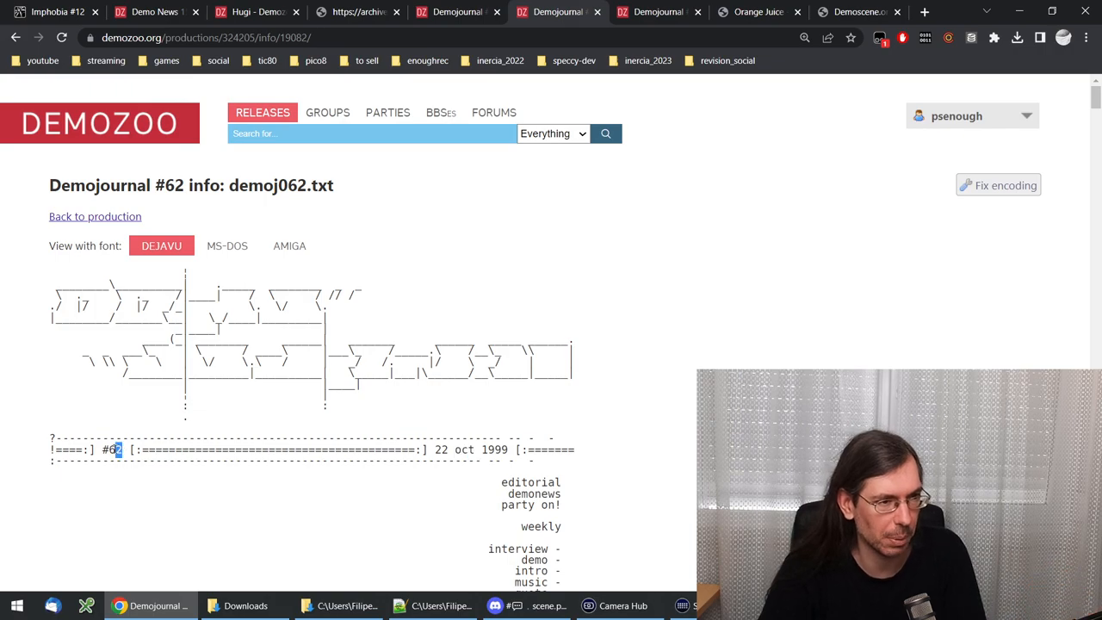
mouse_move(615, 392)
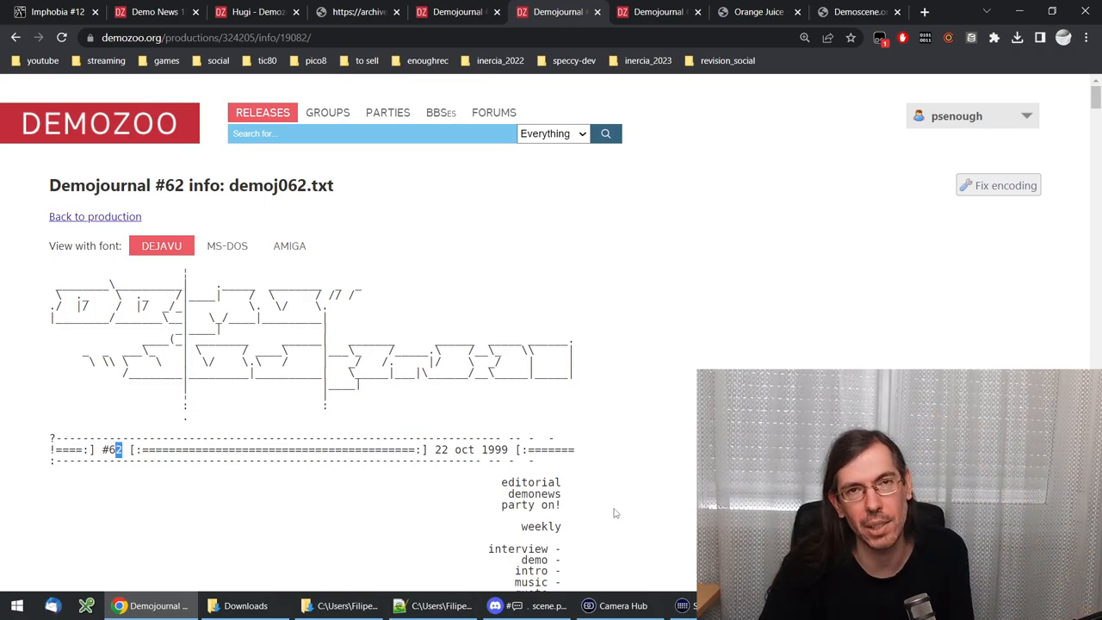
scroll(down, 3)
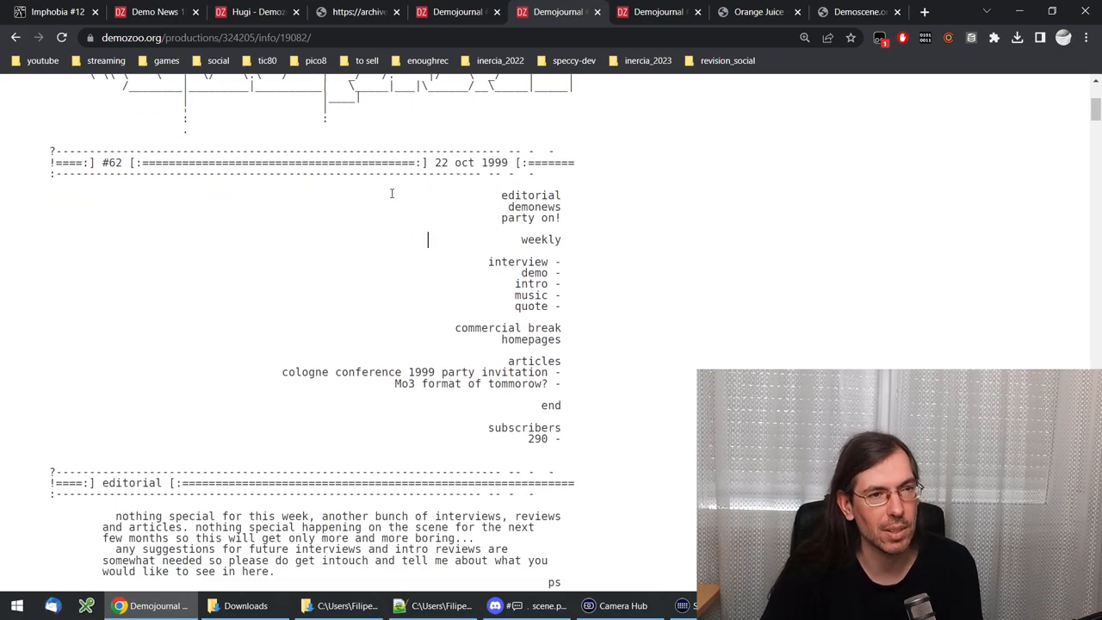
scroll(down, 3)
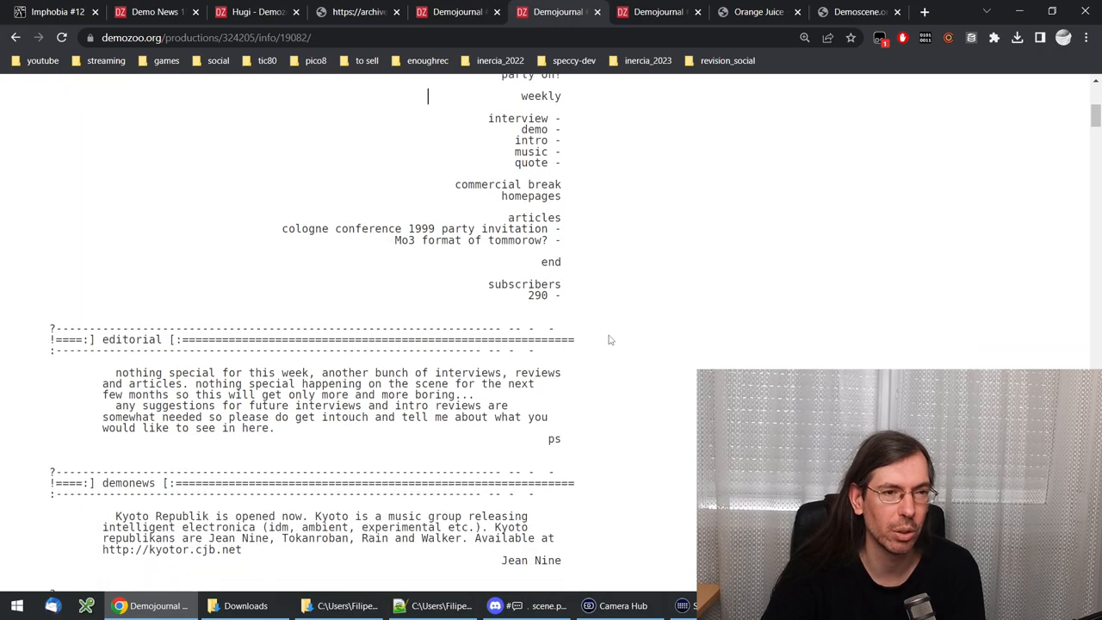
scroll(down, 3)
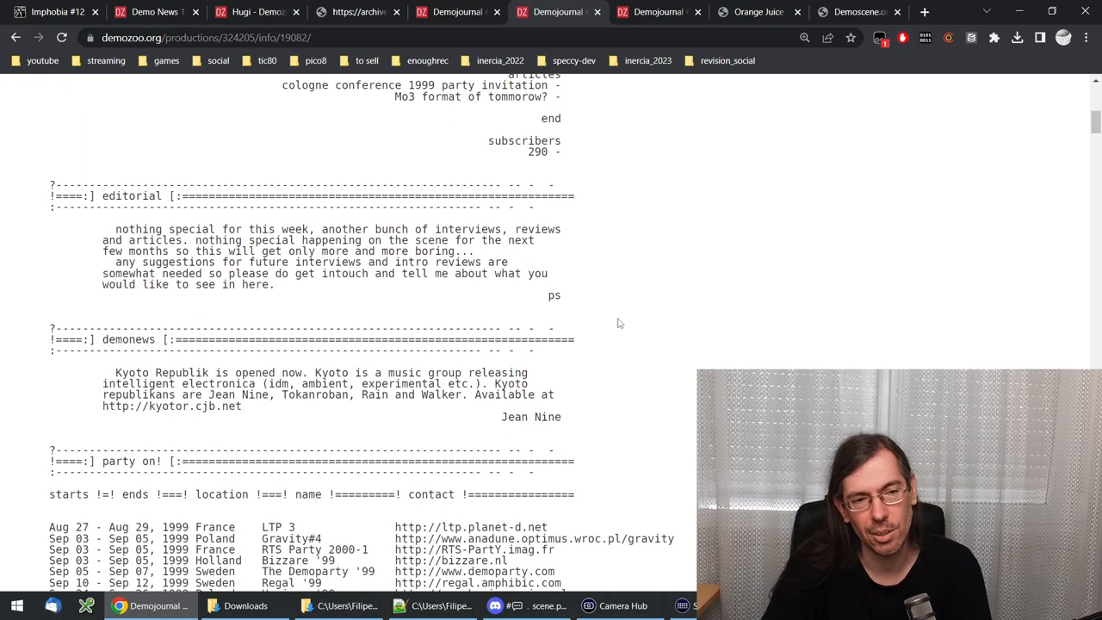
mouse_move(646, 283)
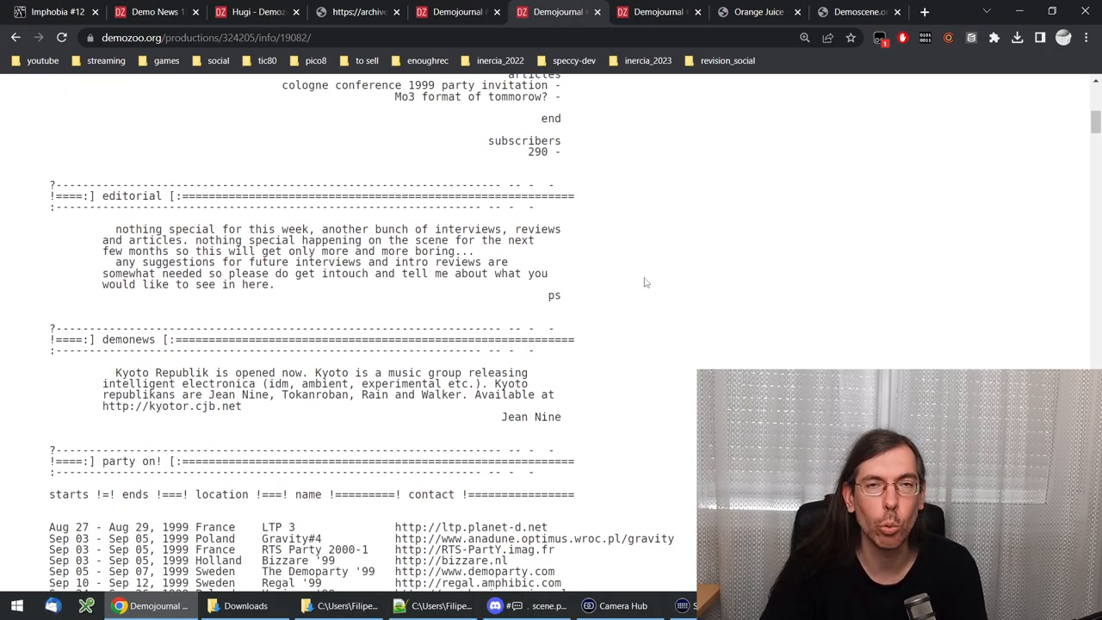
scroll(up, 3)
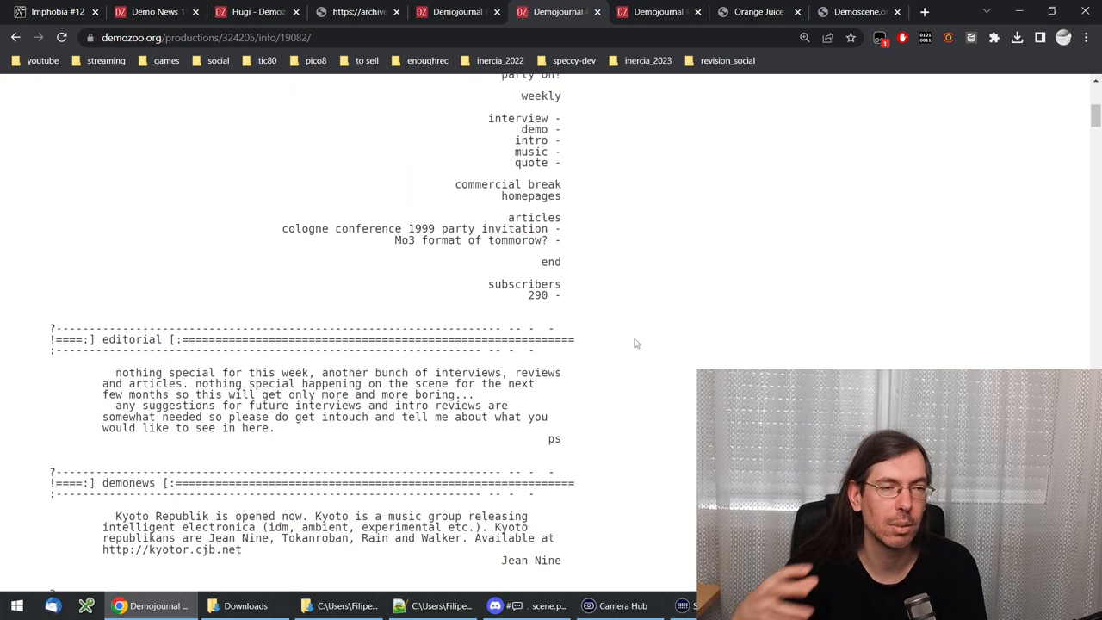
mouse_move(616, 259)
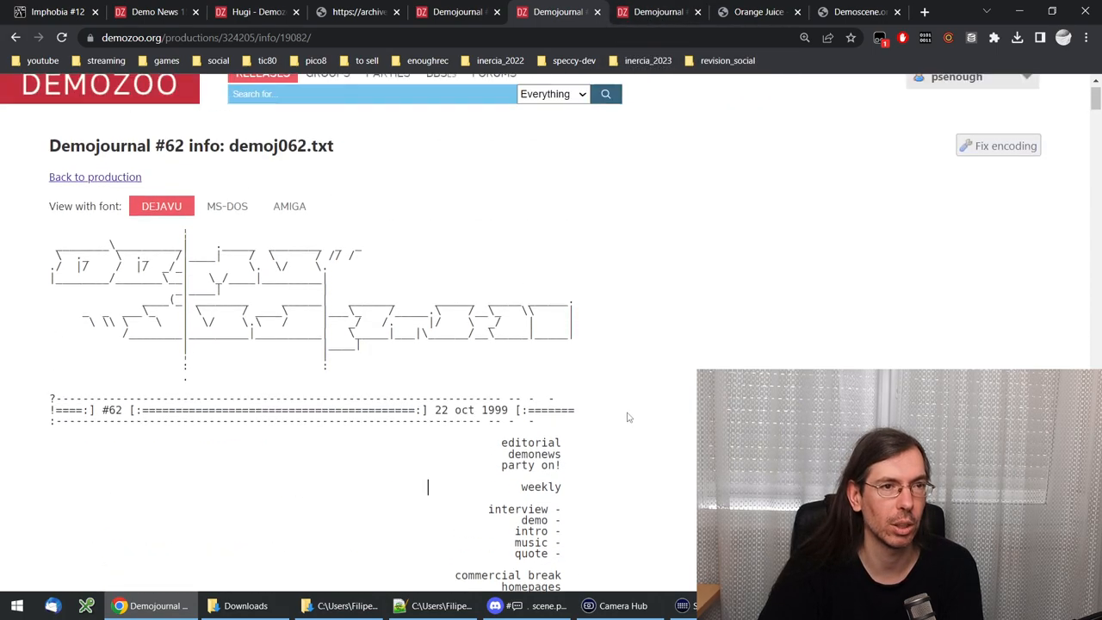
scroll(up, 3)
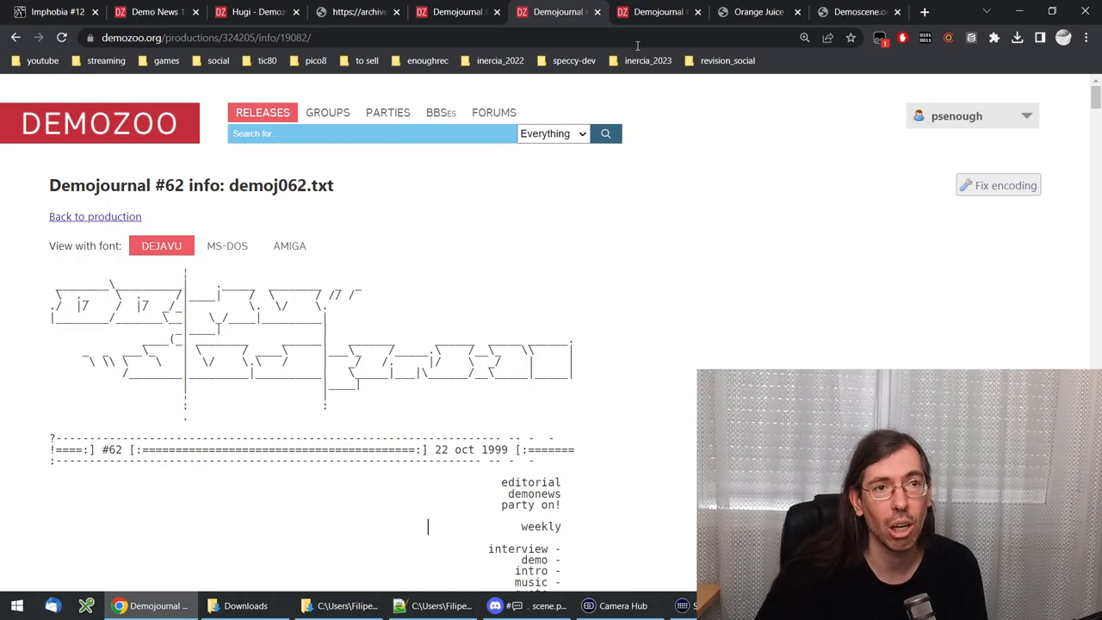
mouse_move(658, 12)
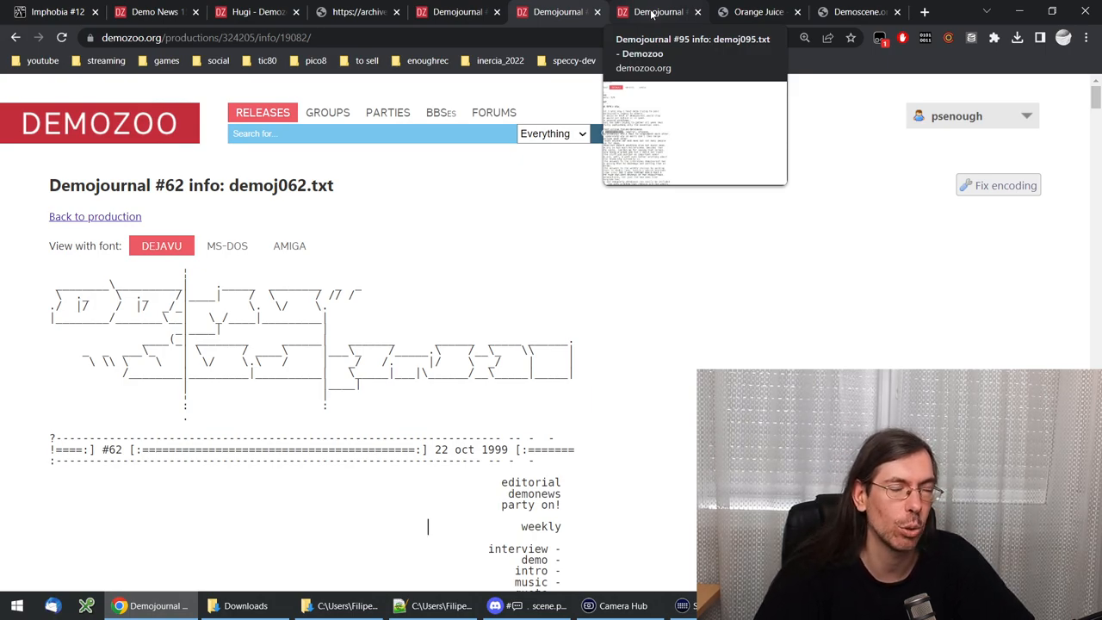
Step: Scroll to the forums paragraph and highlight ojuice, demoscene.org, noerror and scene.org/incoming
click(659, 12)
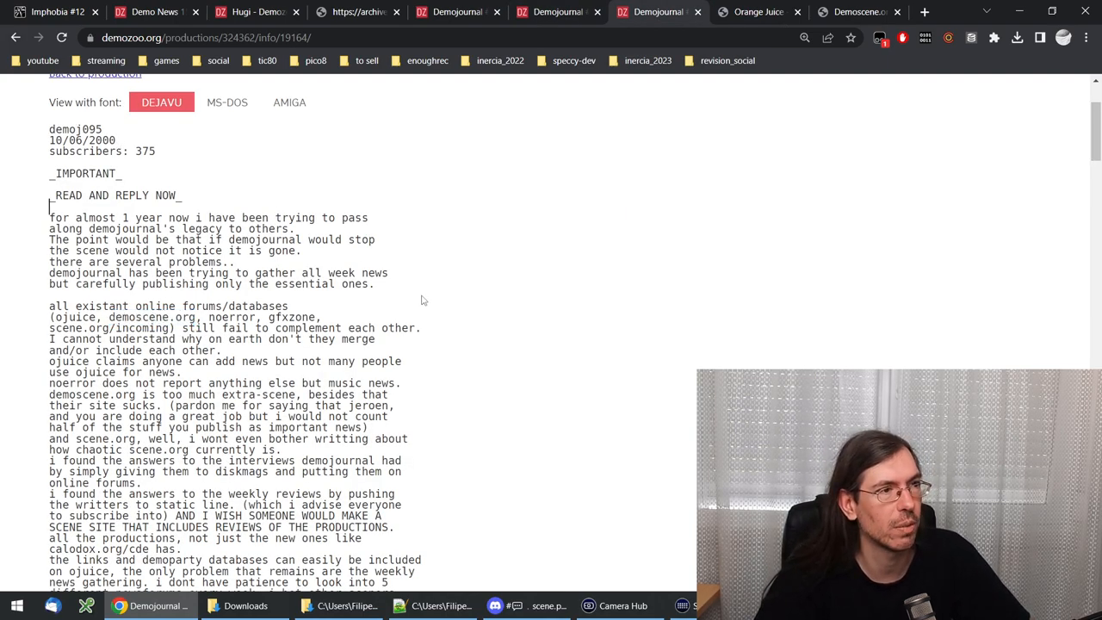
scroll(down, 3)
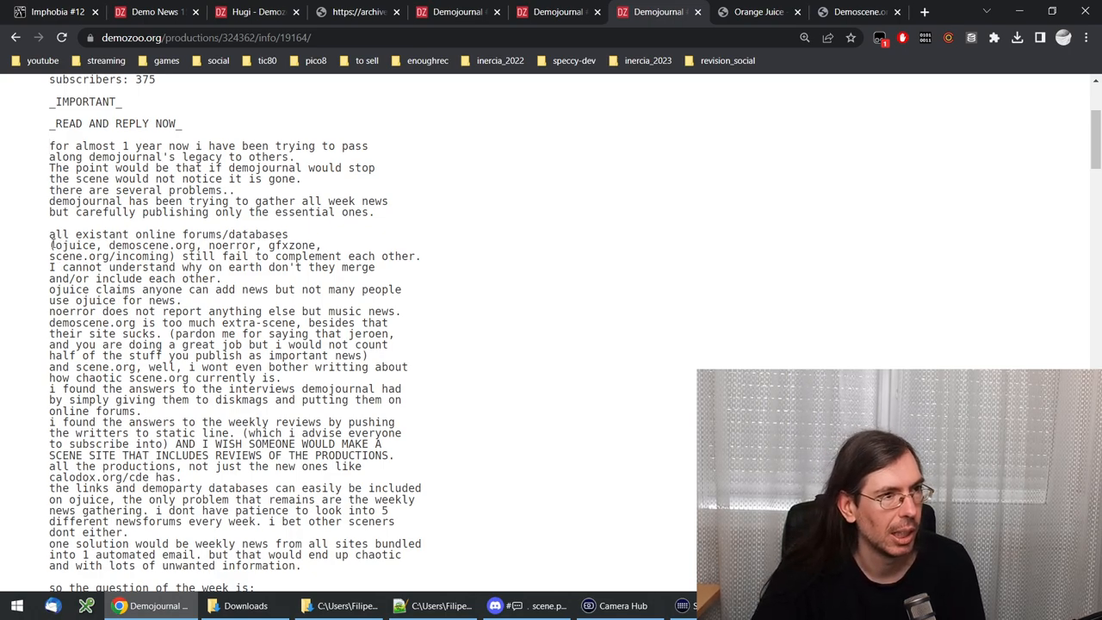
double_click(75, 245)
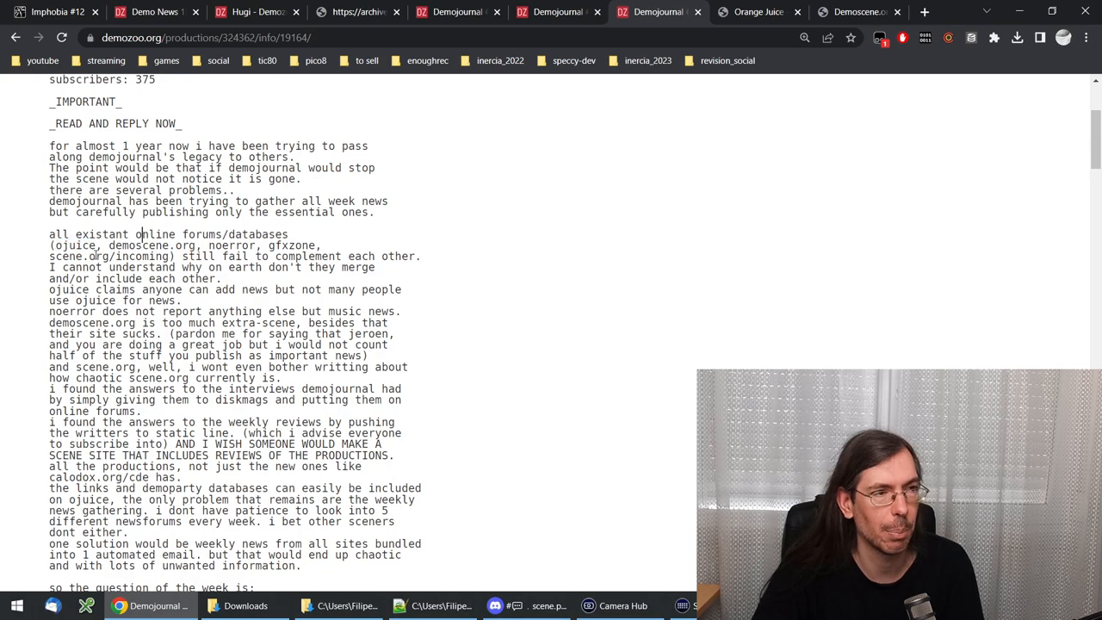
double_click(151, 245)
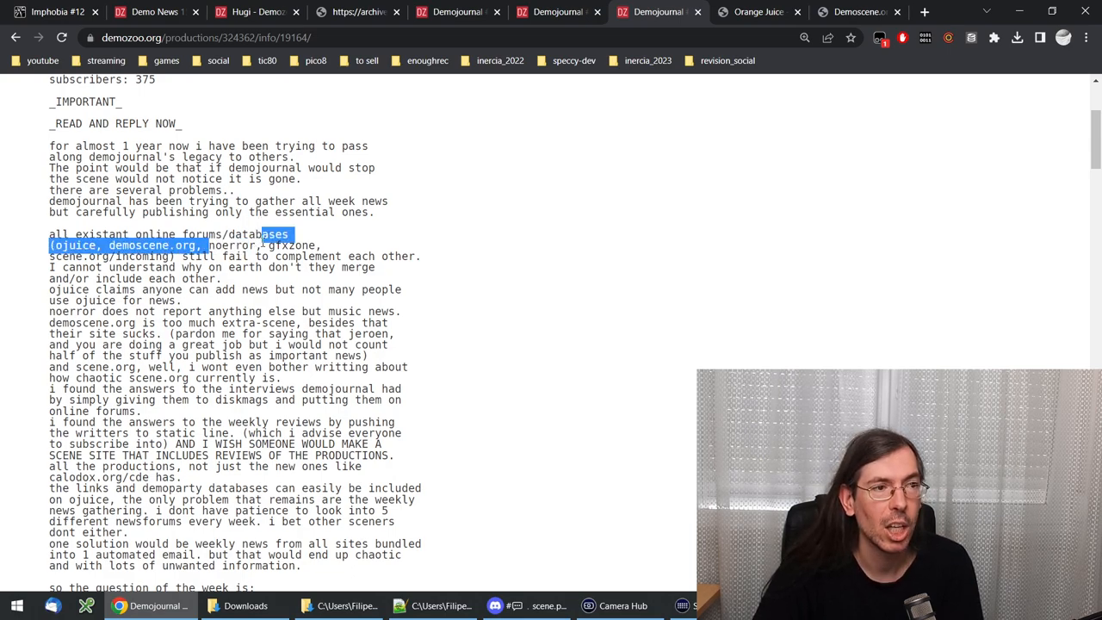
double_click(230, 245)
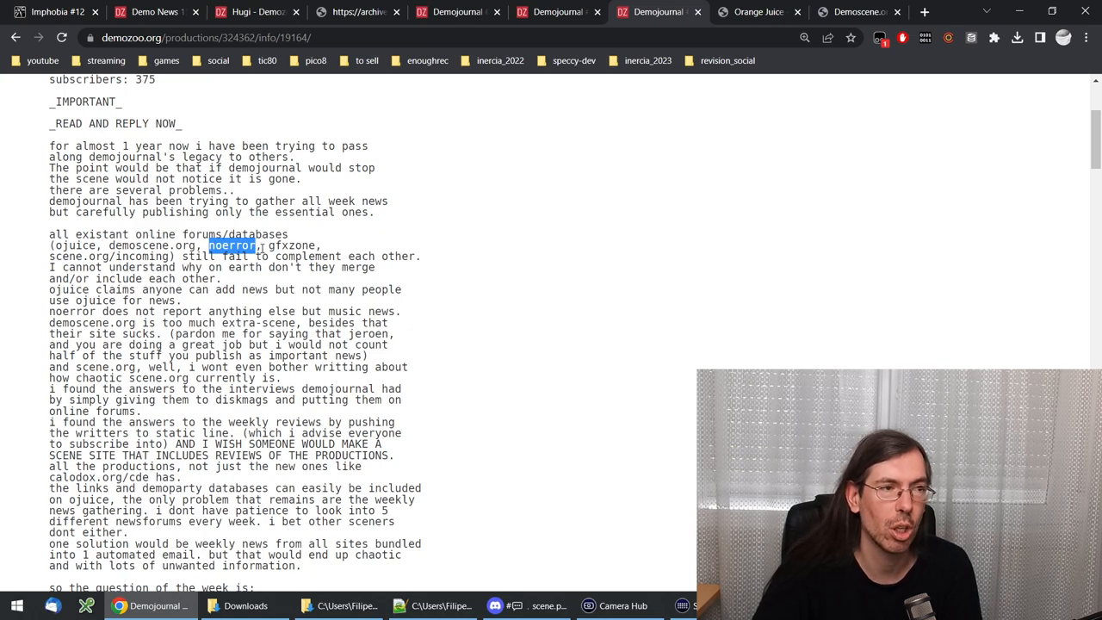
double_click(291, 245)
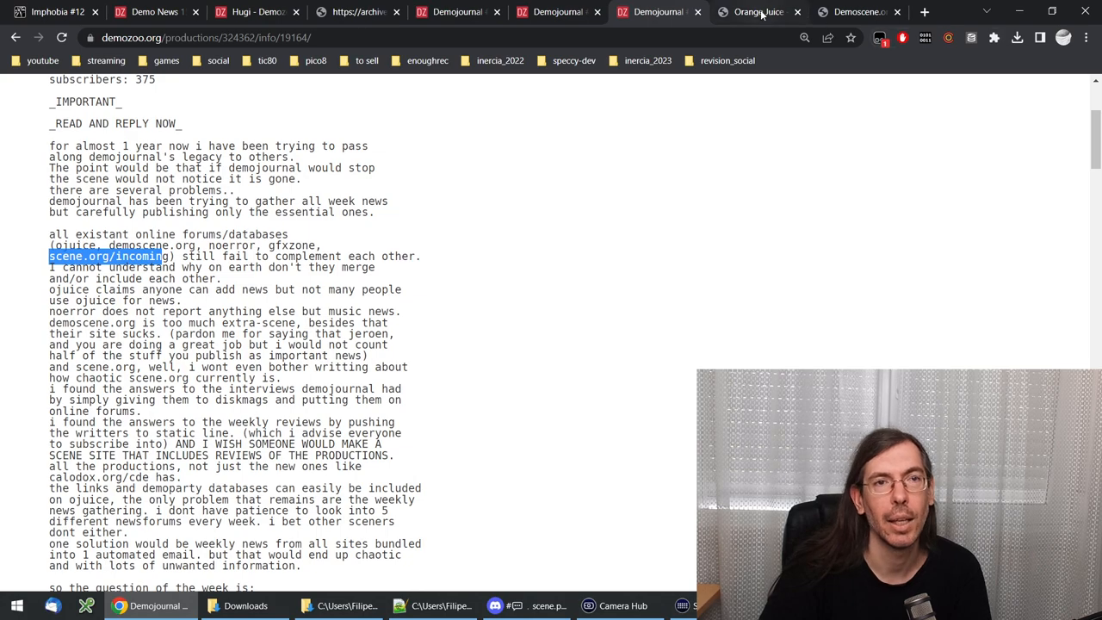
Step: Switch to the ojuice.net snapshot from May 31, 2005 with its news feed
click(757, 11)
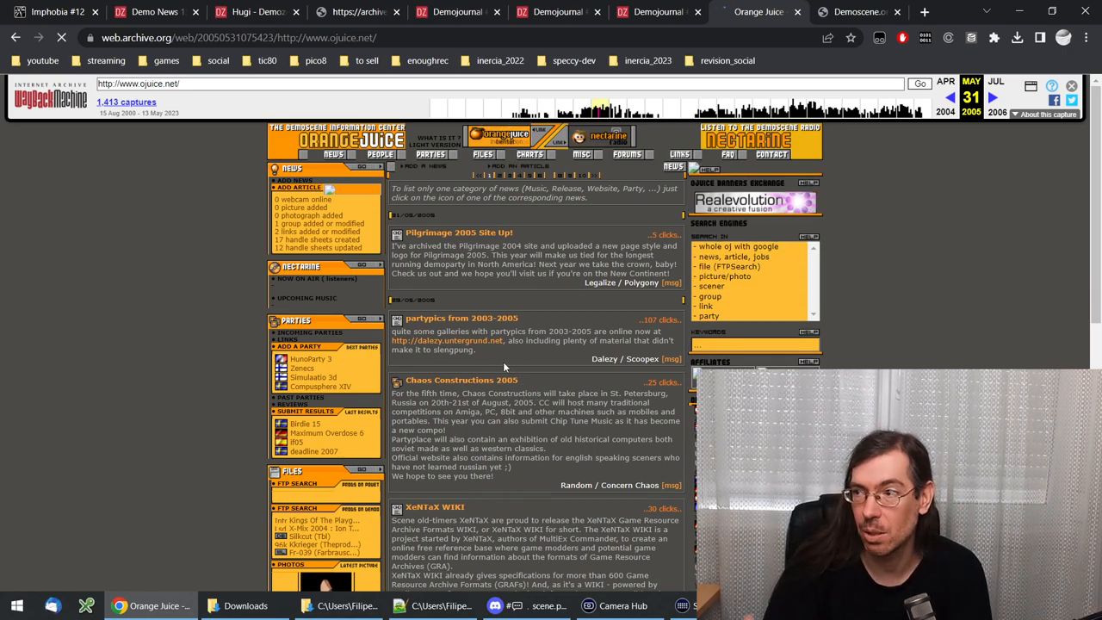
mouse_move(484, 255)
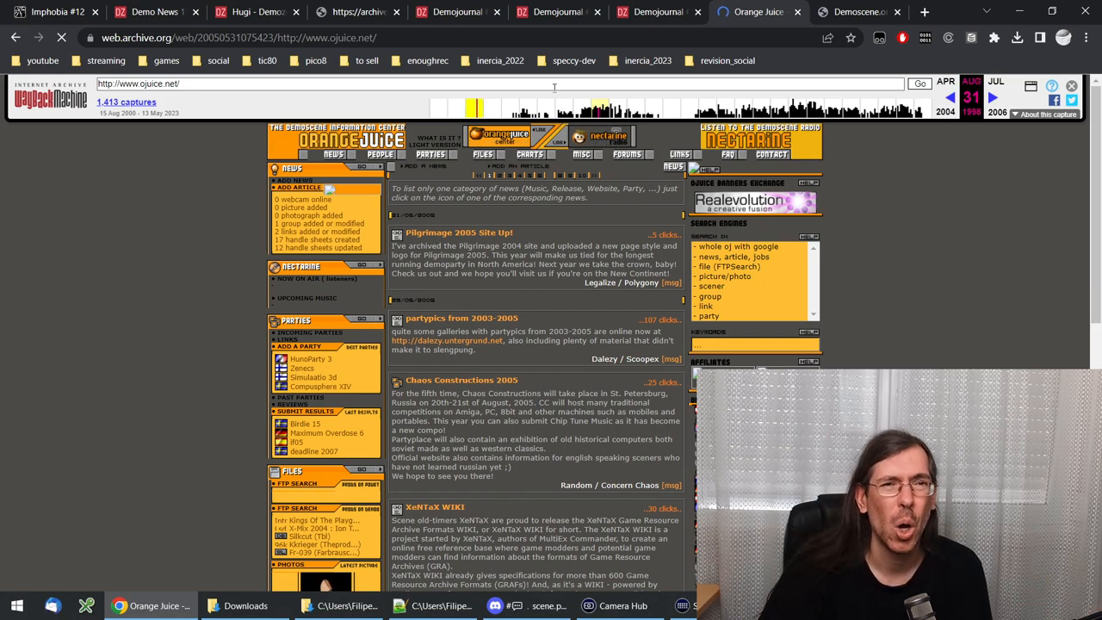
Step: Switch to bitfellas.org and scroll down to the Latest News table
click(924, 12)
text(bitfellas.org)
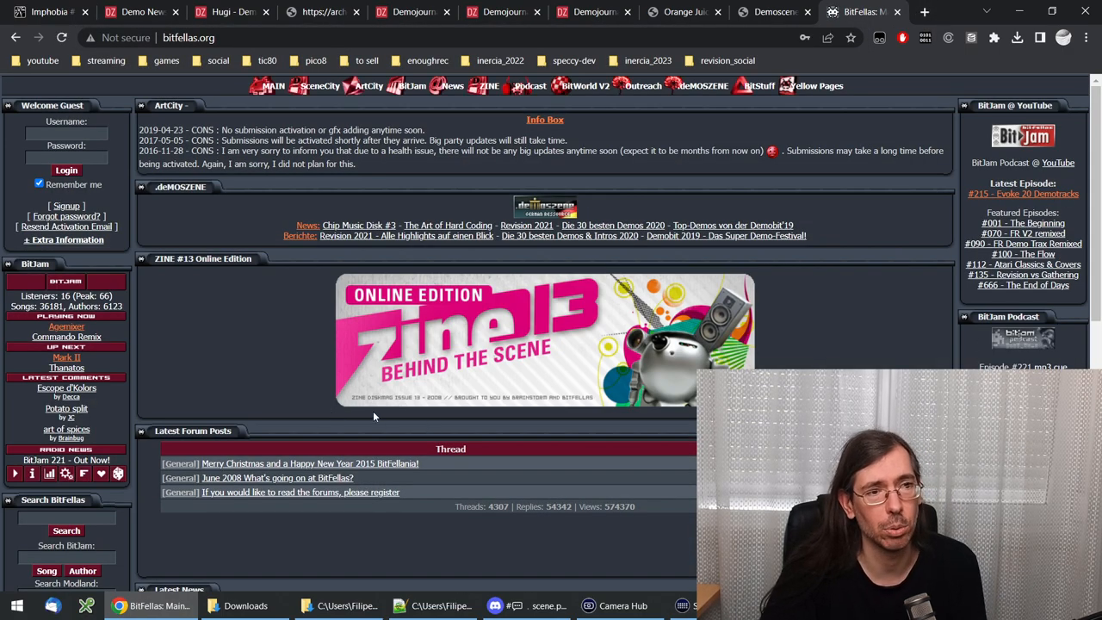
scroll(down, 3)
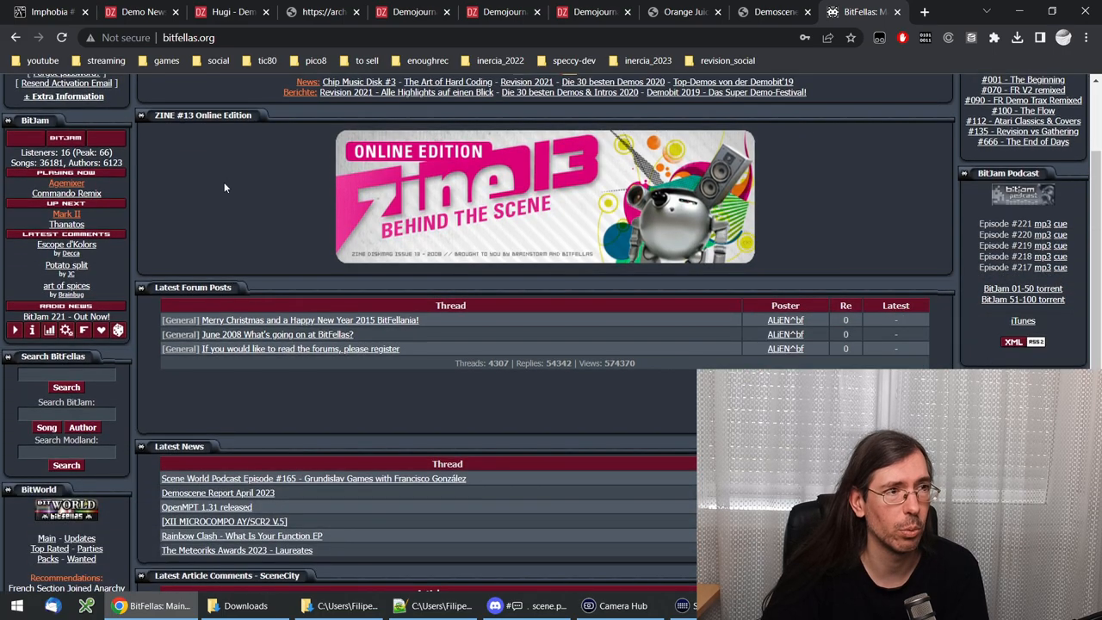
scroll(down, 3)
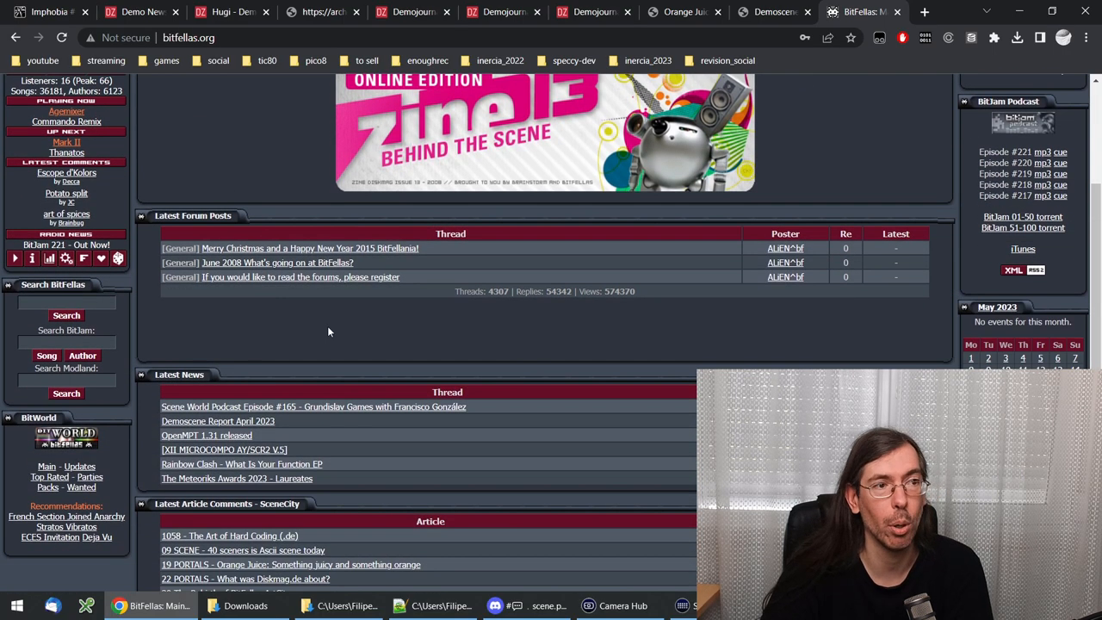
scroll(down, 3)
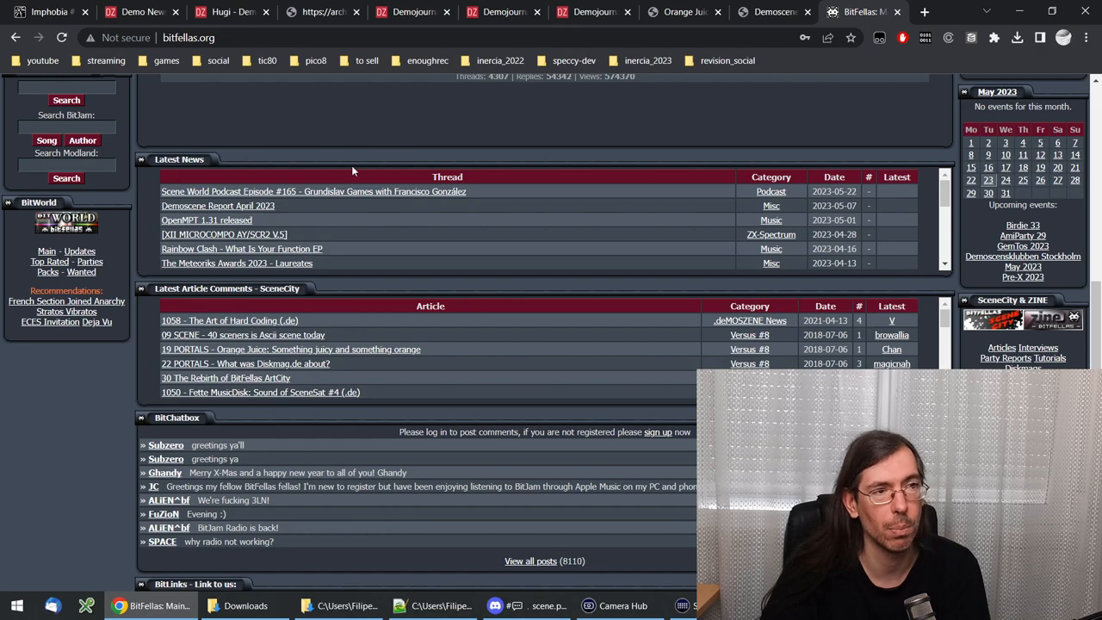
mouse_move(205, 191)
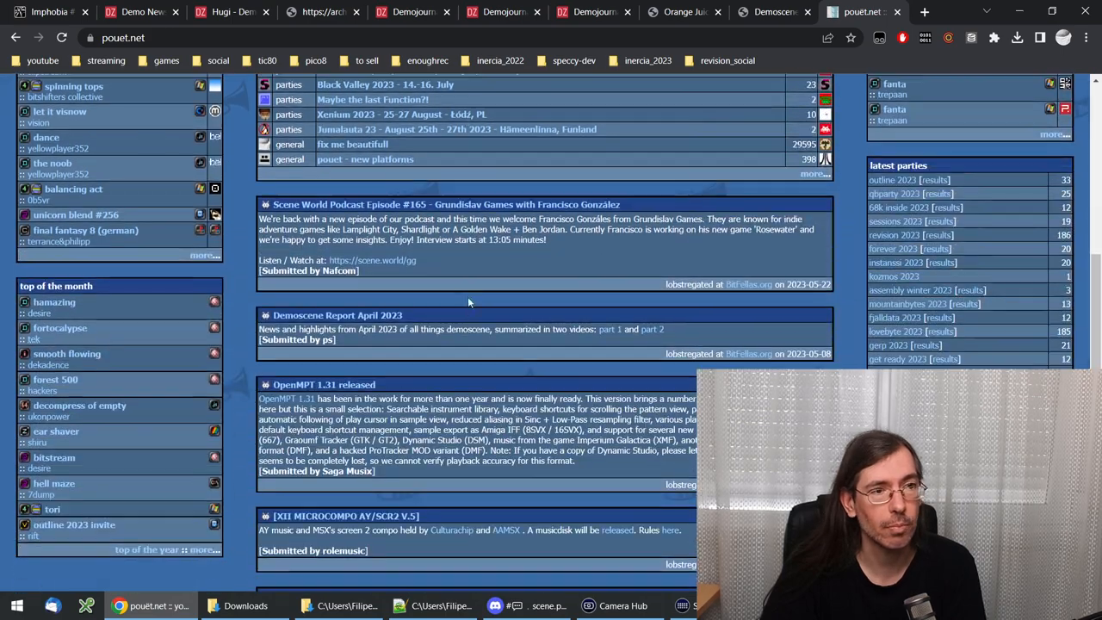
Step: Scroll through pouet.net's news posts, including Scene World Podcast #165 and OpenMPT 1.31
scroll(down, 3)
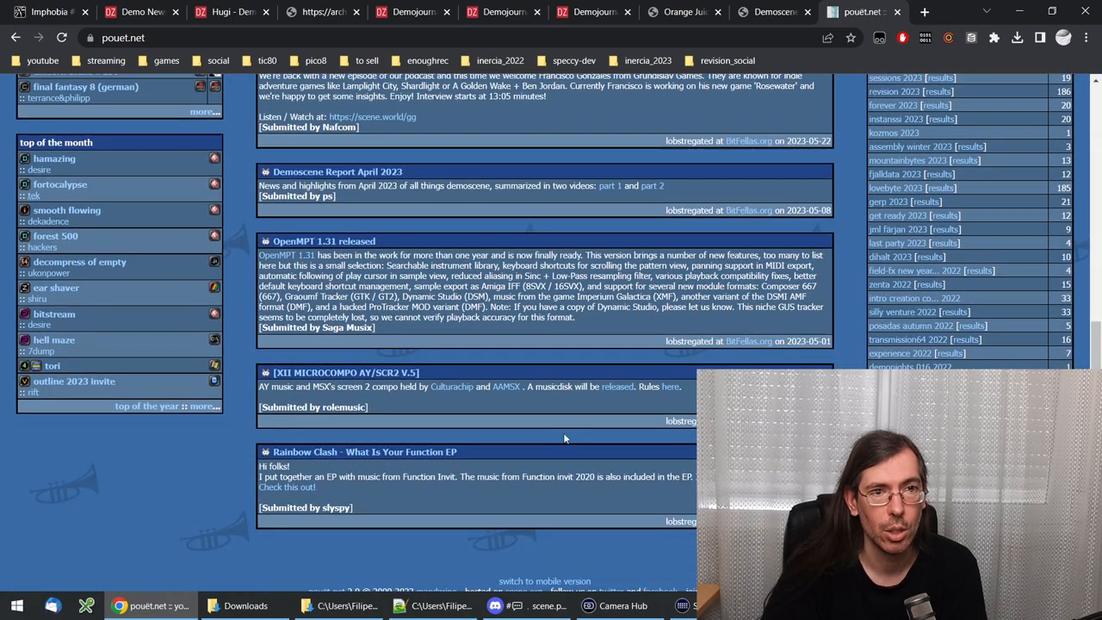
scroll(up, 3)
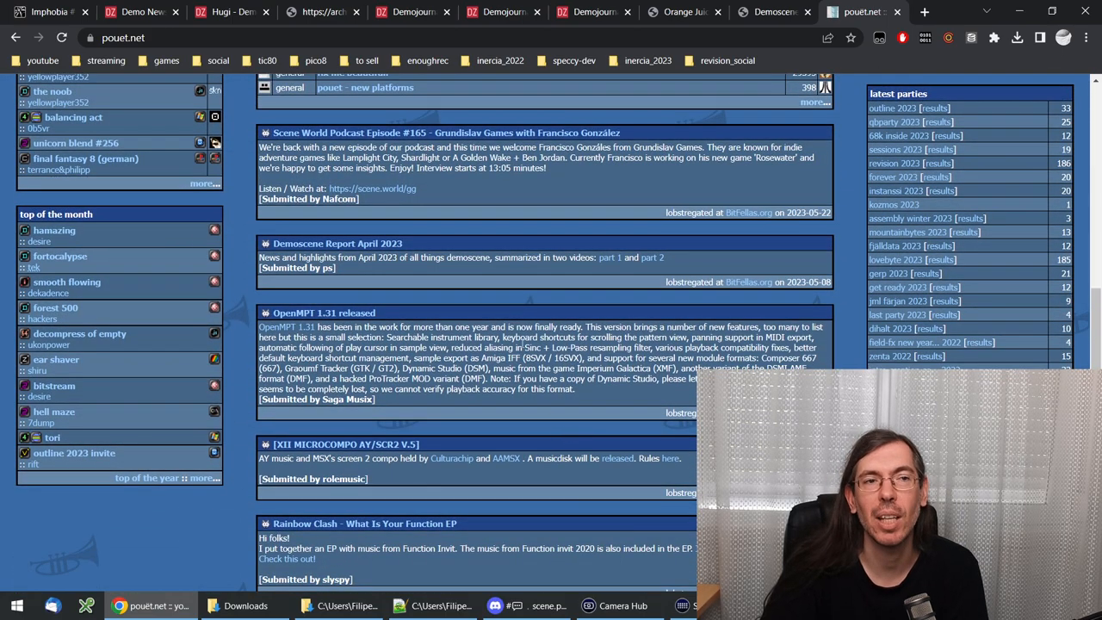
mouse_move(495, 191)
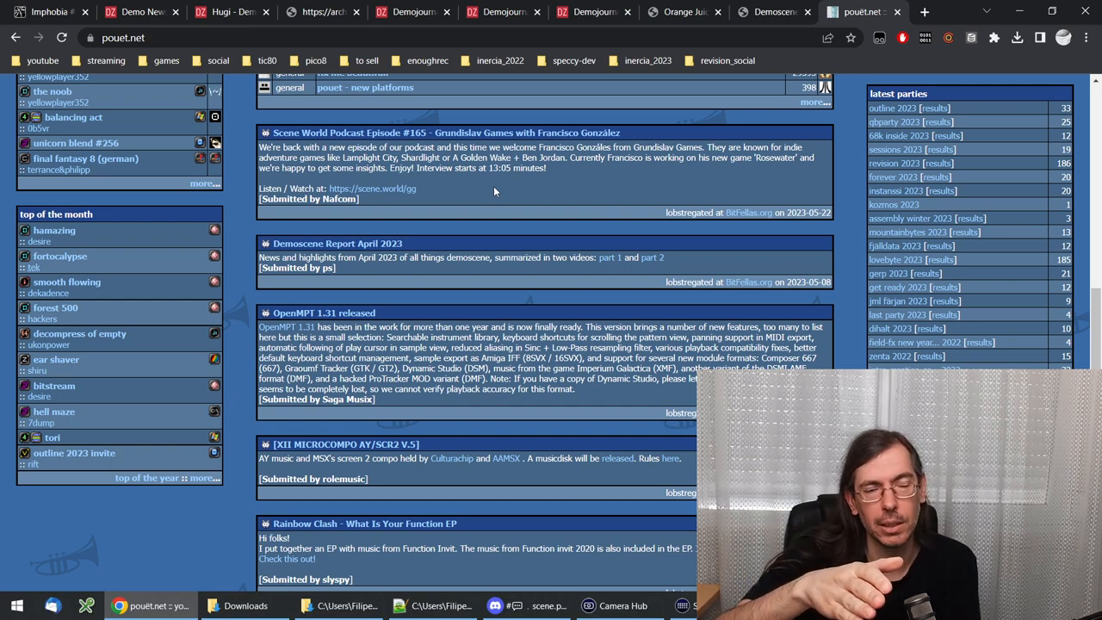